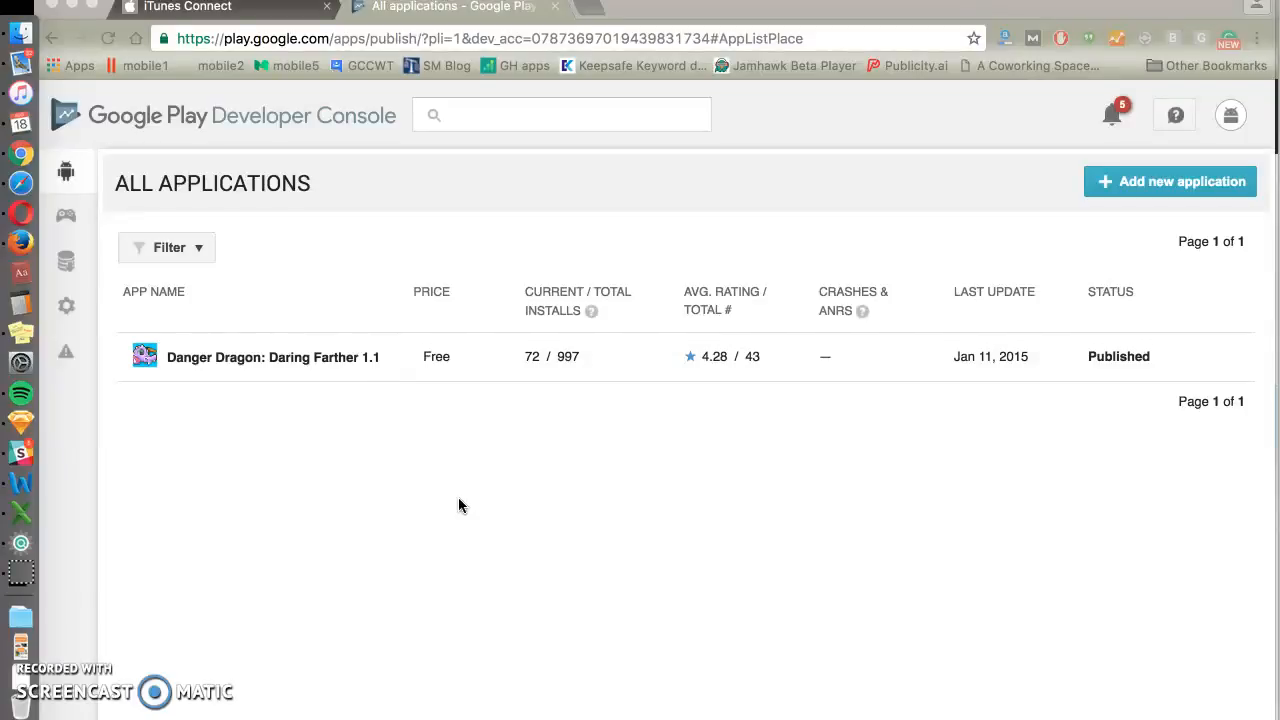
mouse_move(492, 505)
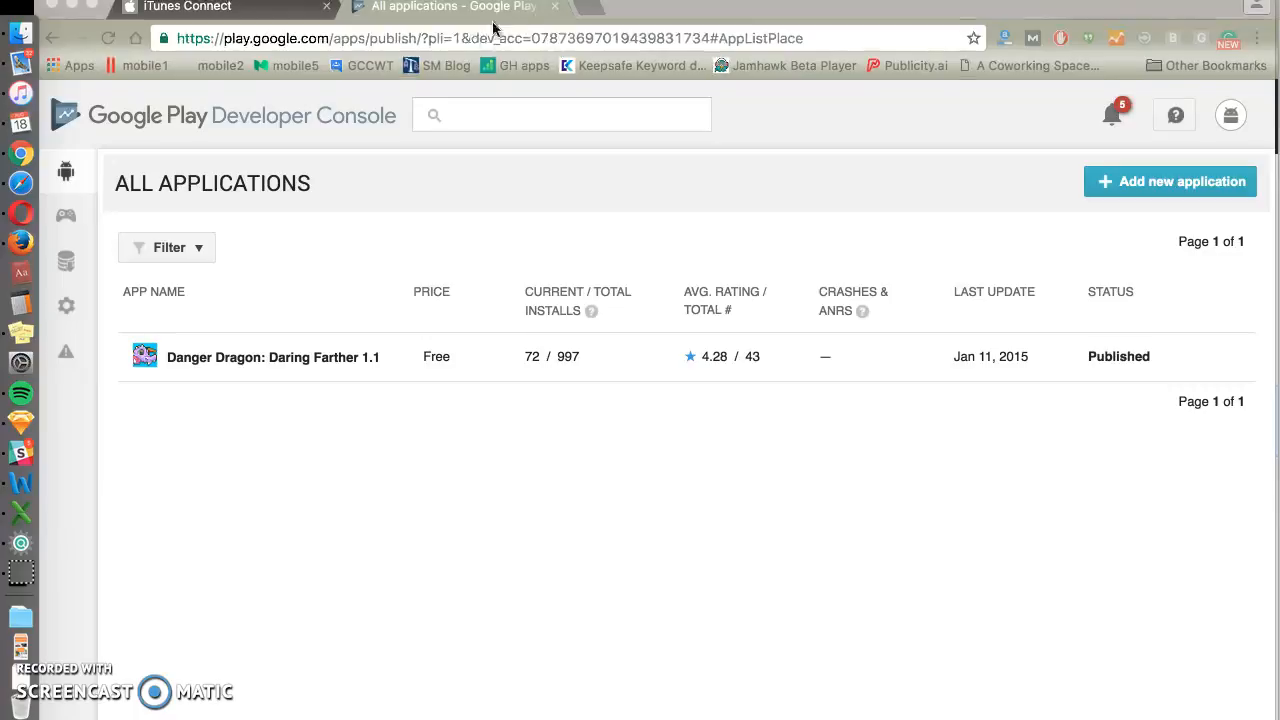
mouse_move(556, 491)
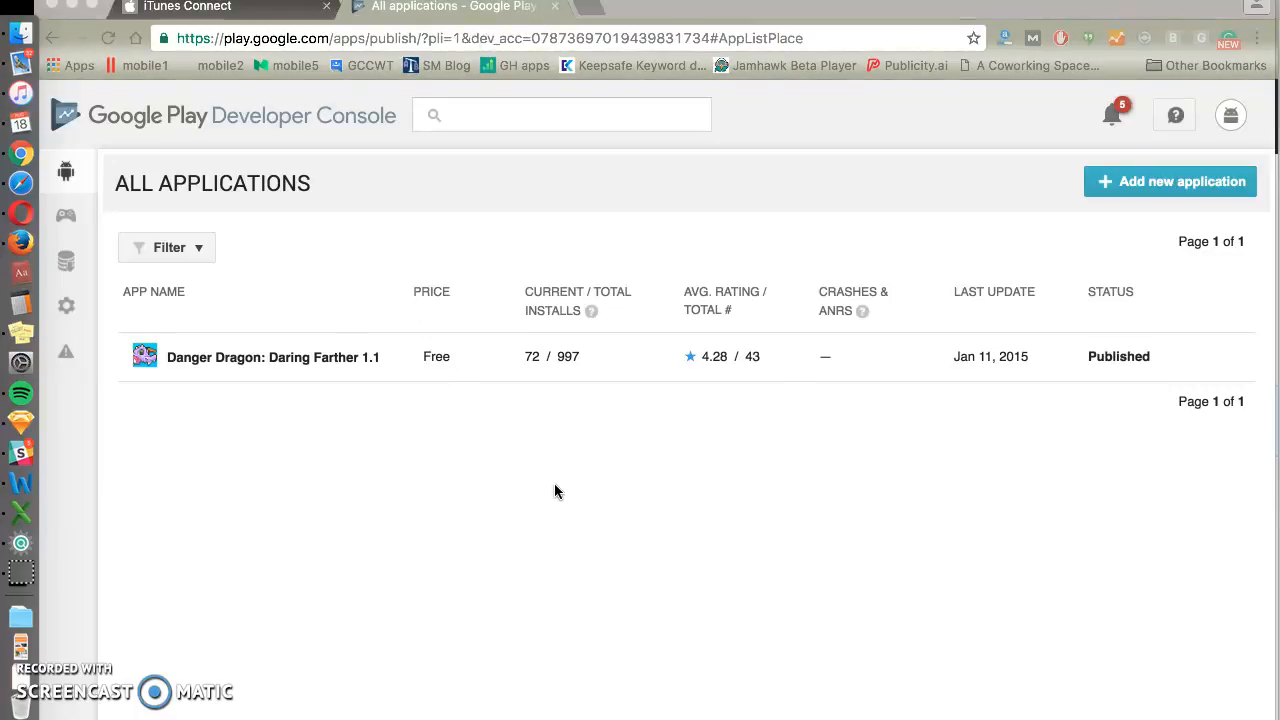
mouse_move(705, 318)
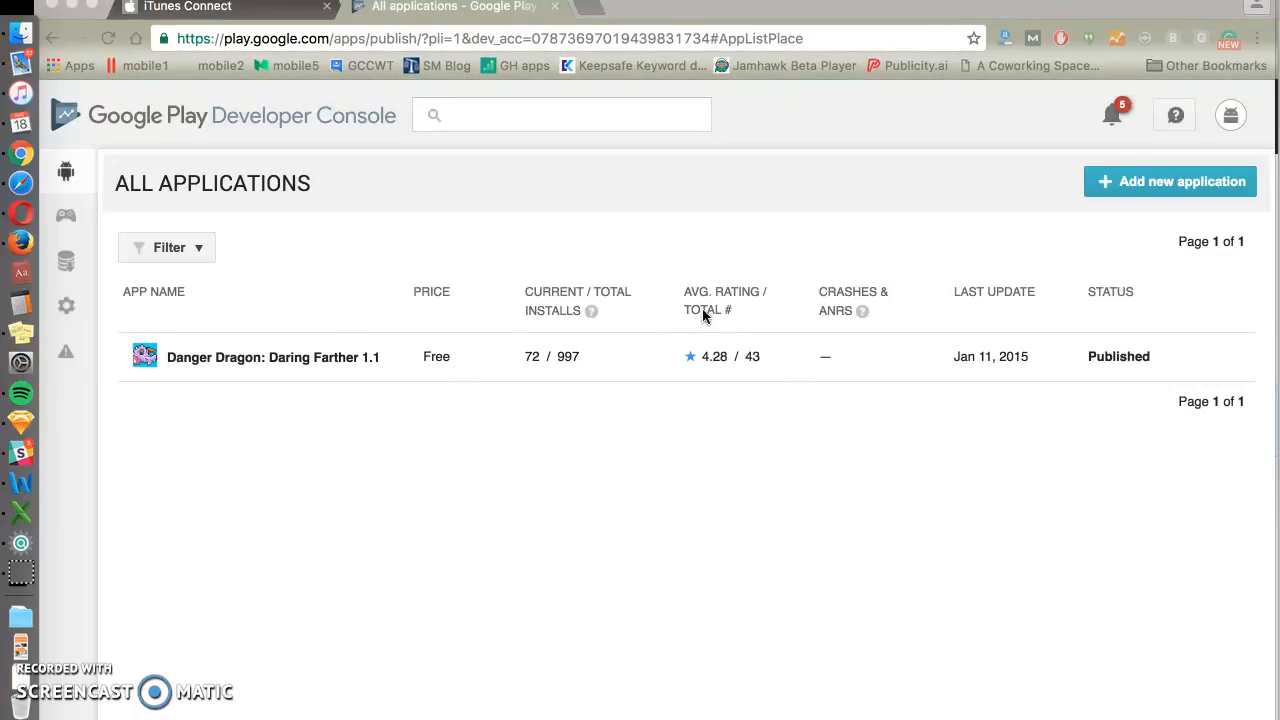
mouse_move(510, 508)
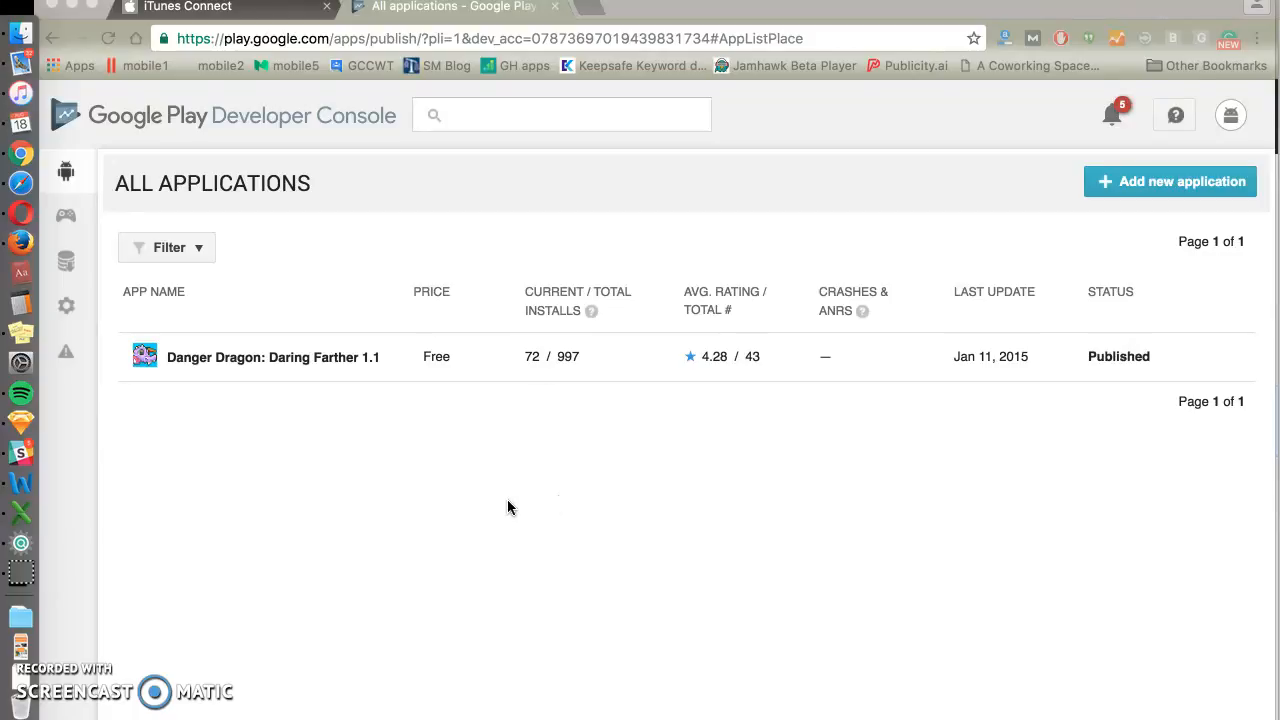
mouse_move(395, 472)
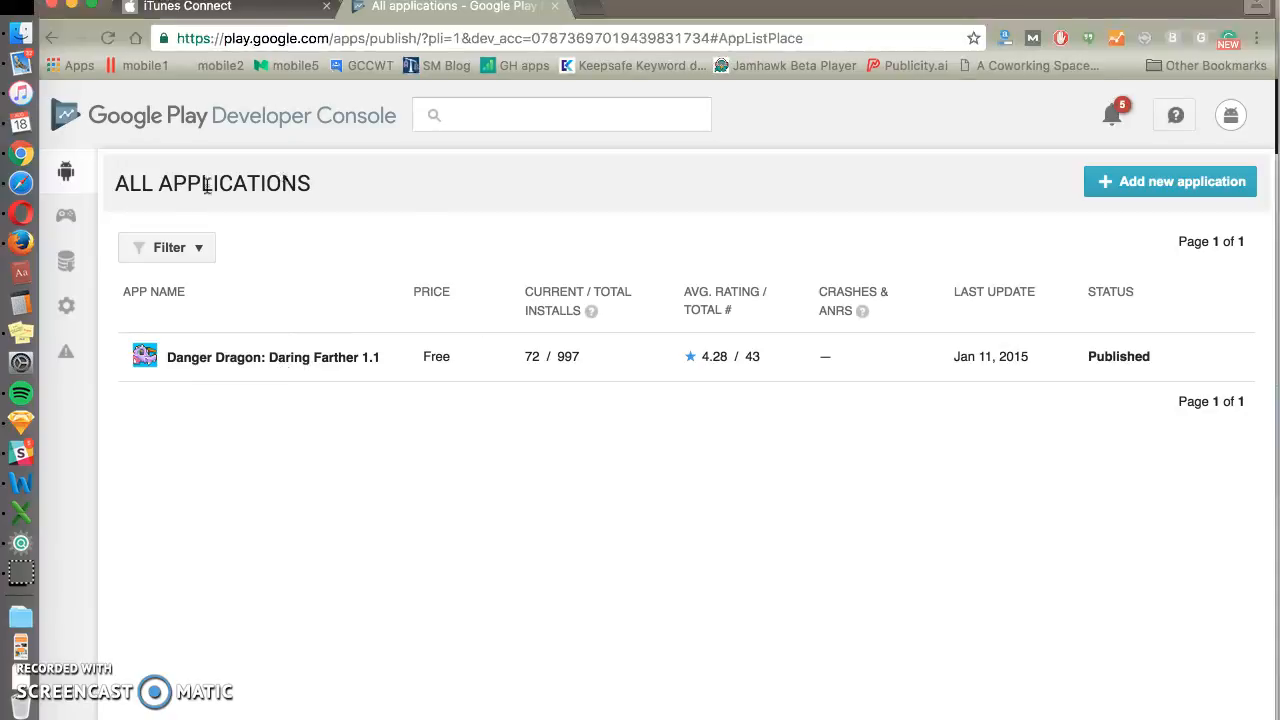
mouse_move(625, 239)
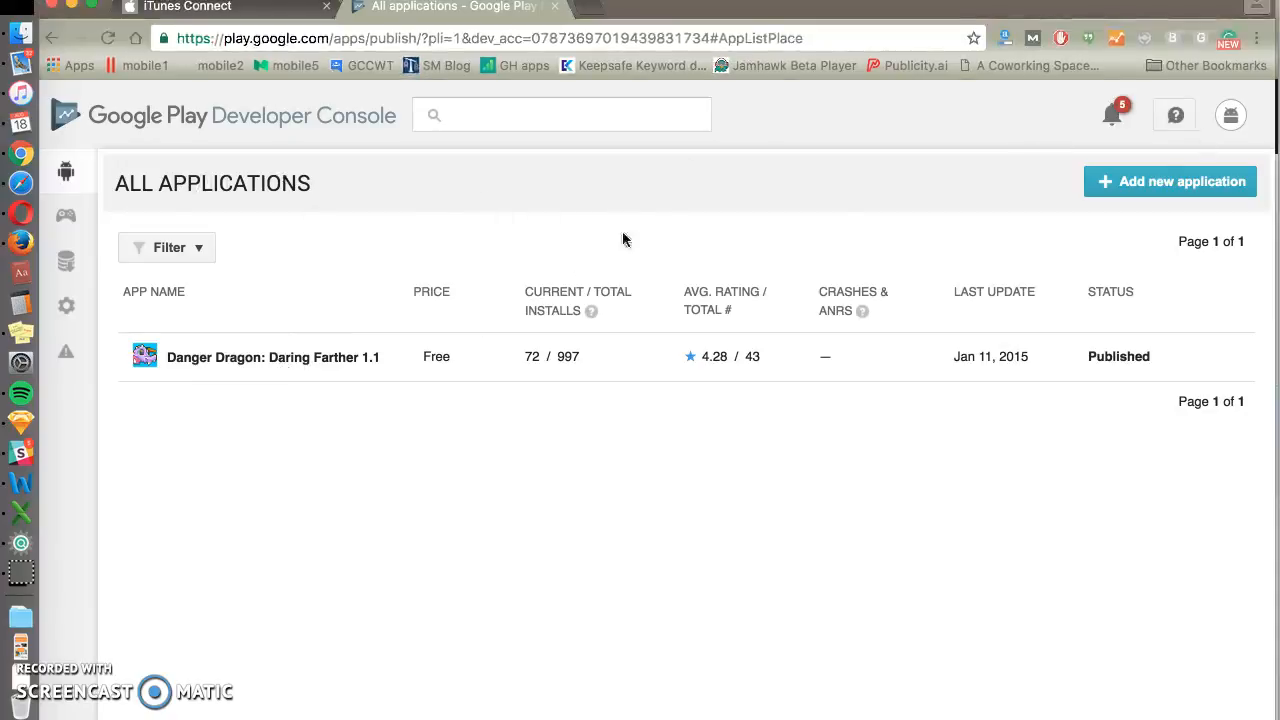
- Open Danger Dragon: Daring Farther from All Applications and scroll through its store listing details
click(273, 357)
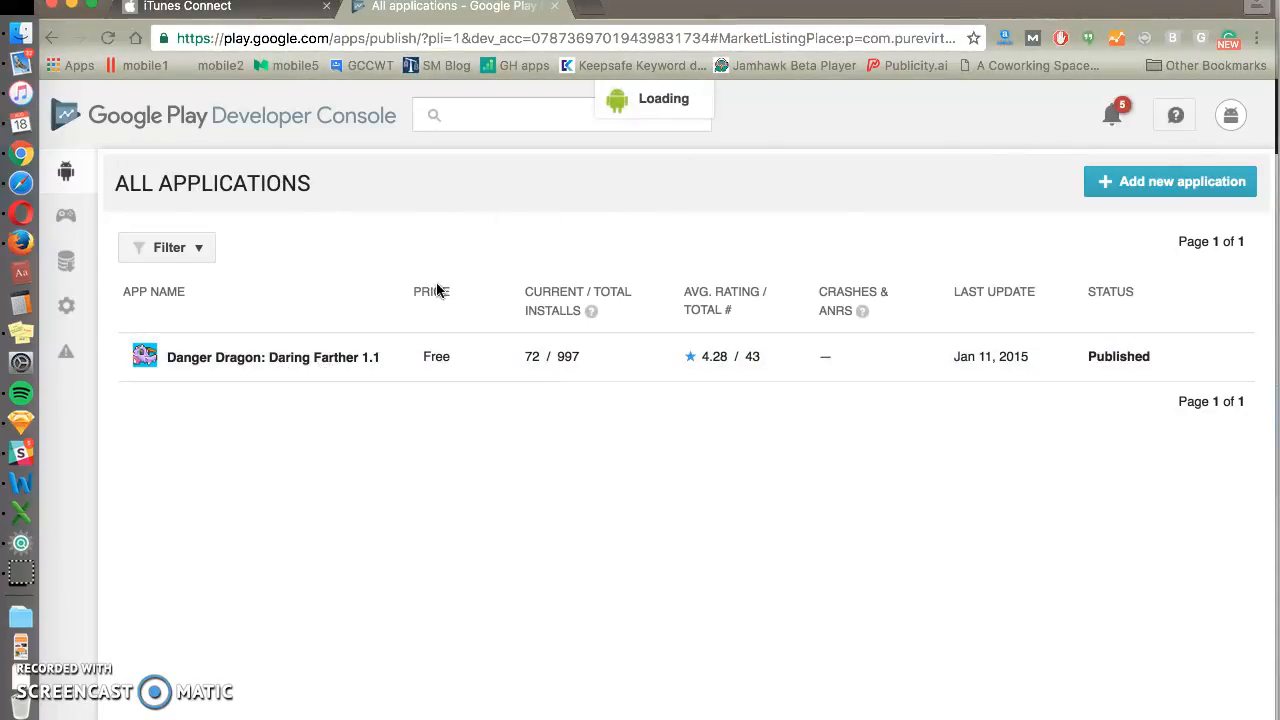
click(273, 356)
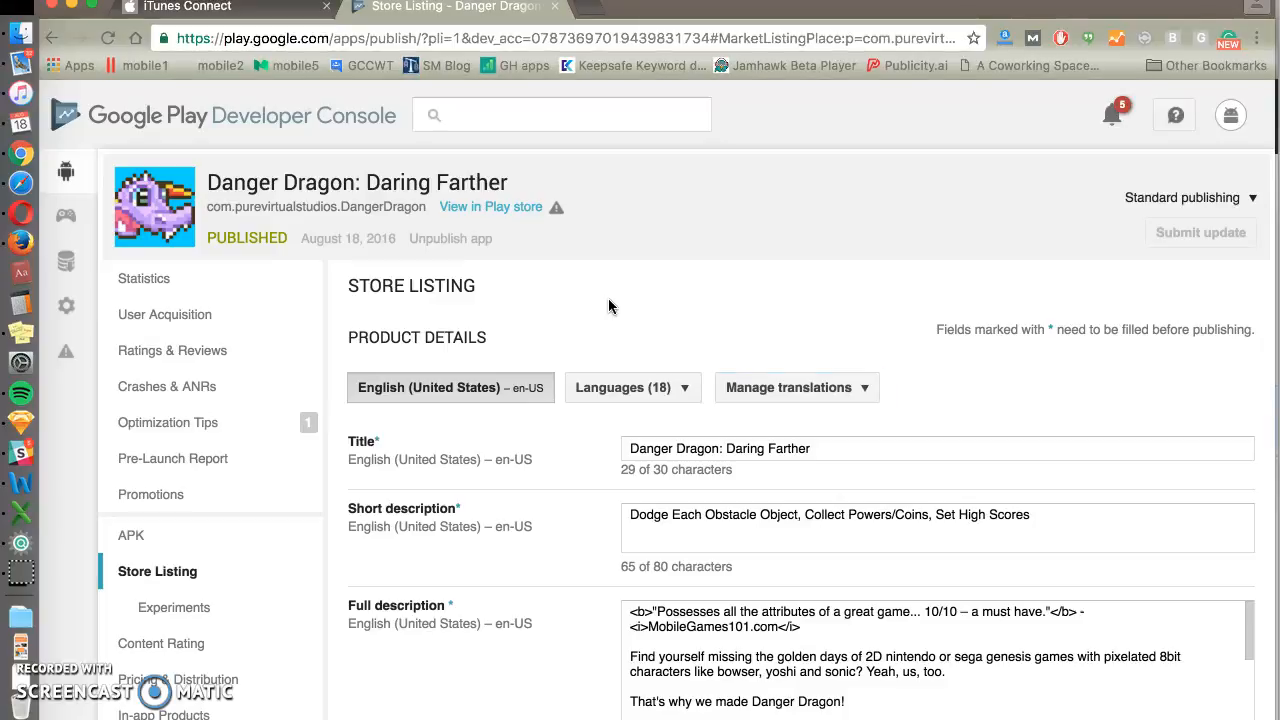
scroll(down, 3)
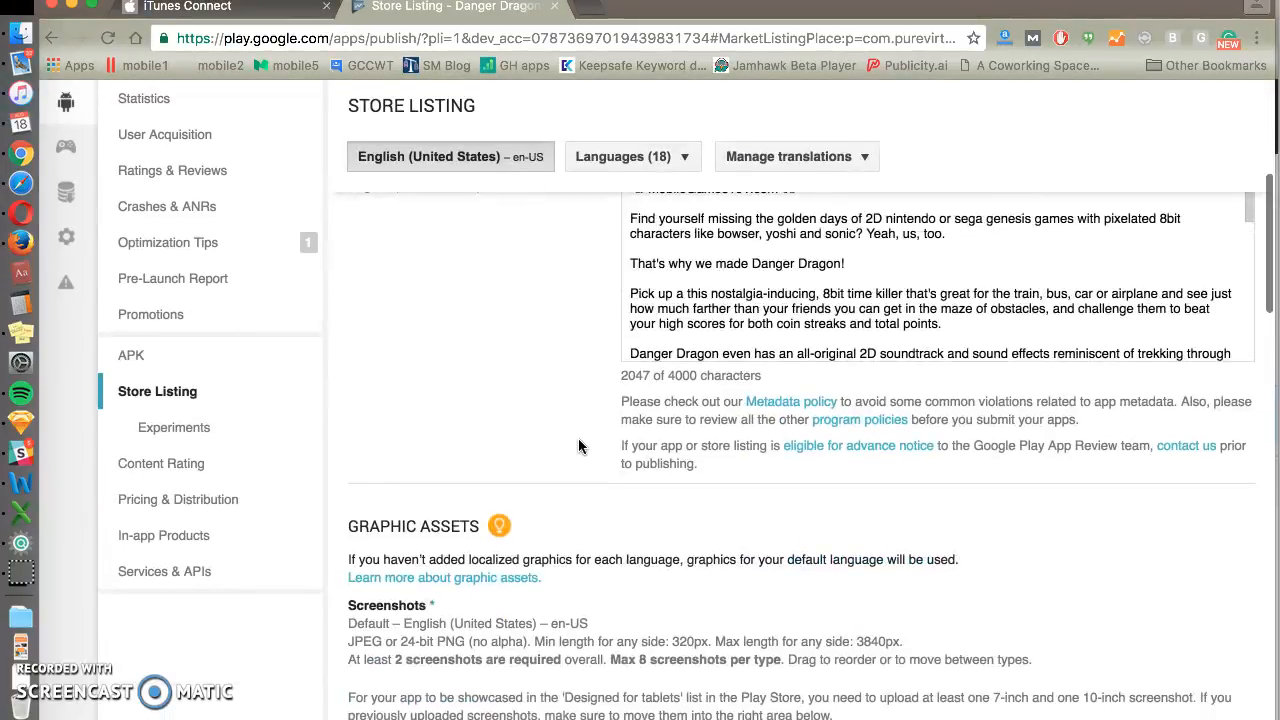
scroll(up, 3)
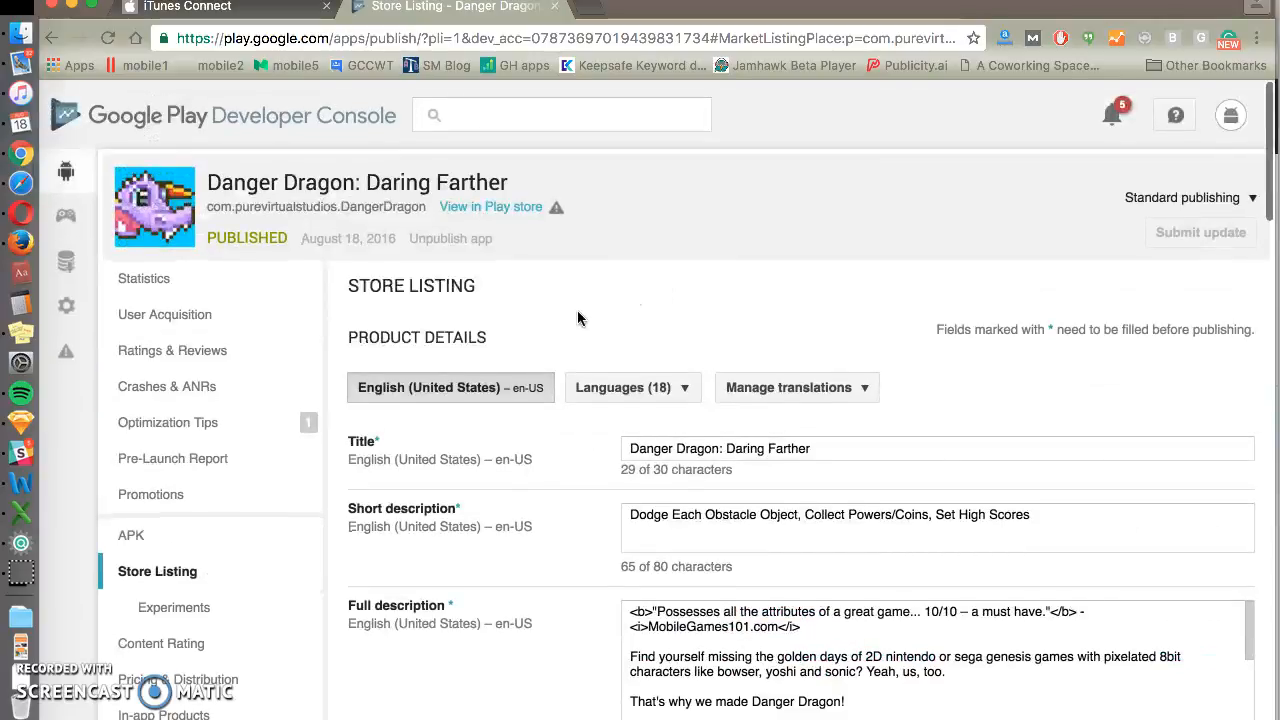
mouse_move(578, 368)
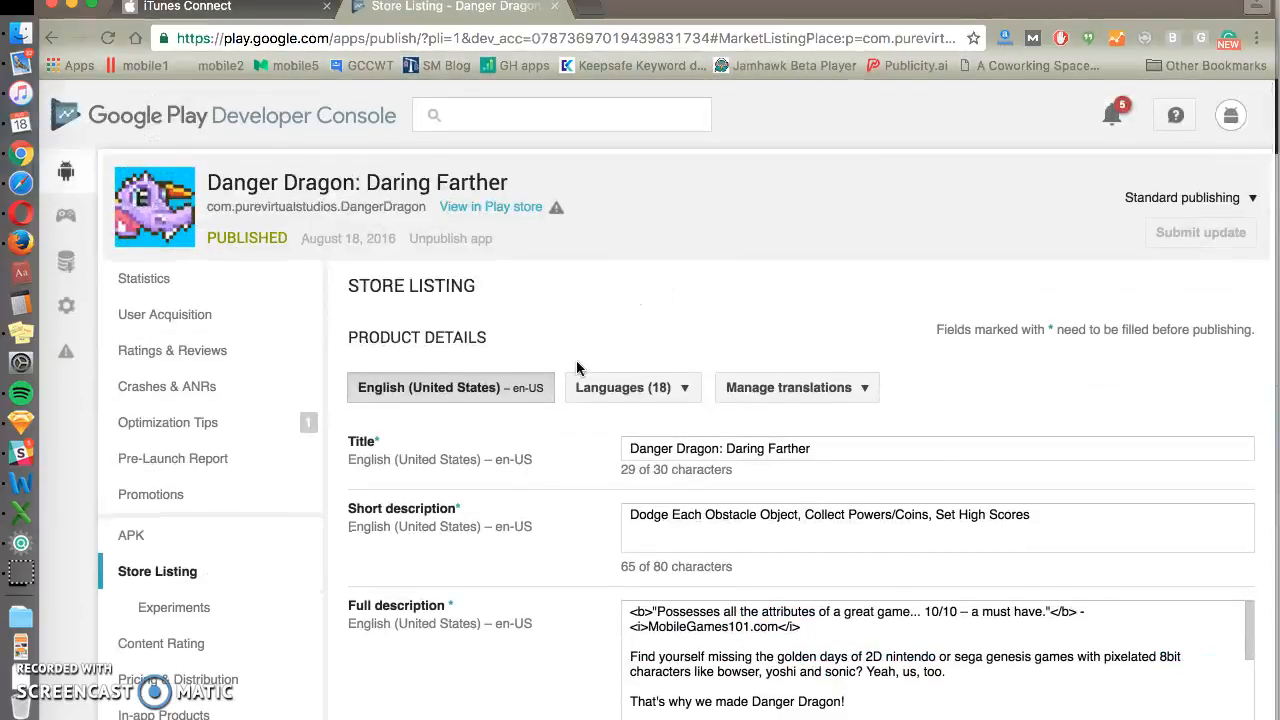
scroll(down, 3)
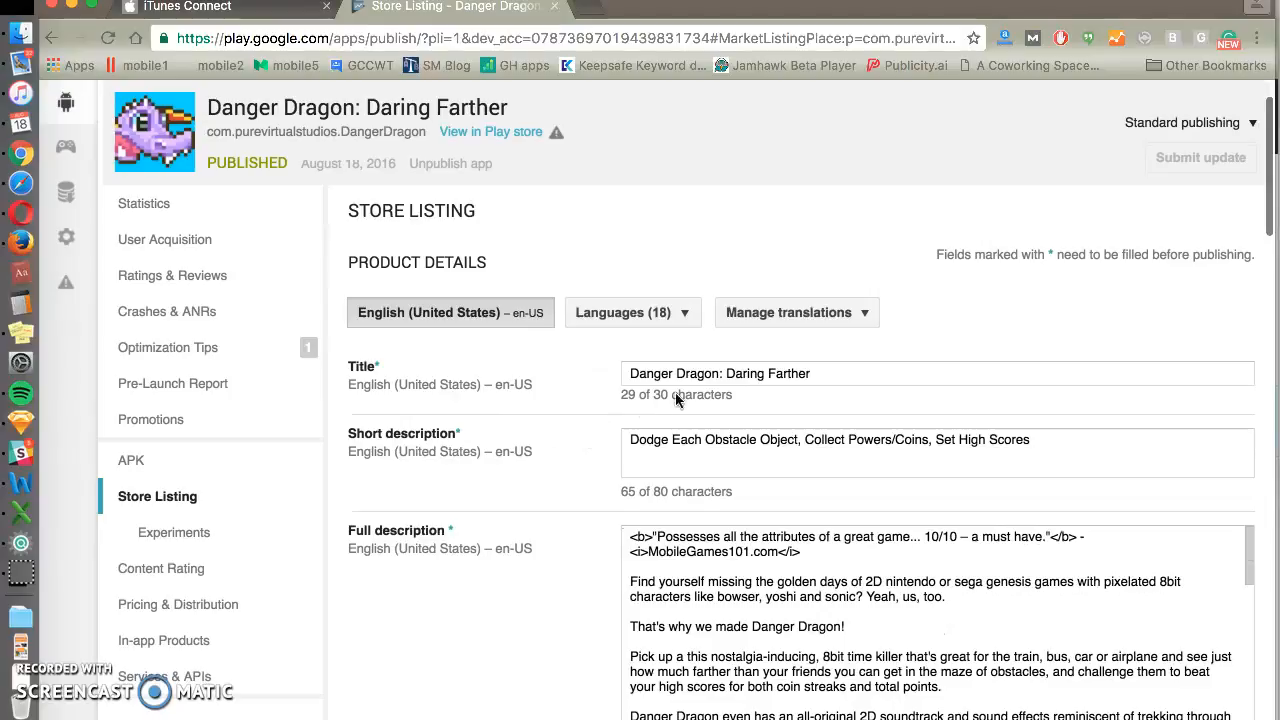
scroll(down, 3)
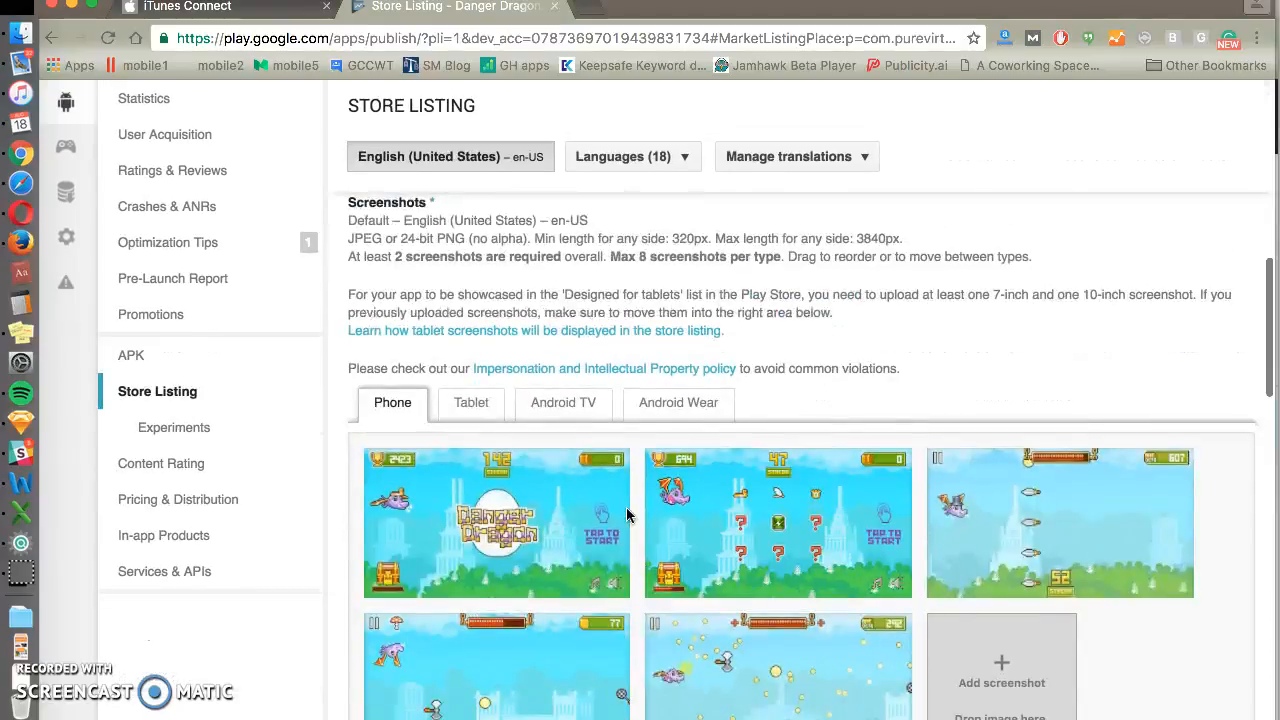
scroll(down, 3)
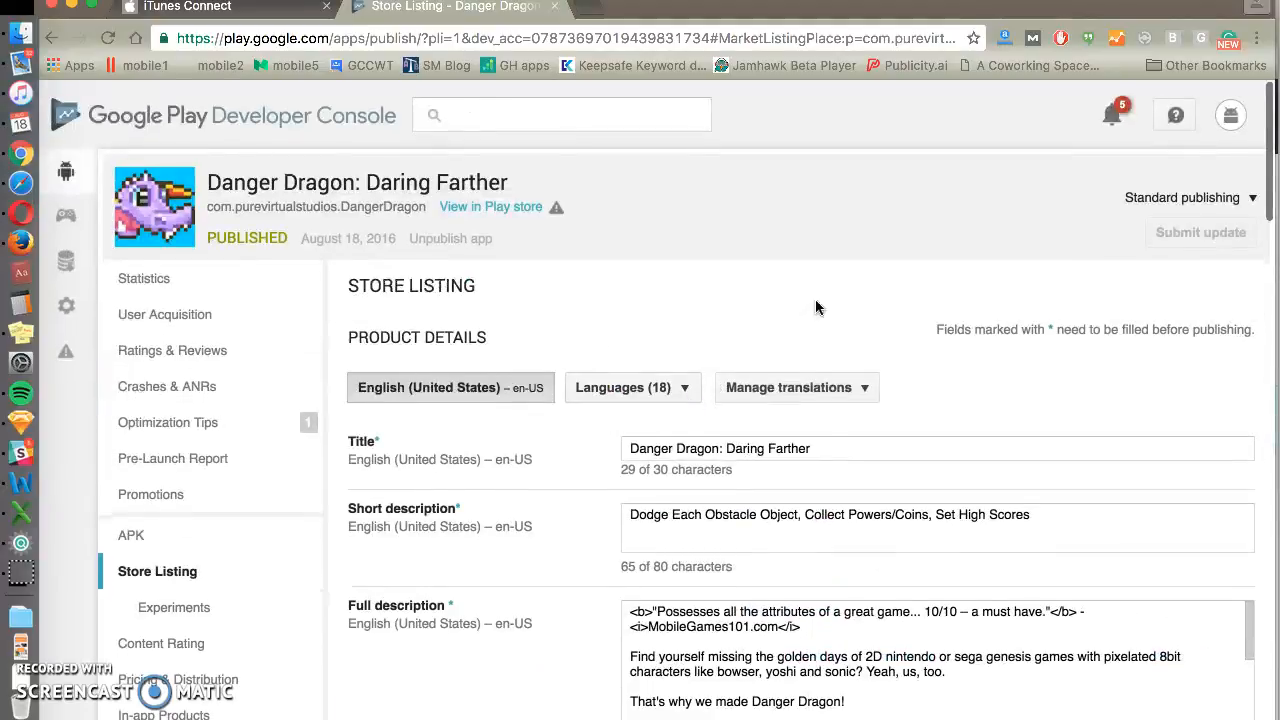
- Select the listing title field and continue down to the descriptions and graphic assets
click(913, 448)
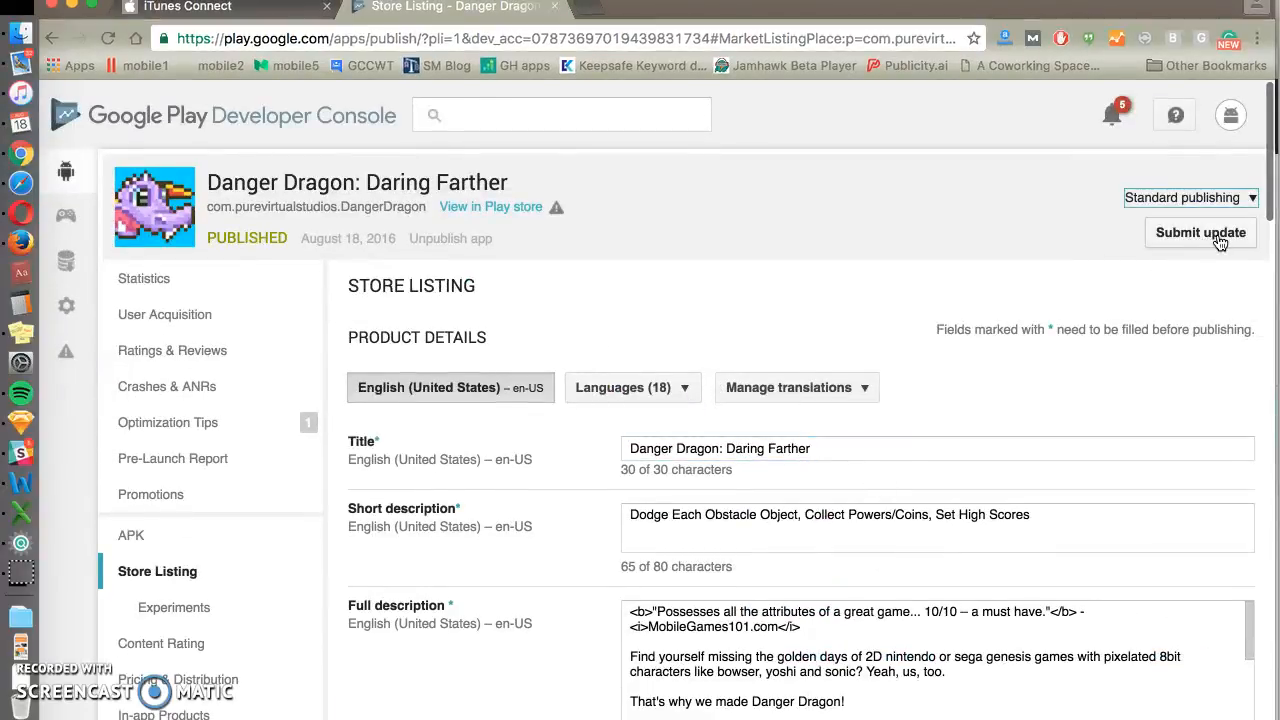
mouse_move(1113, 301)
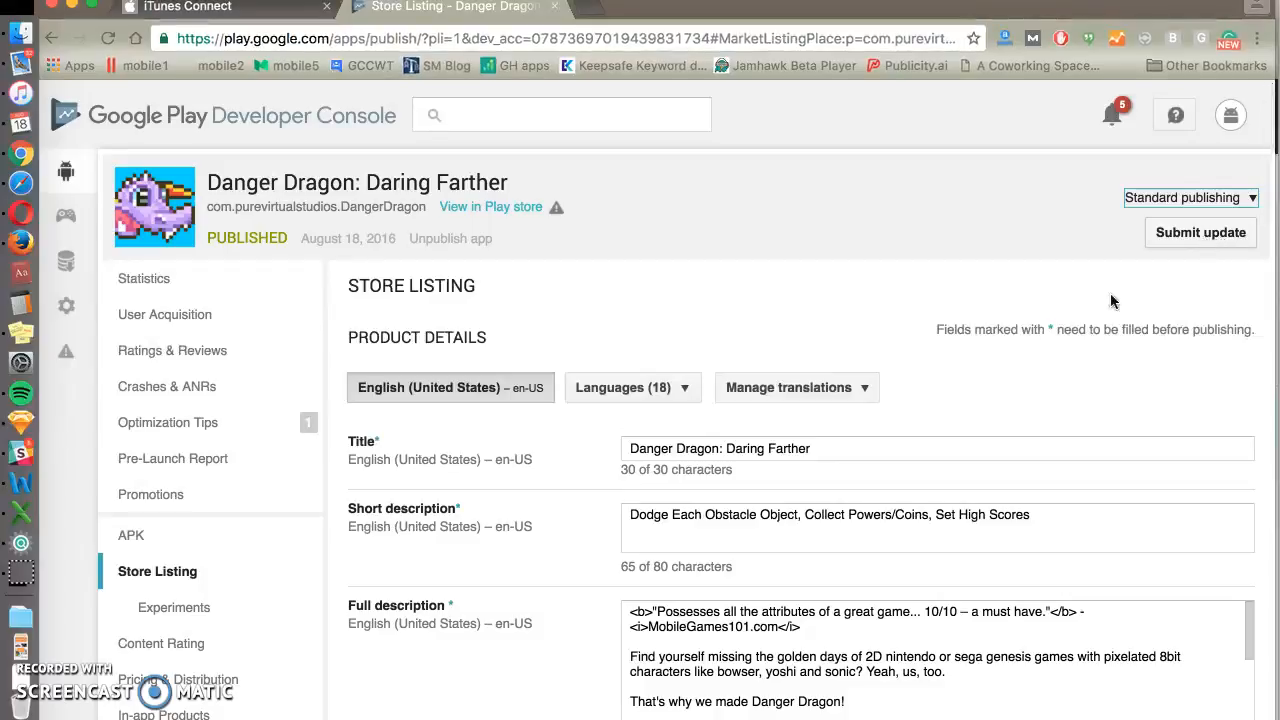
click(872, 449)
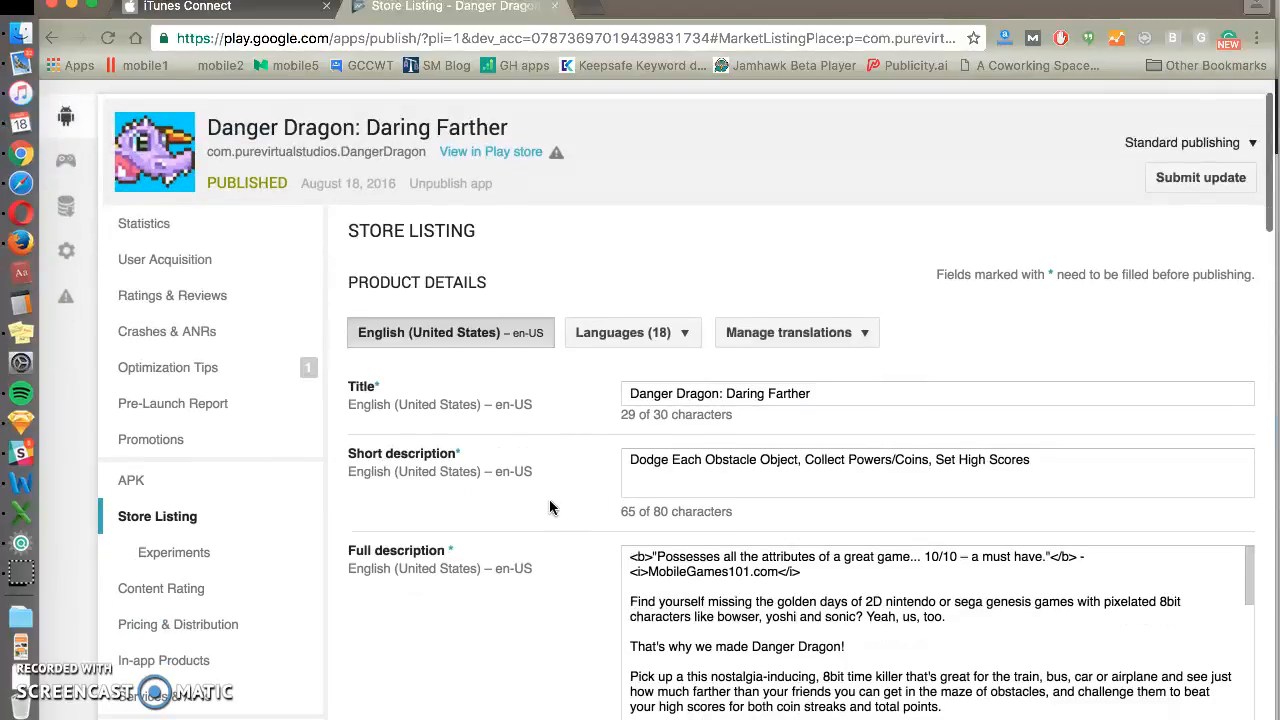
scroll(down, 3)
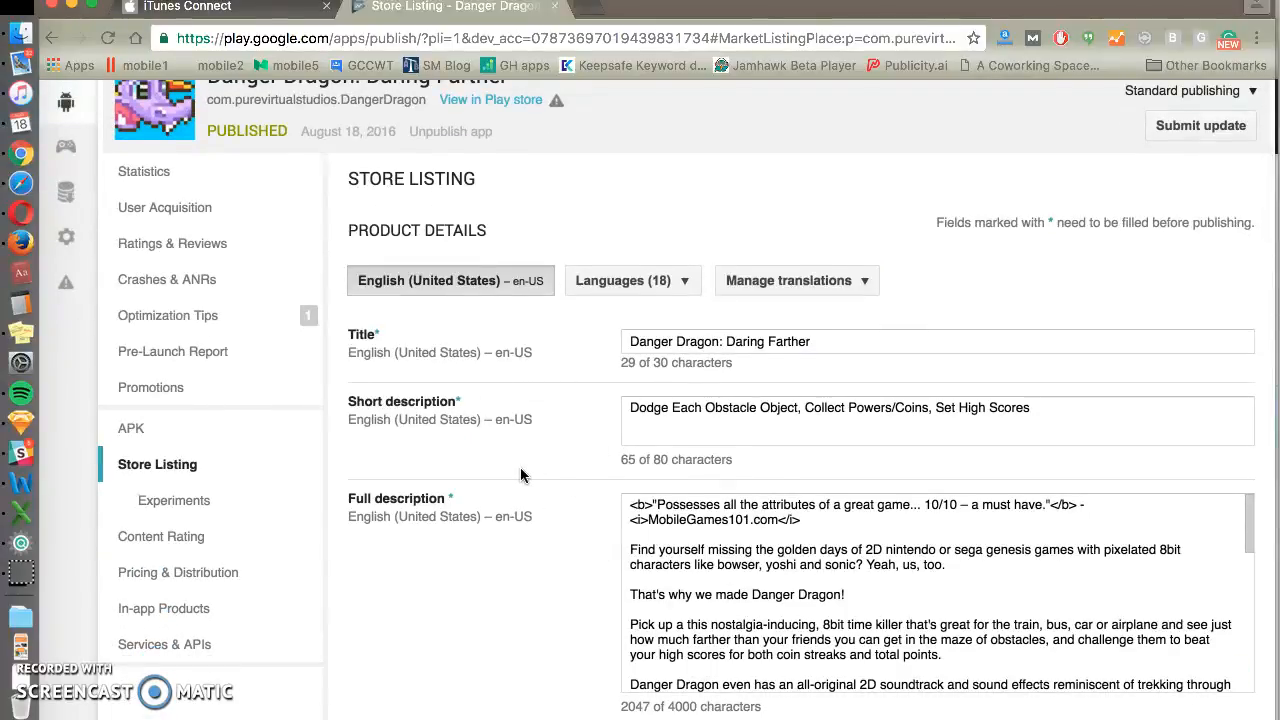
scroll(down, 3)
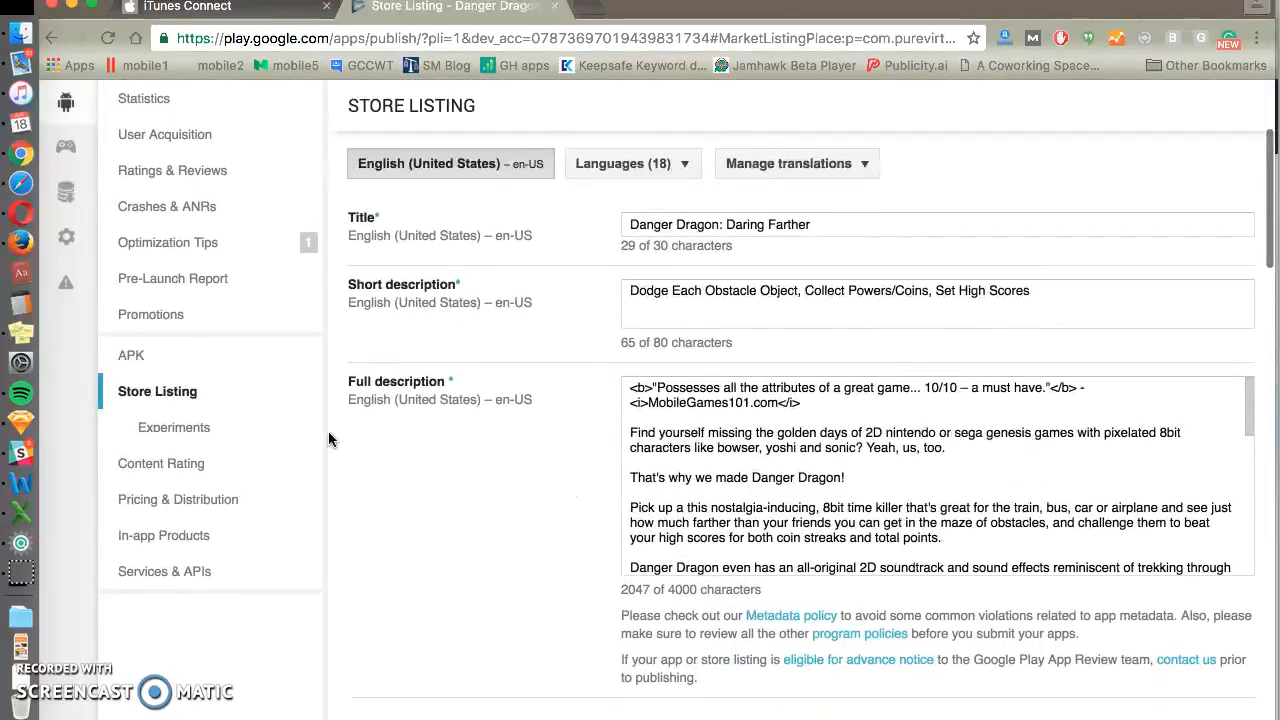
- Leave the listing unsaved and create a new localized experiment in English (United States)
click(173, 427)
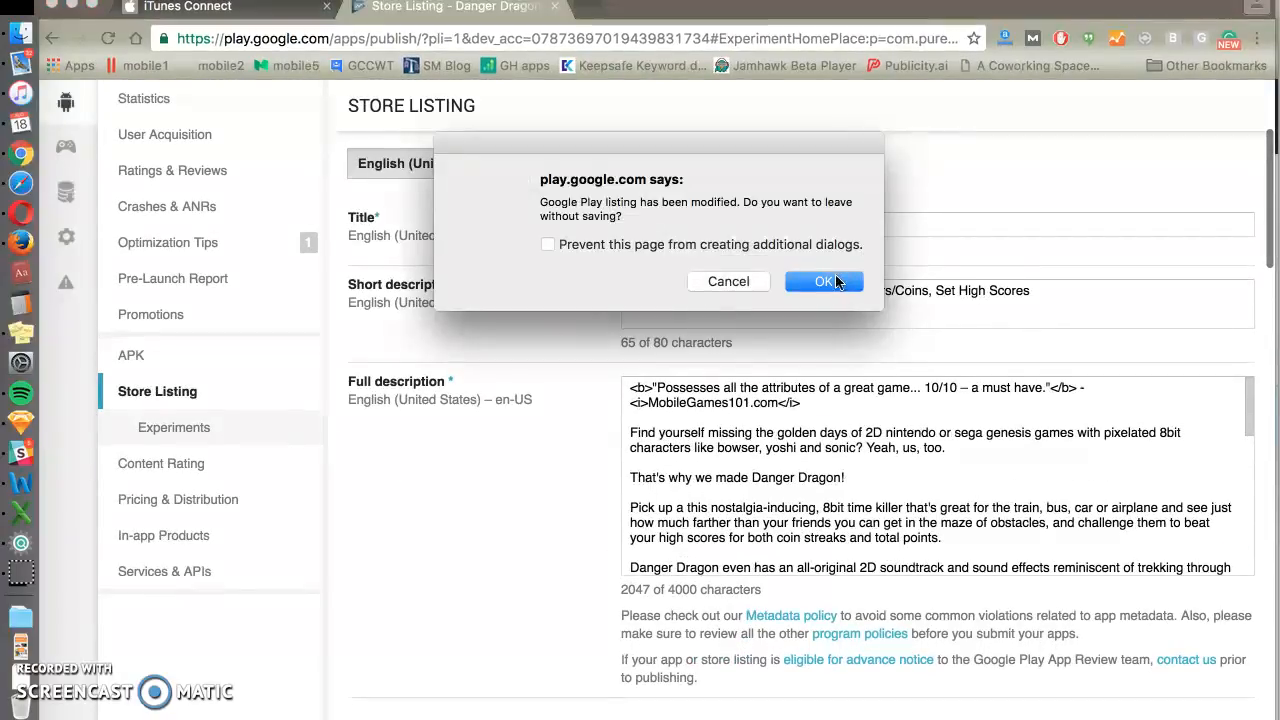
click(824, 281)
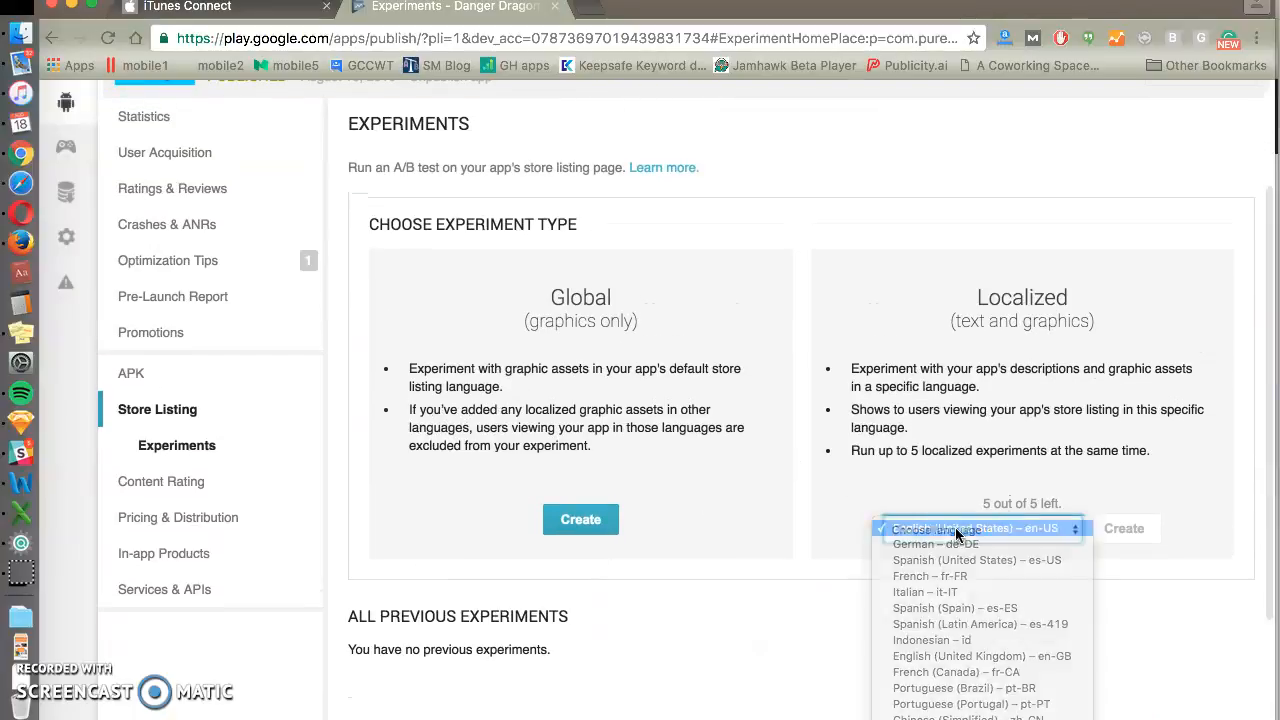
click(1123, 528)
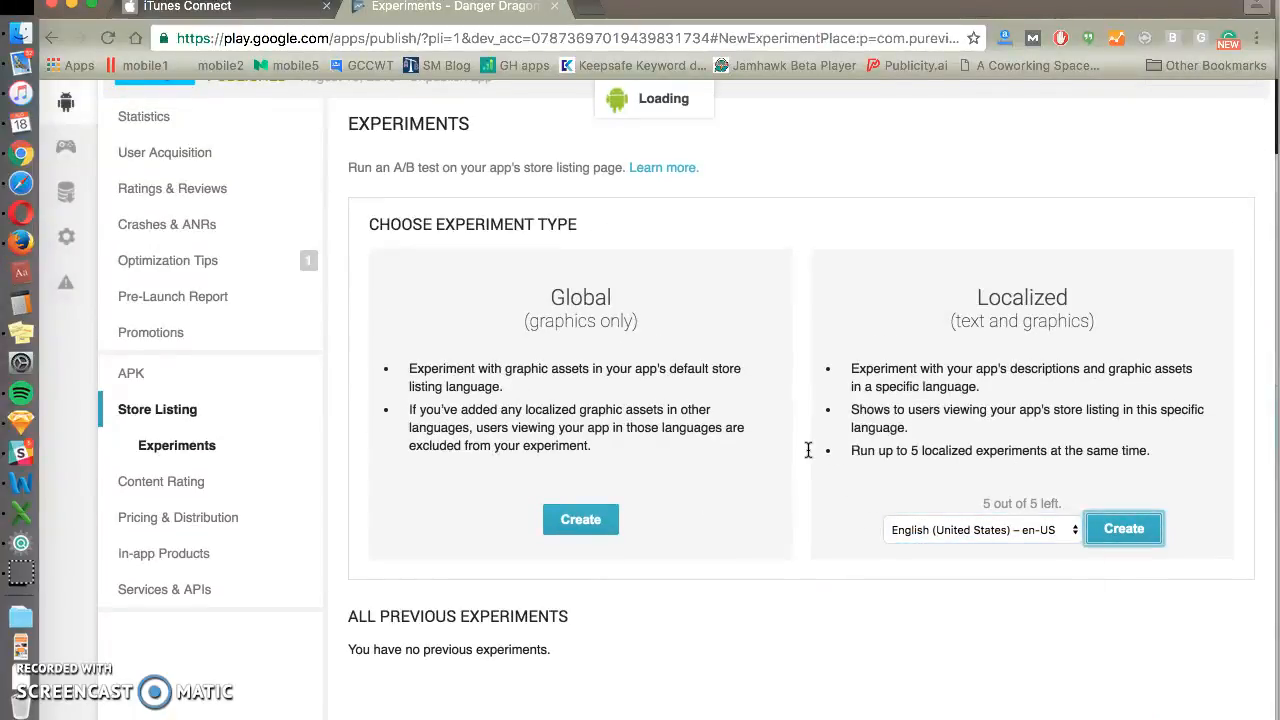
click(1123, 528)
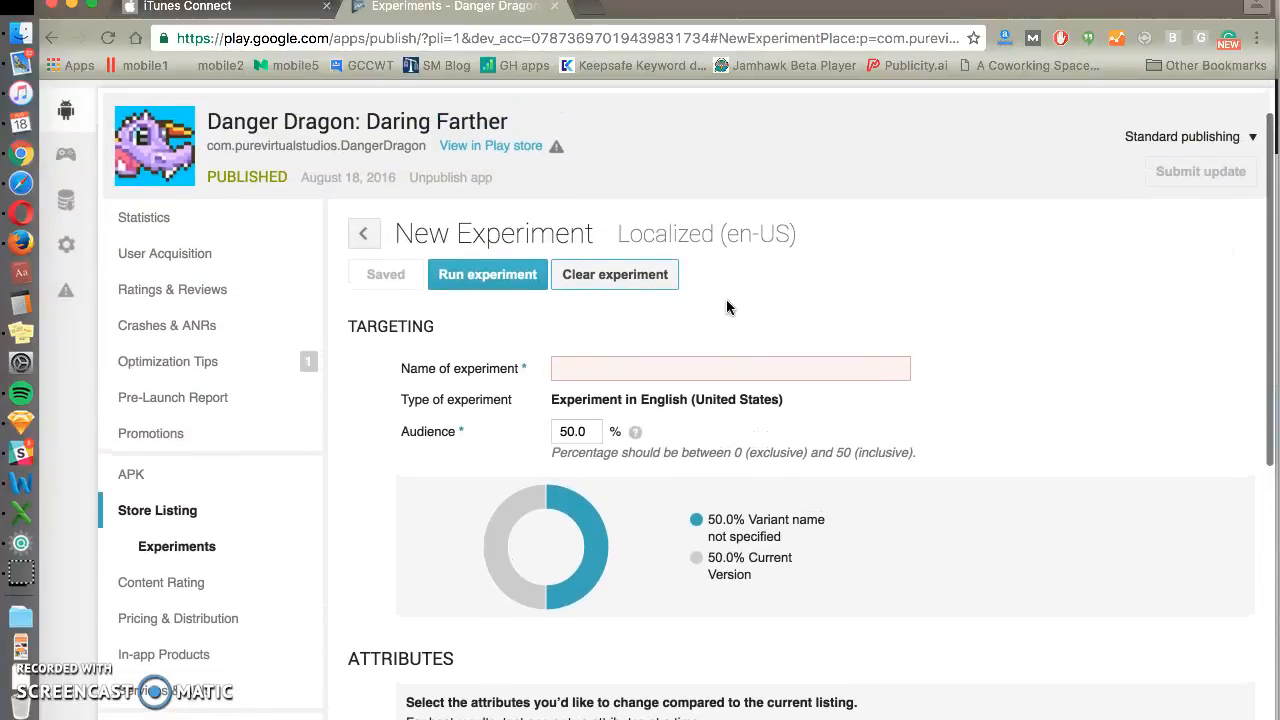
- Focus the experiment name field and review the Targeting and Attributes sections below
scroll(down, 3)
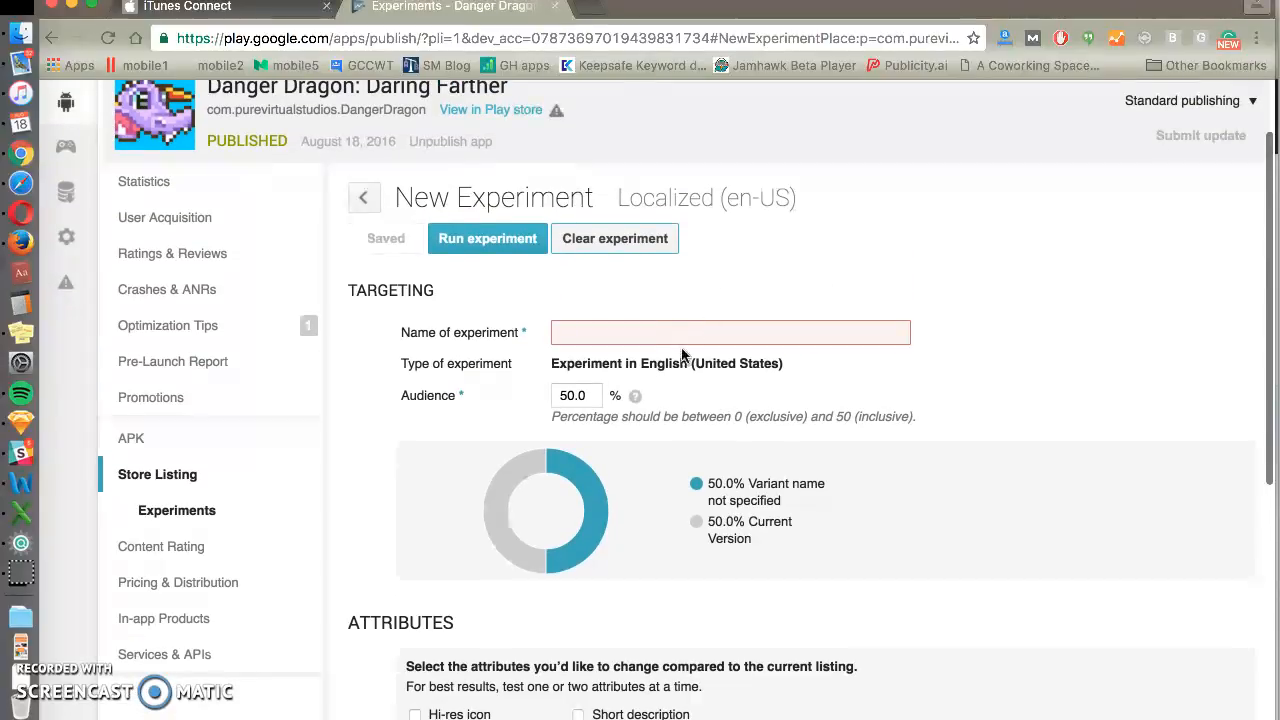
click(730, 332)
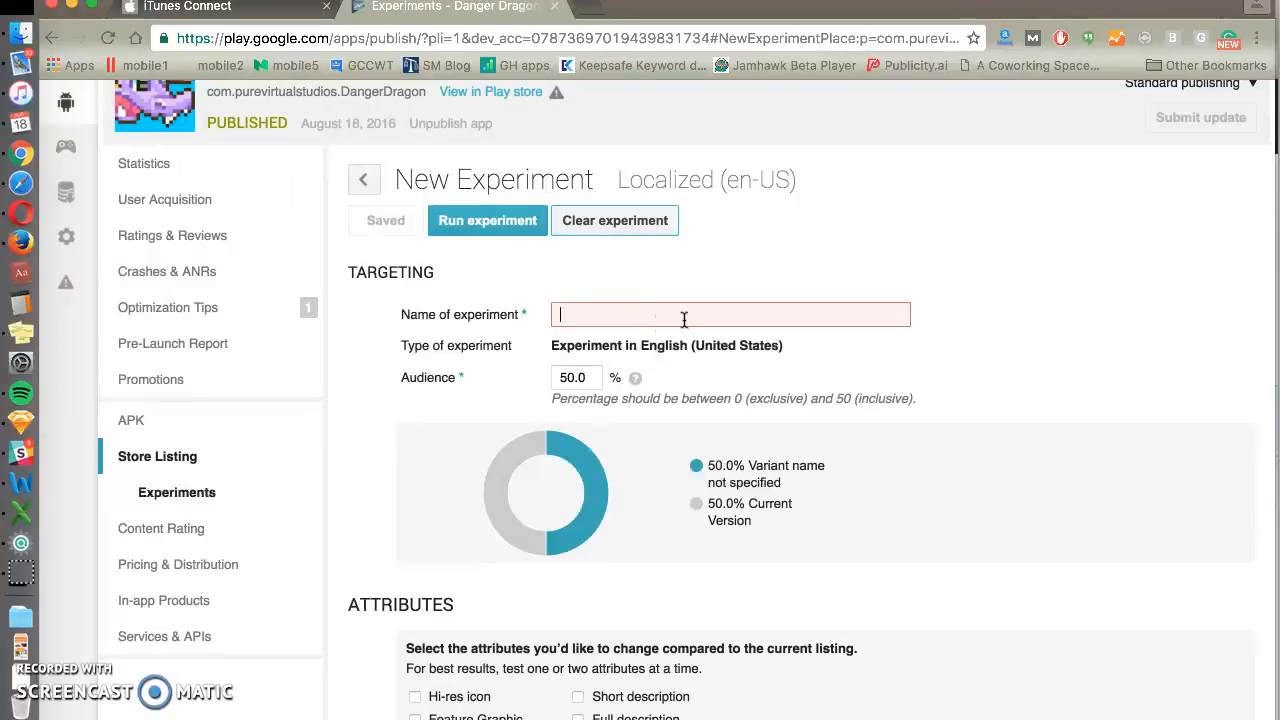
scroll(down, 3)
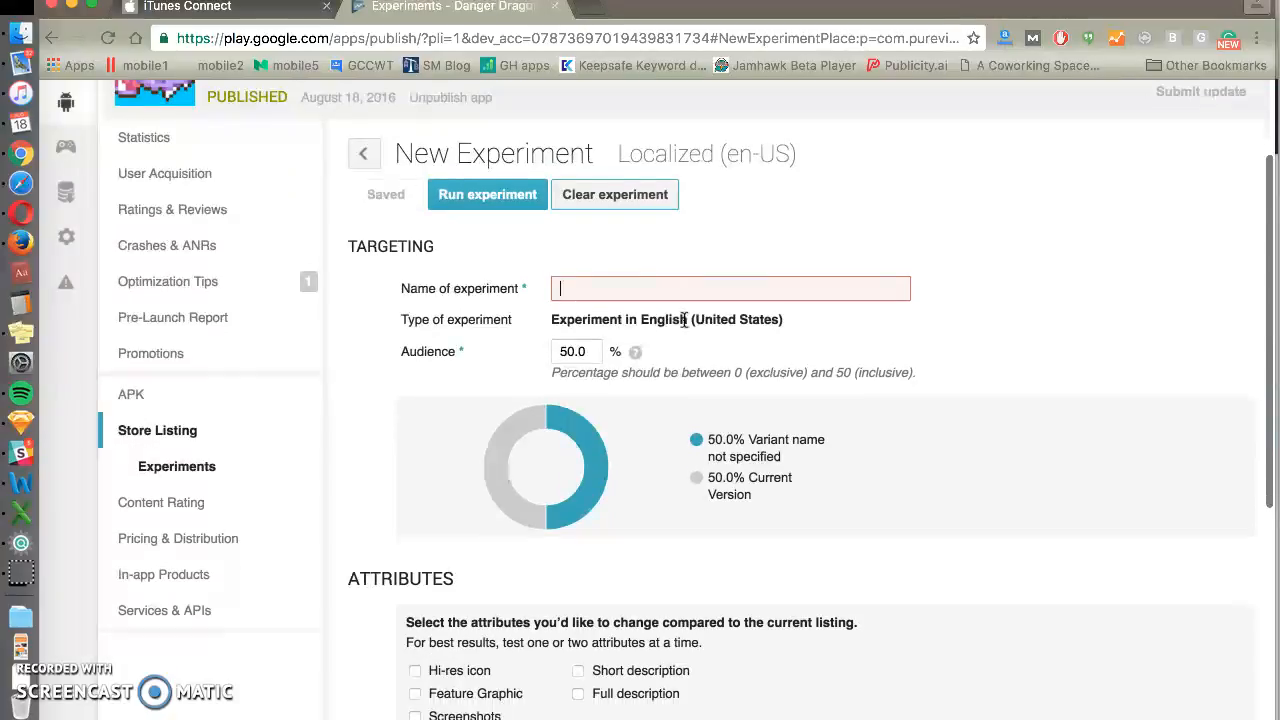
scroll(down, 3)
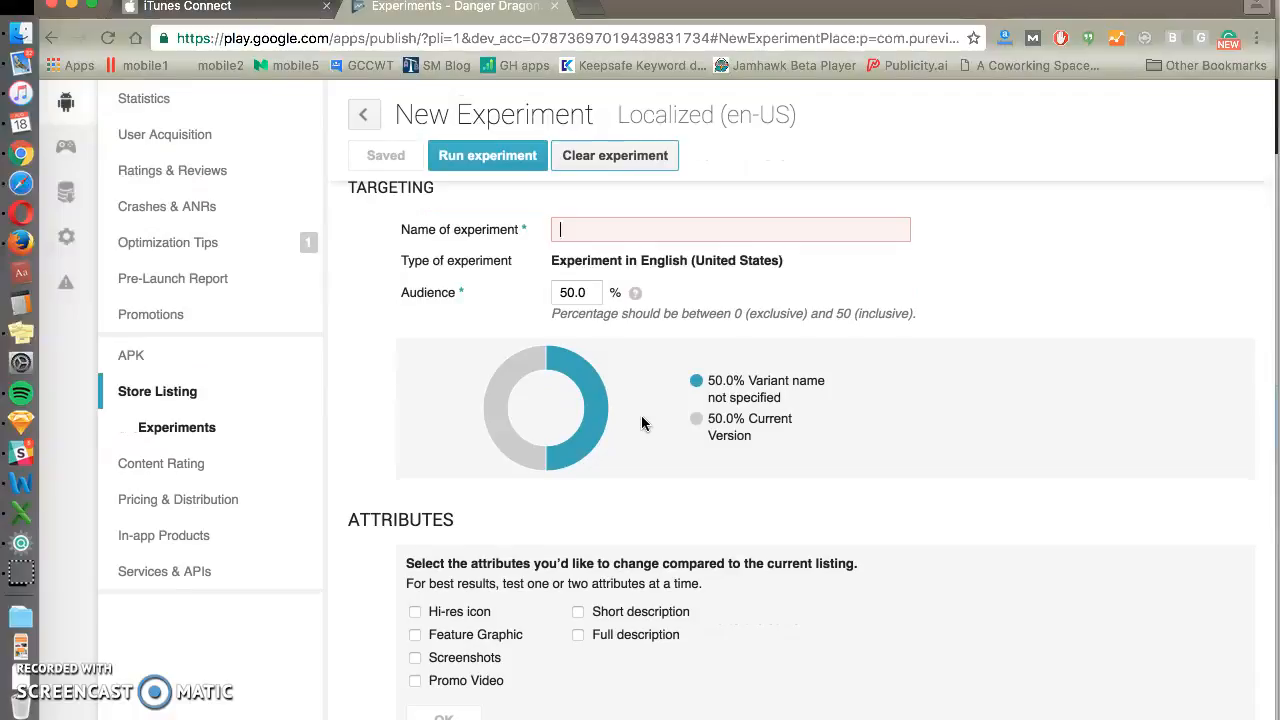
scroll(down, 3)
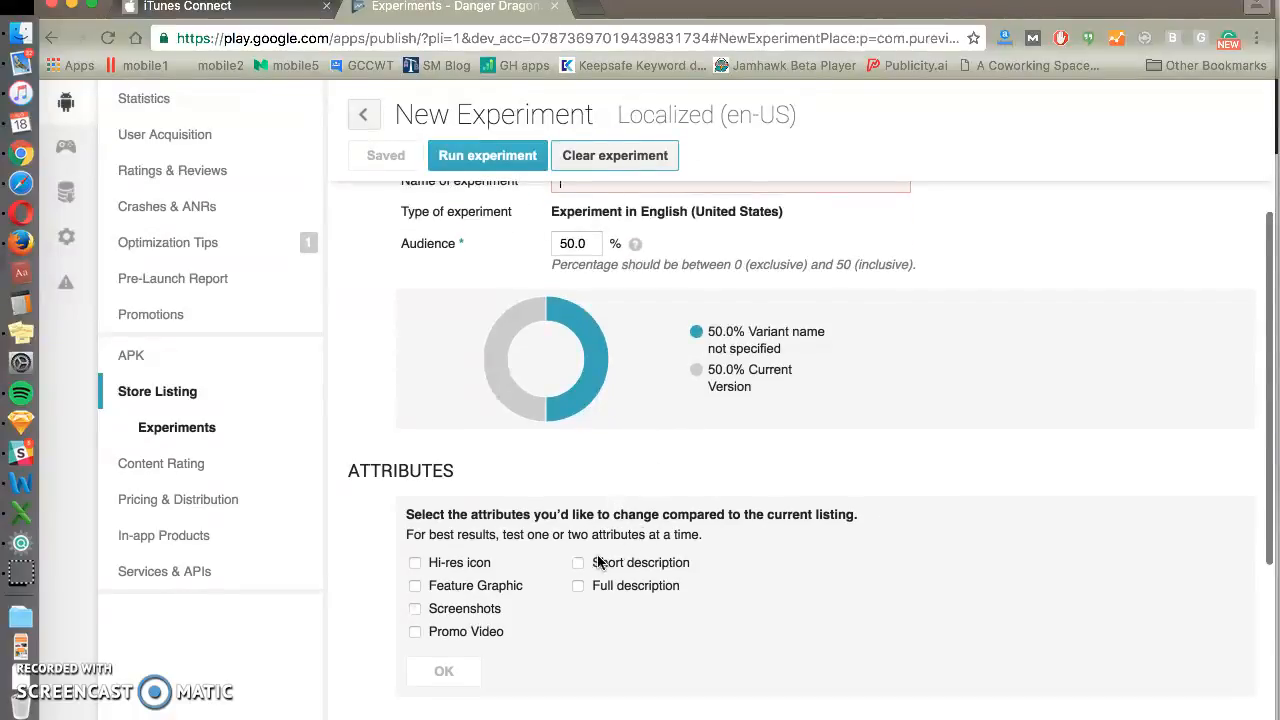
- Choose Full description as the tested attribute and name the experiment 'Formatting'
click(577, 563)
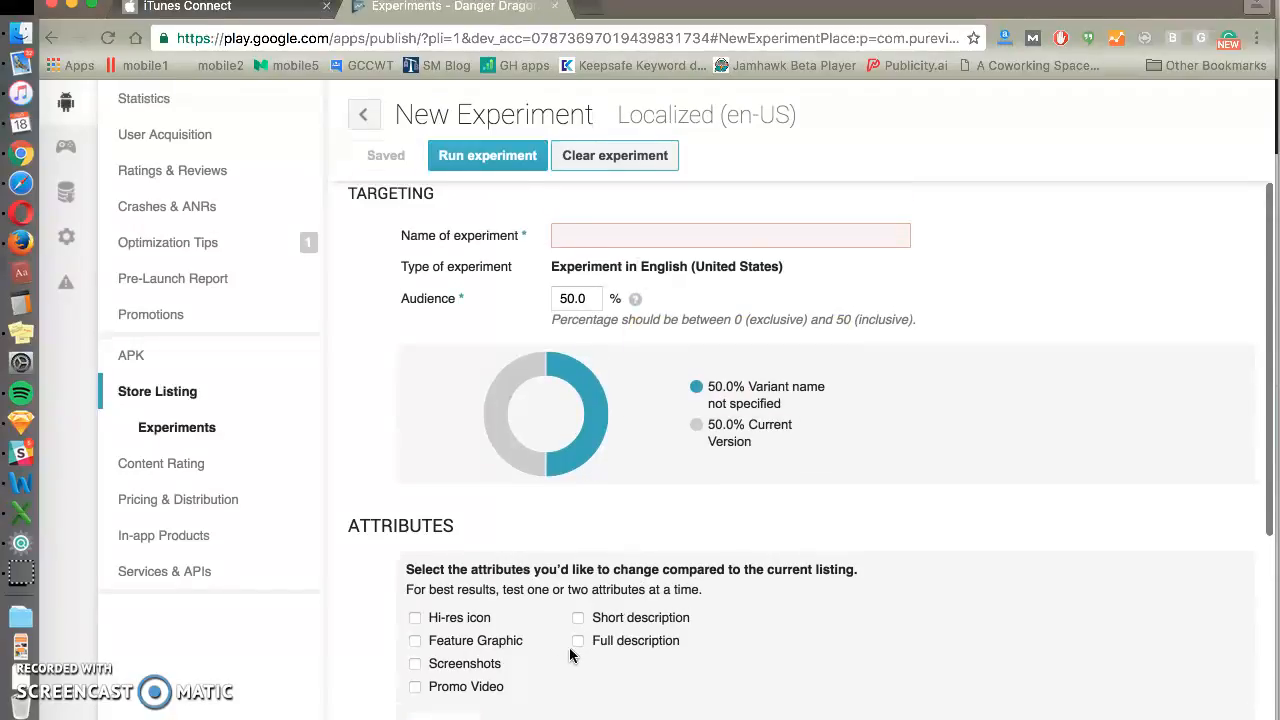
click(579, 641)
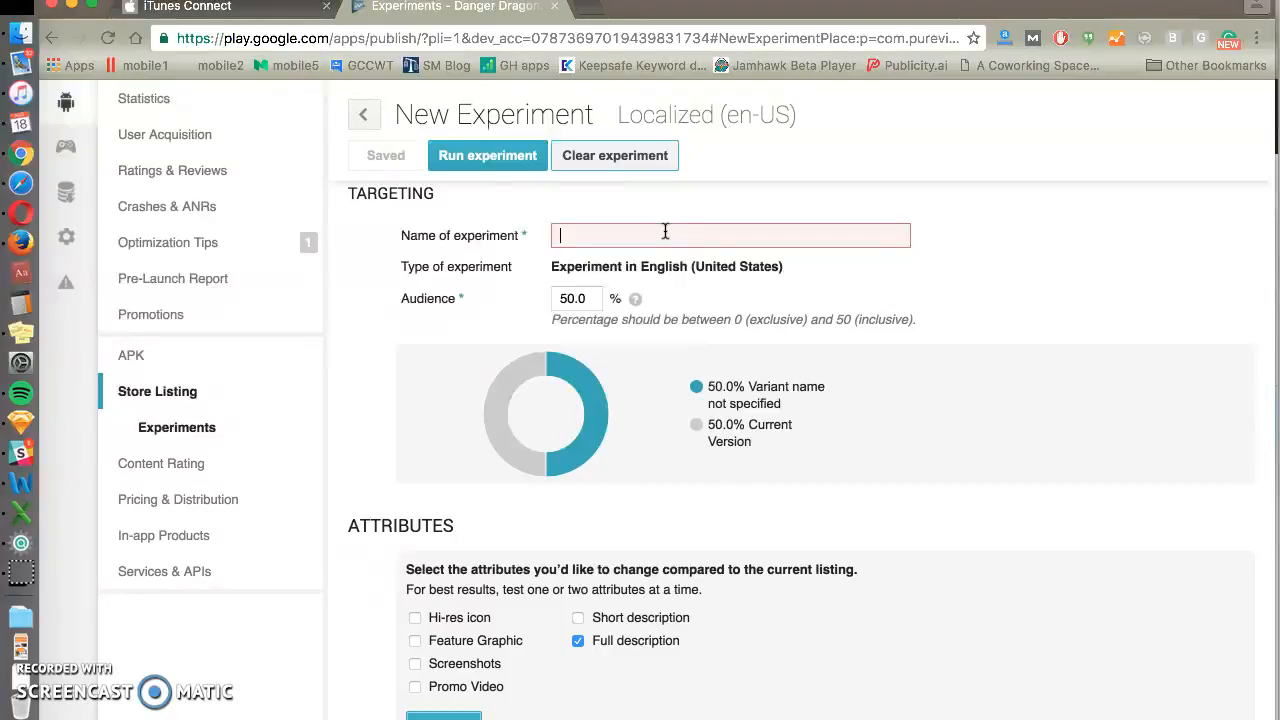
text(Formatting)
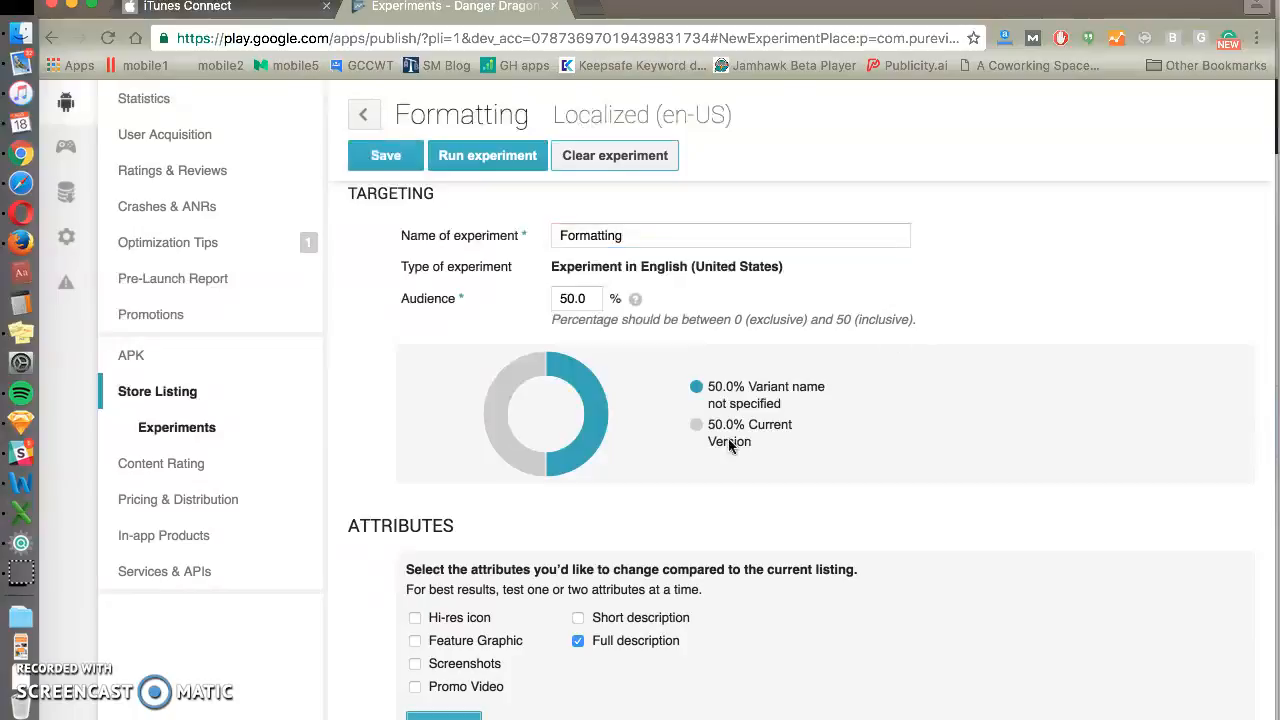
scroll(down, 3)
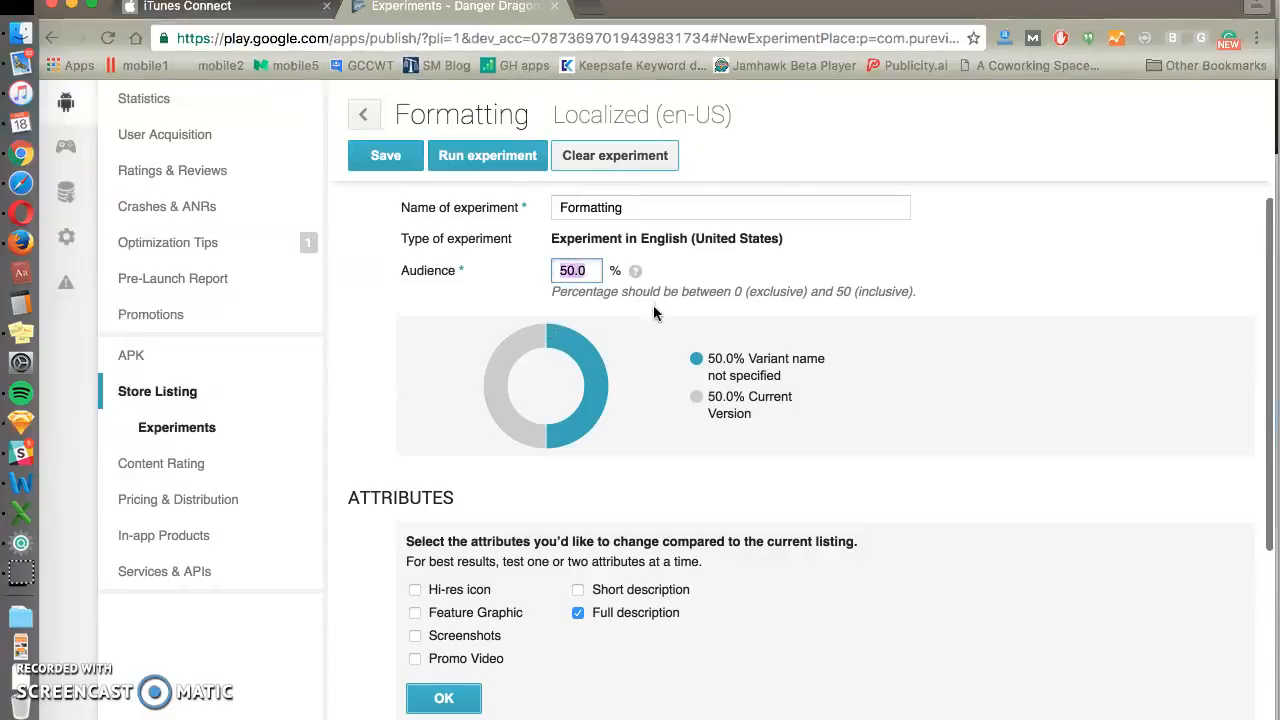
scroll(down, 3)
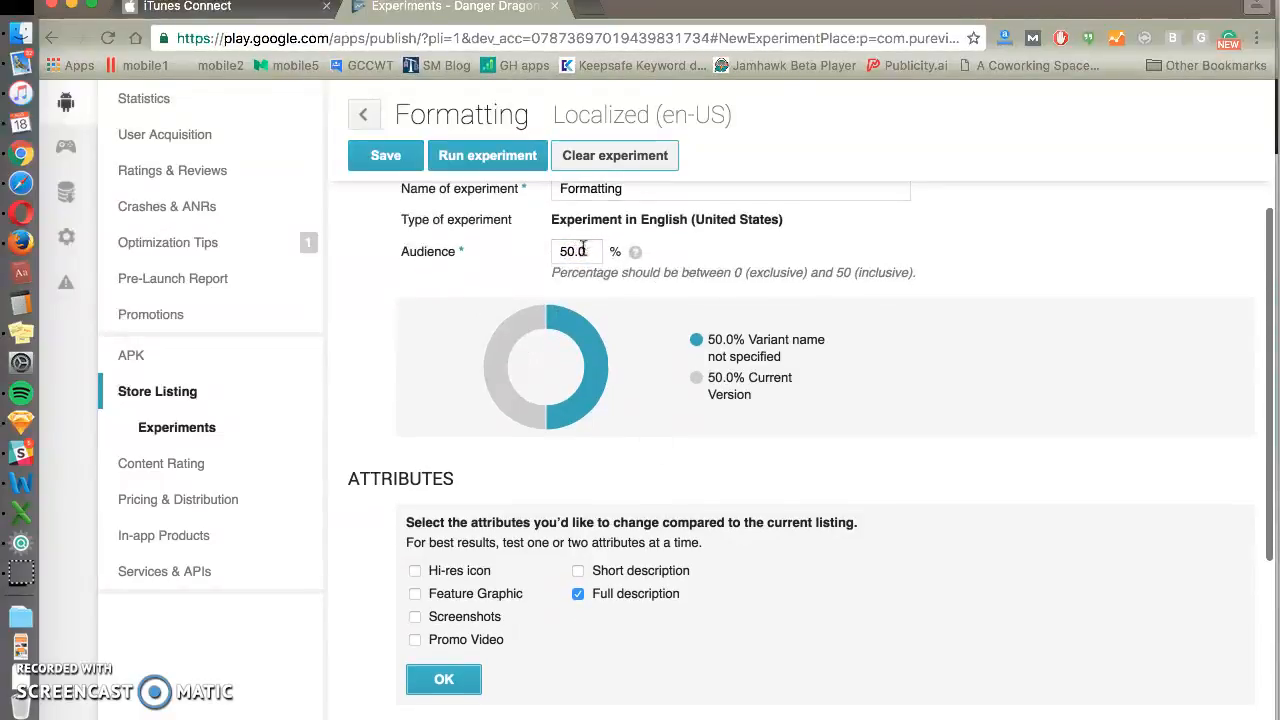
scroll(down, 3)
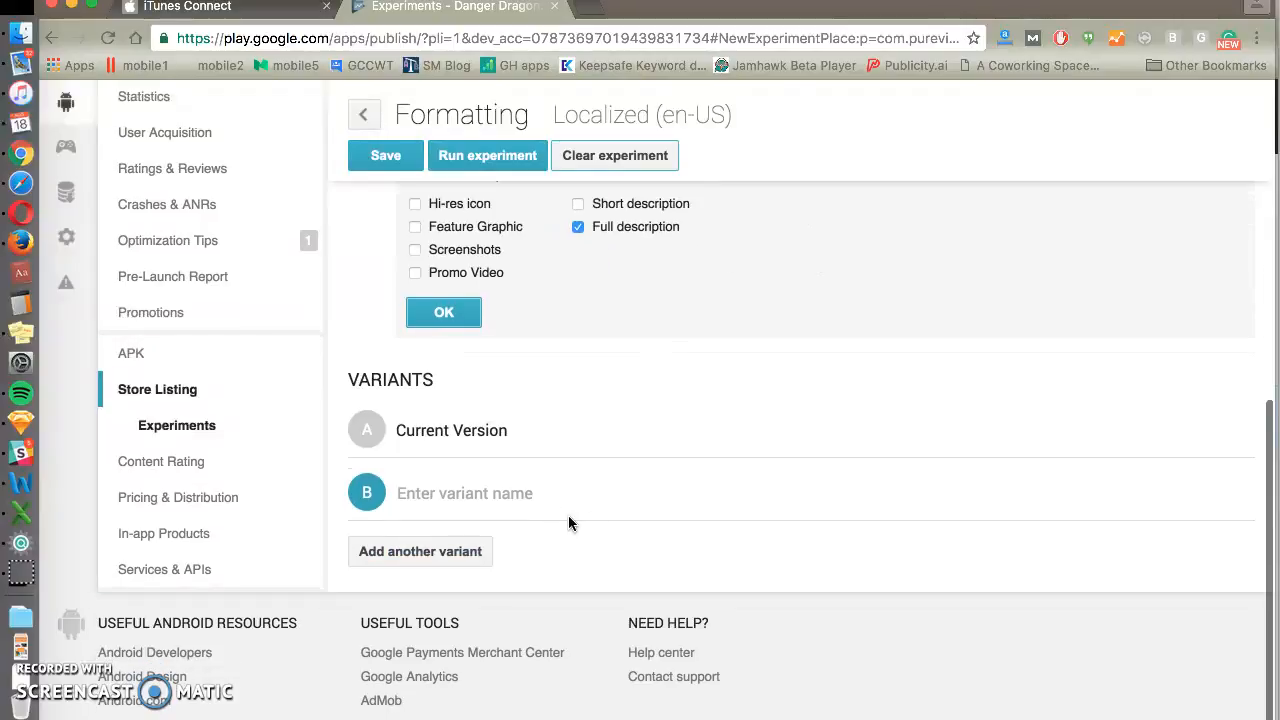
- Confirm the attribute choice and name variant B 'No formatting'
click(443, 312)
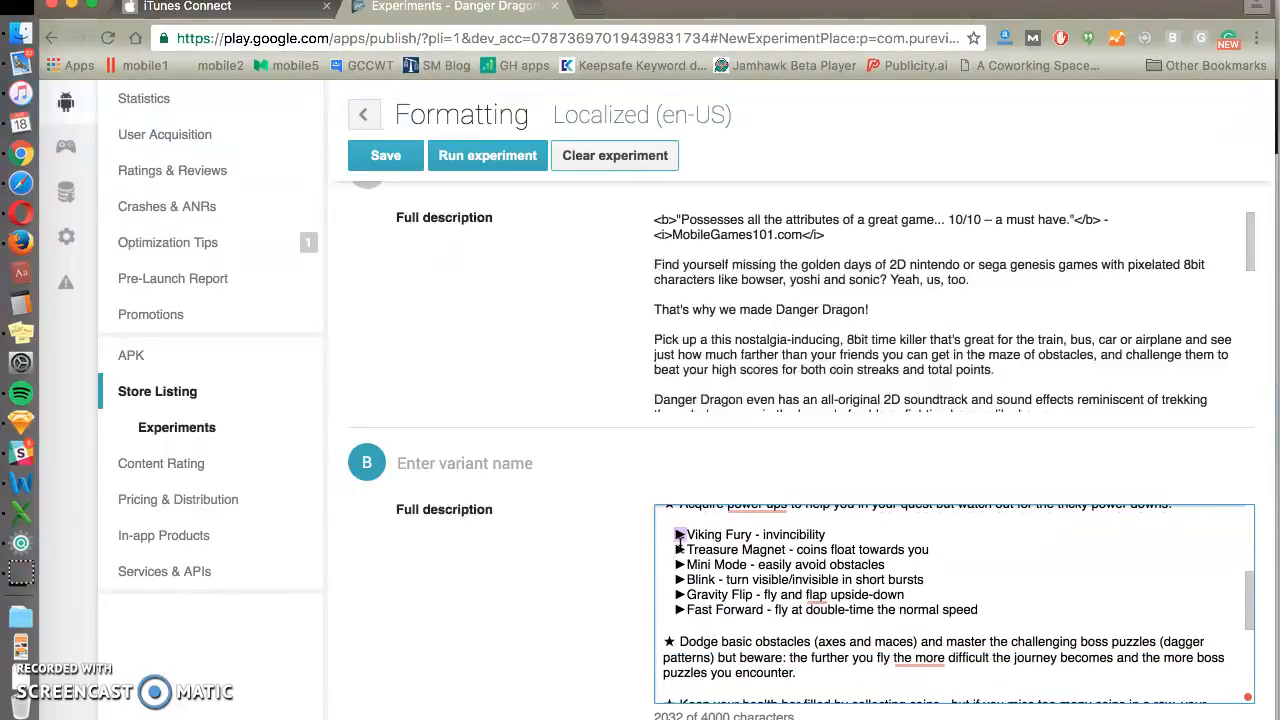
mouse_move(721, 556)
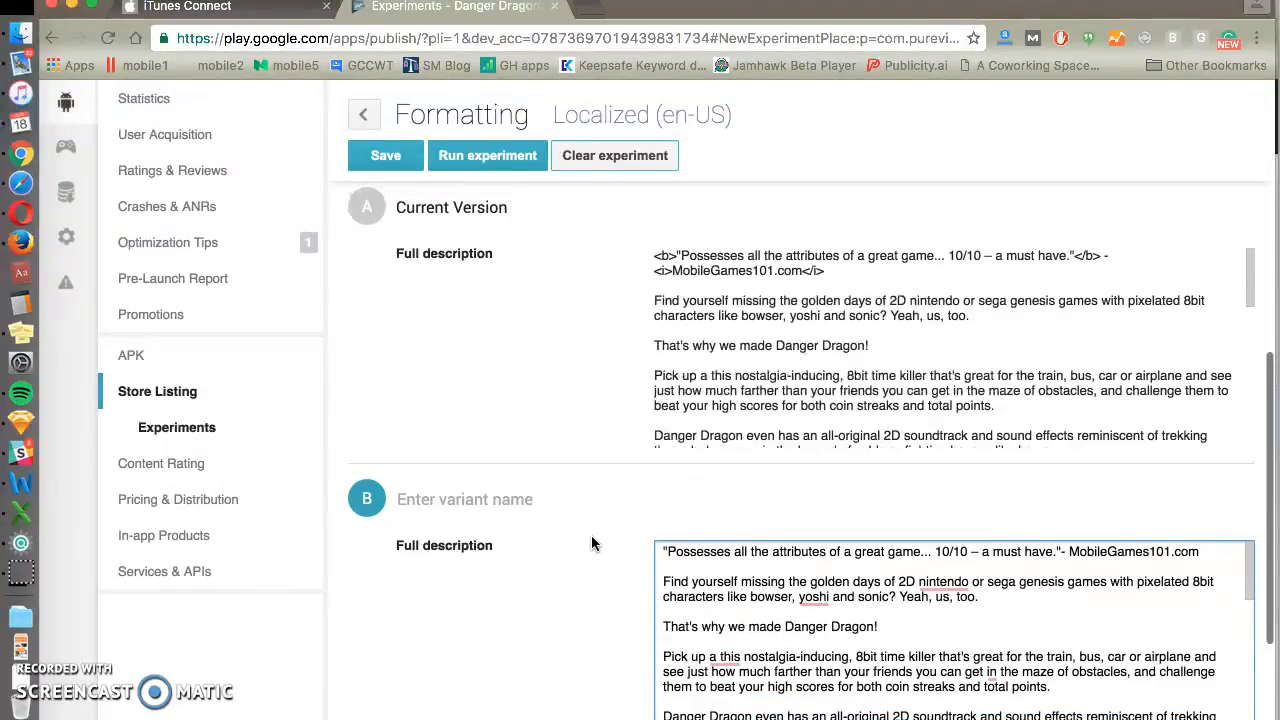
text(N)
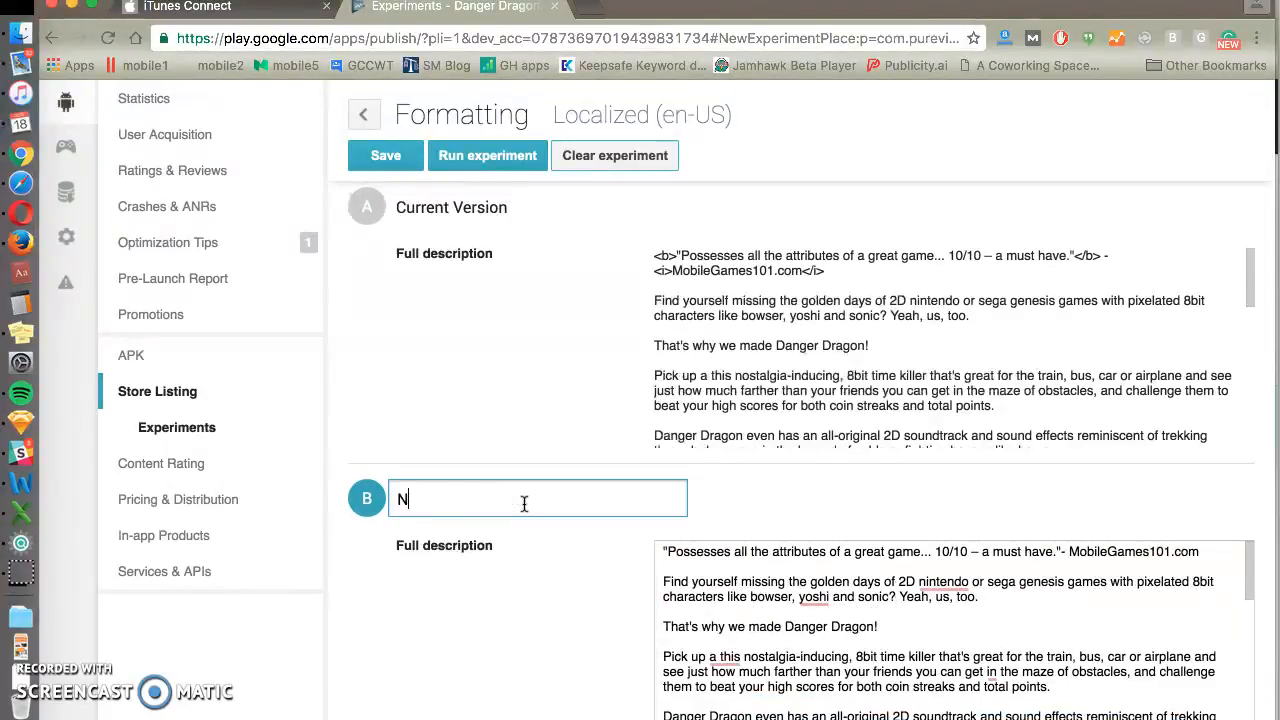
text(o formatting)
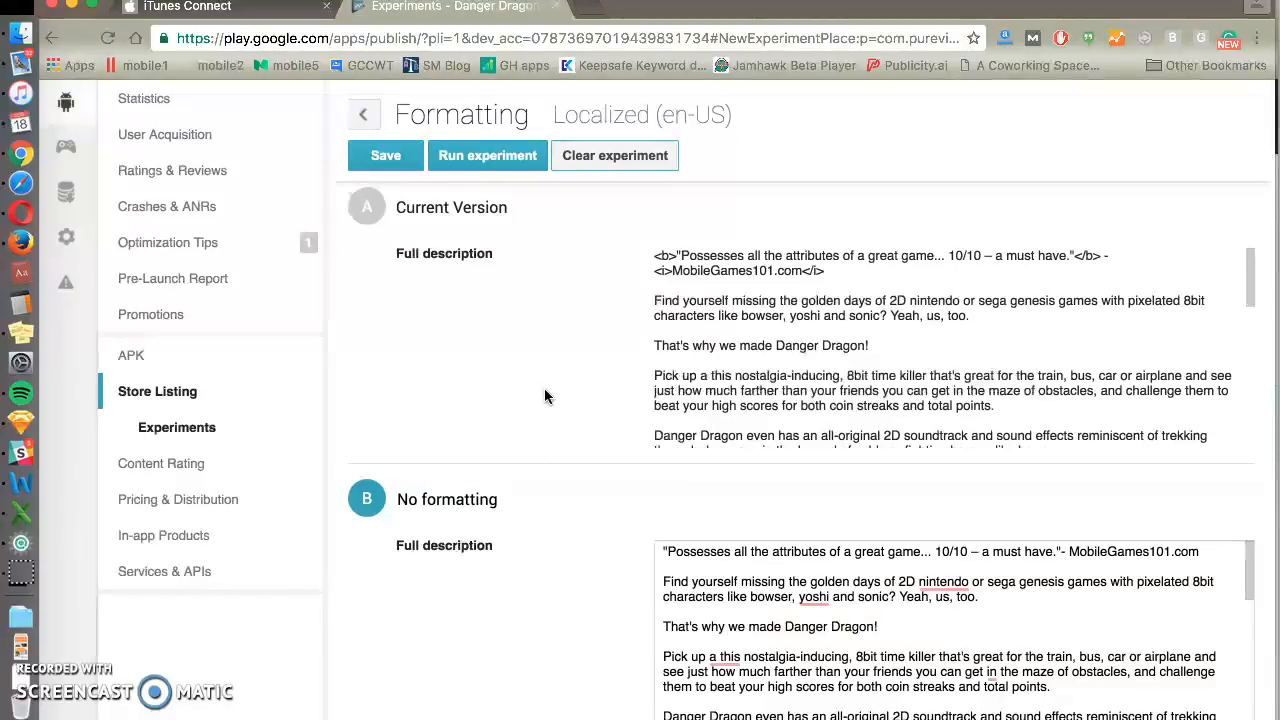
- Edit variant B's full description to use plain • bullets instead of ► symbols, then run the experiment
click(447, 499)
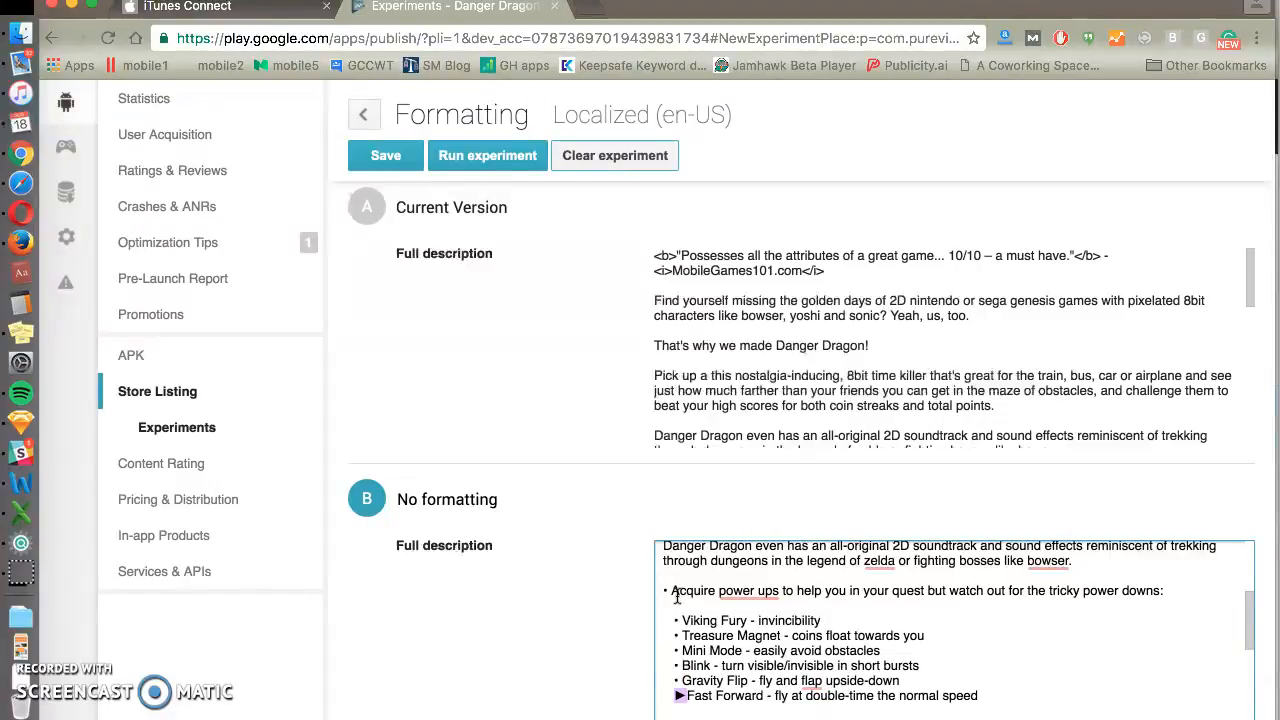
scroll(down, 3)
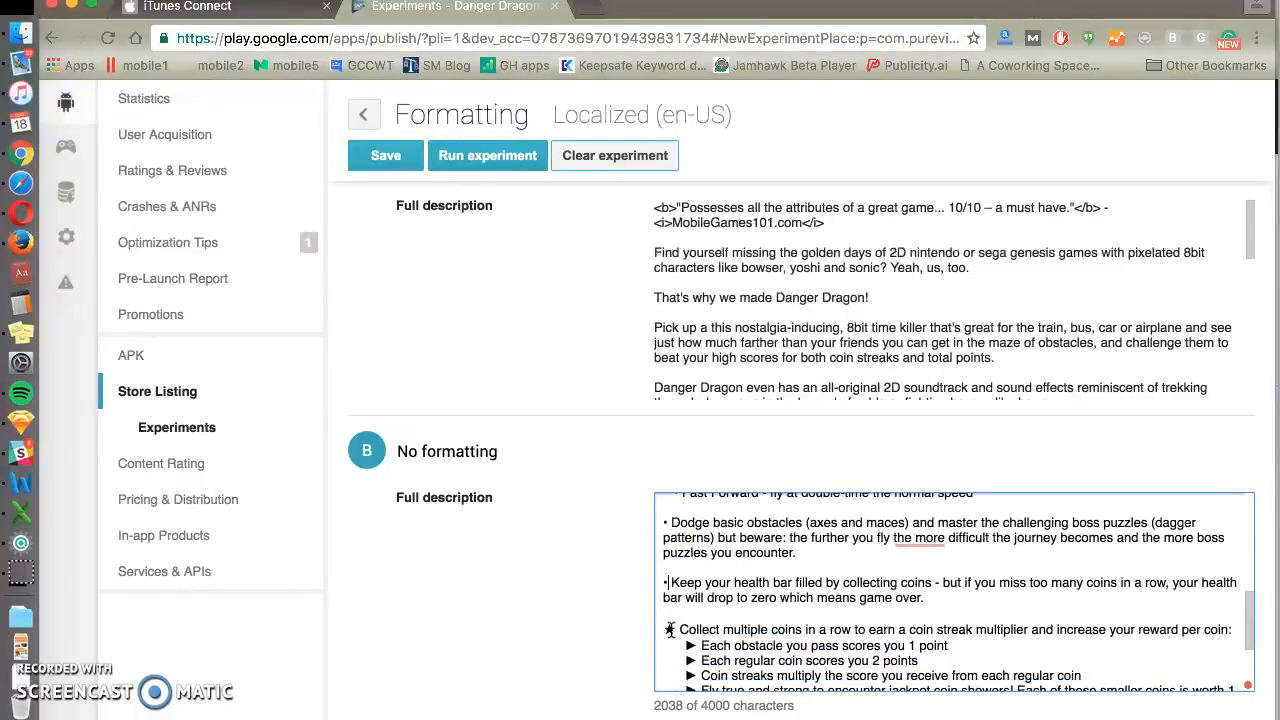
scroll(down, 3)
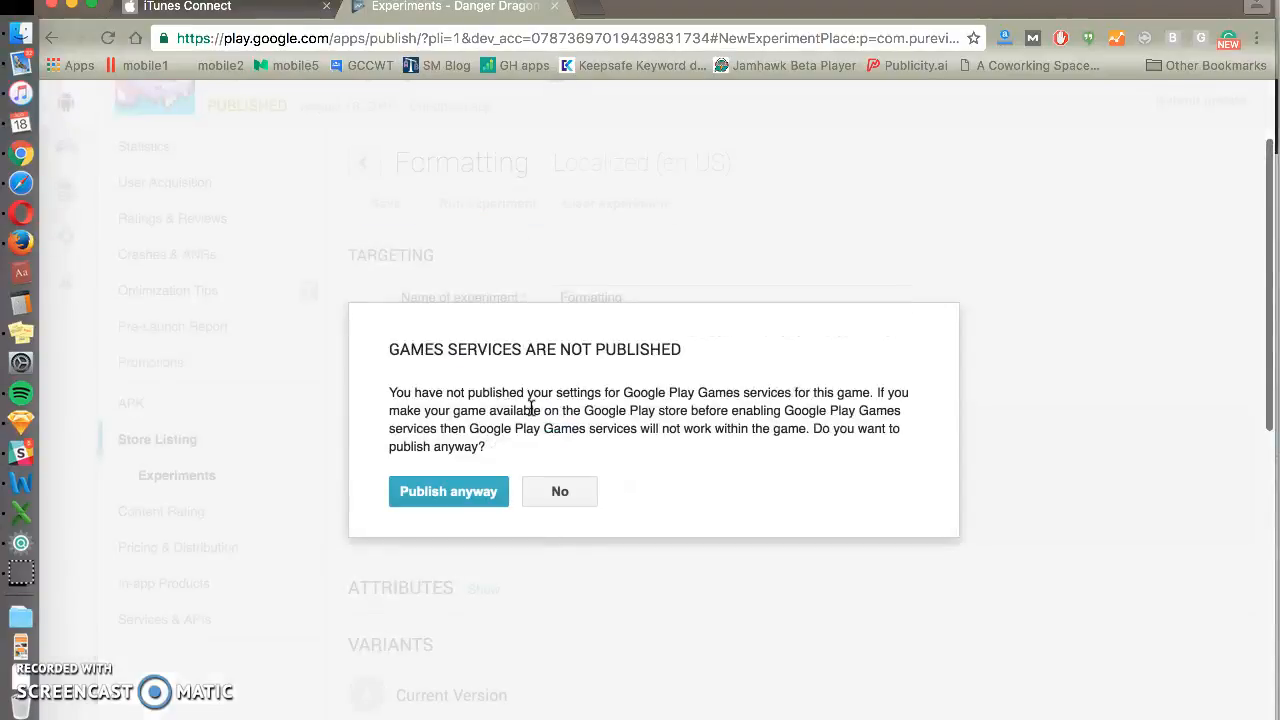
- Publish the experiment despite the games-services warning and open the live Formatting experiment
click(448, 491)
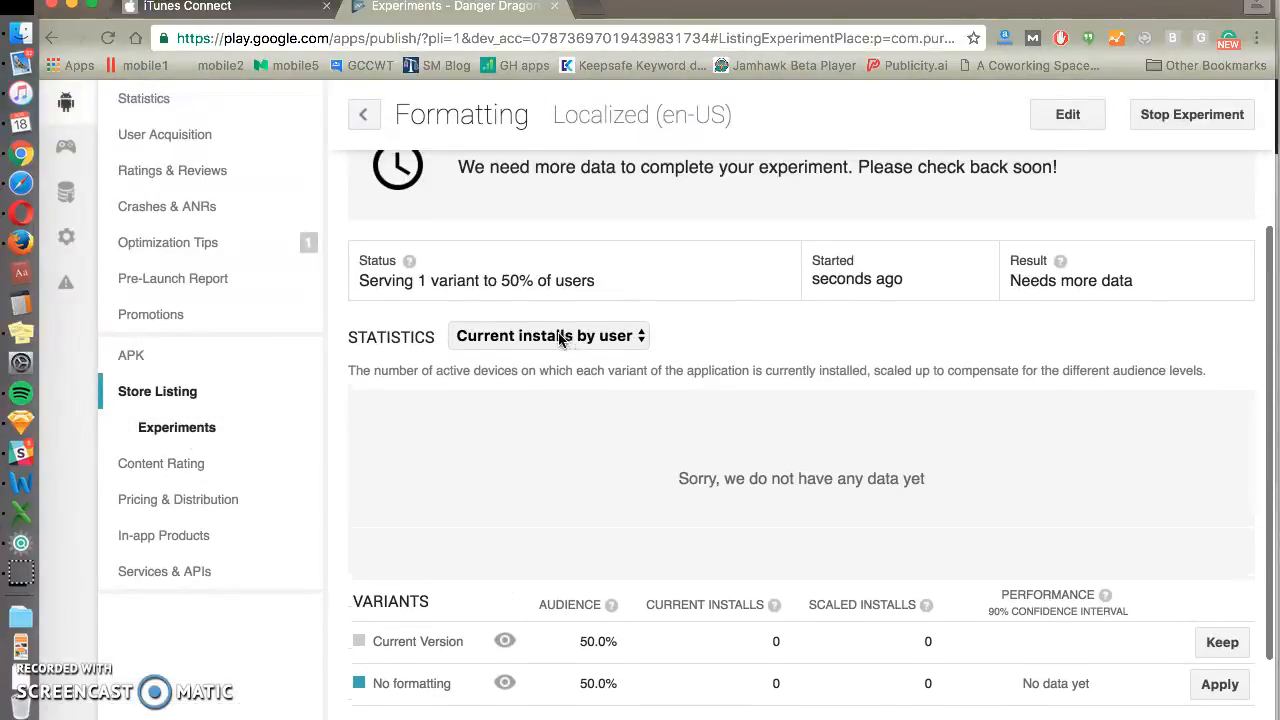
scroll(down, 3)
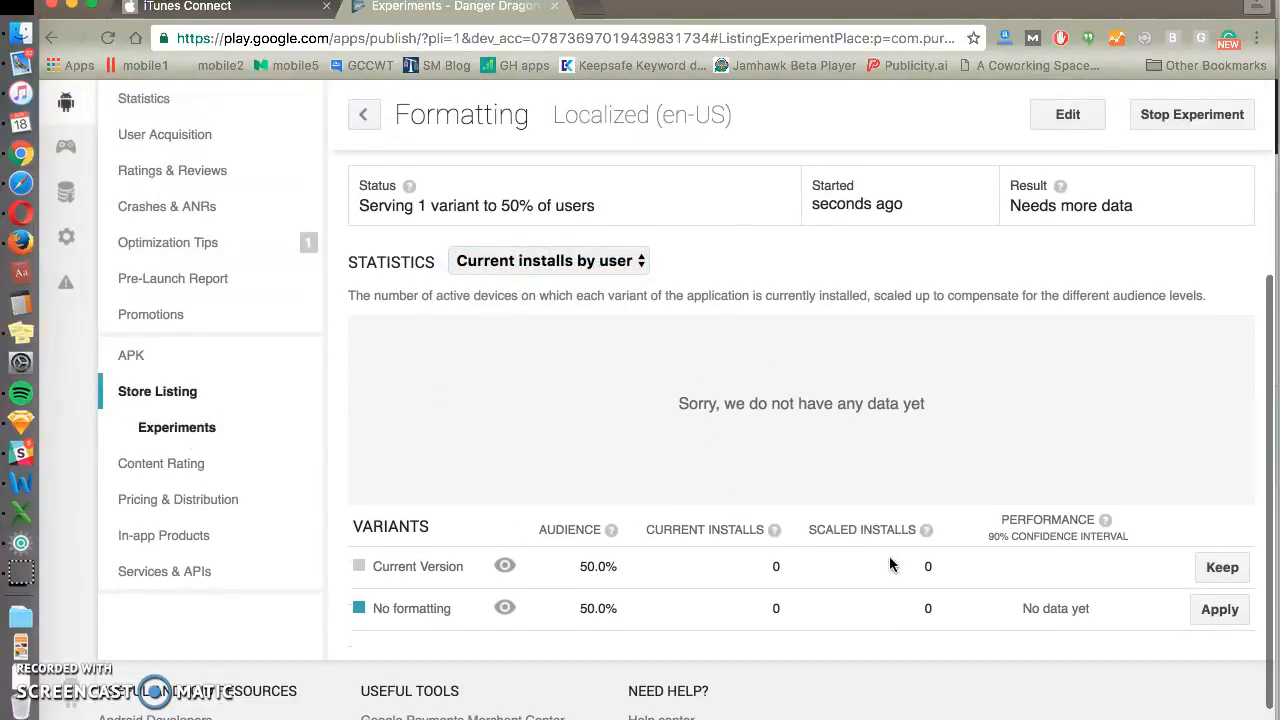
mouse_move(782, 568)
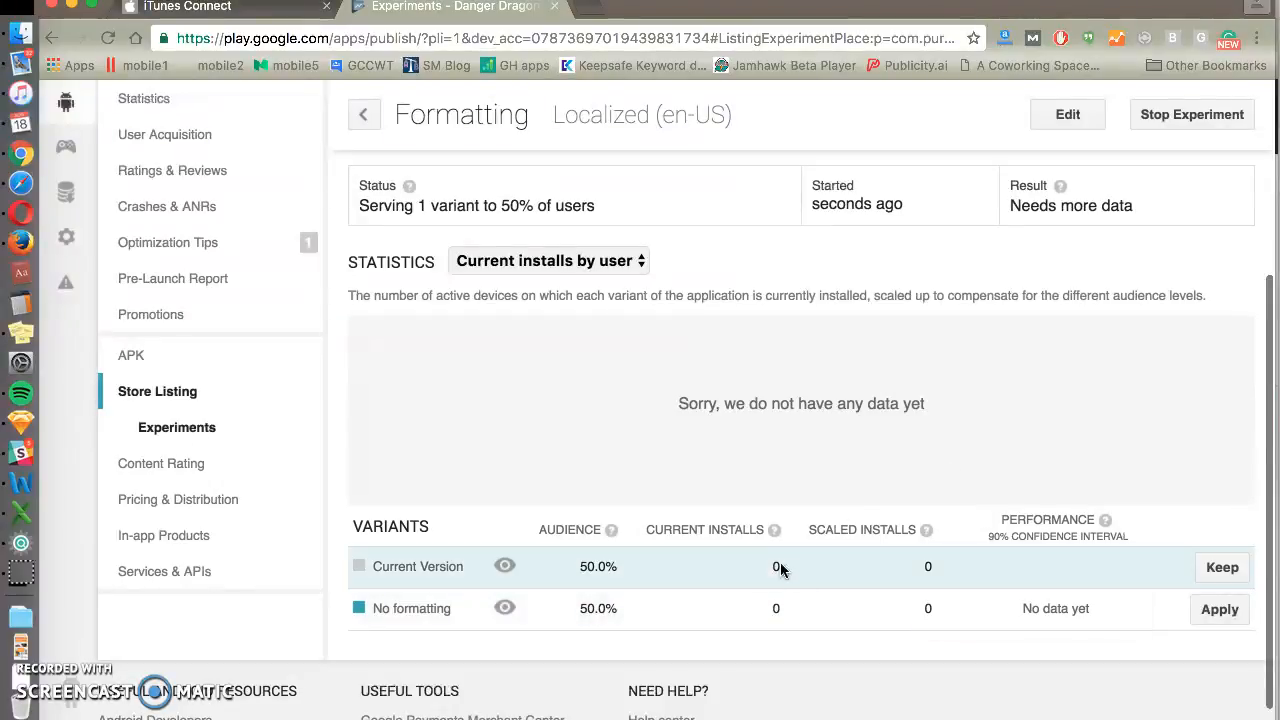
mouse_move(552, 583)
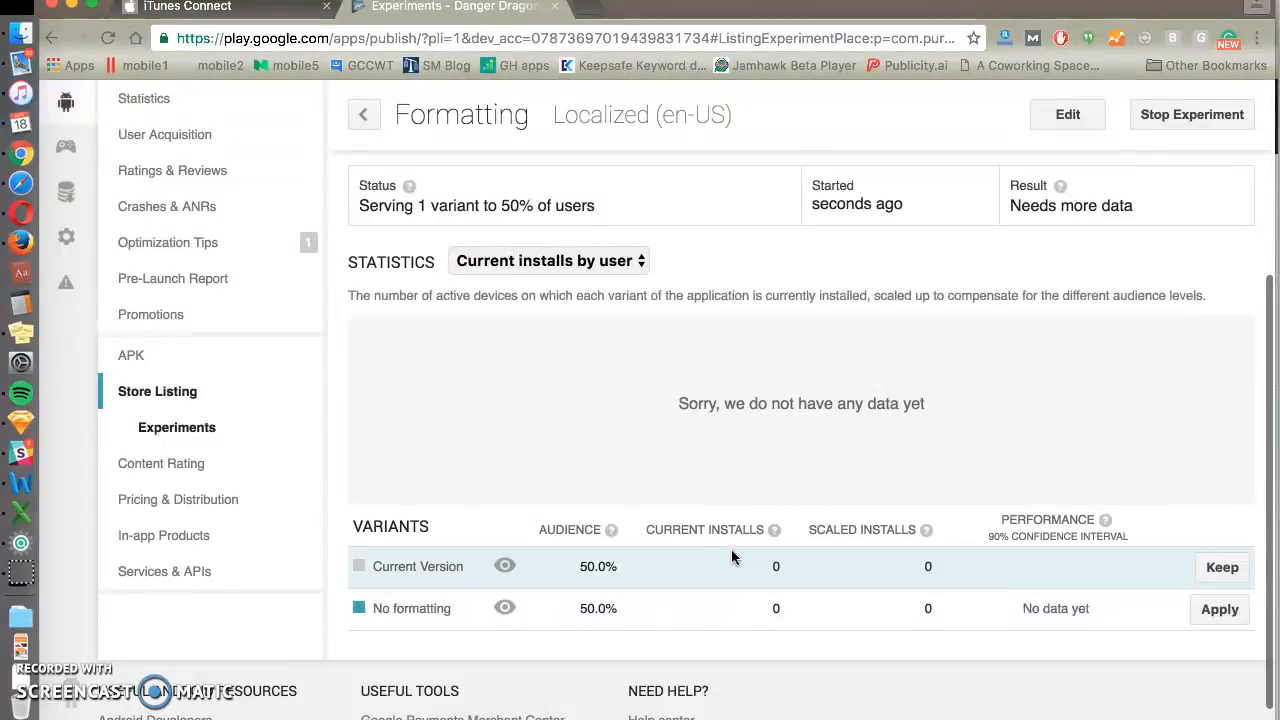
mouse_move(665, 572)
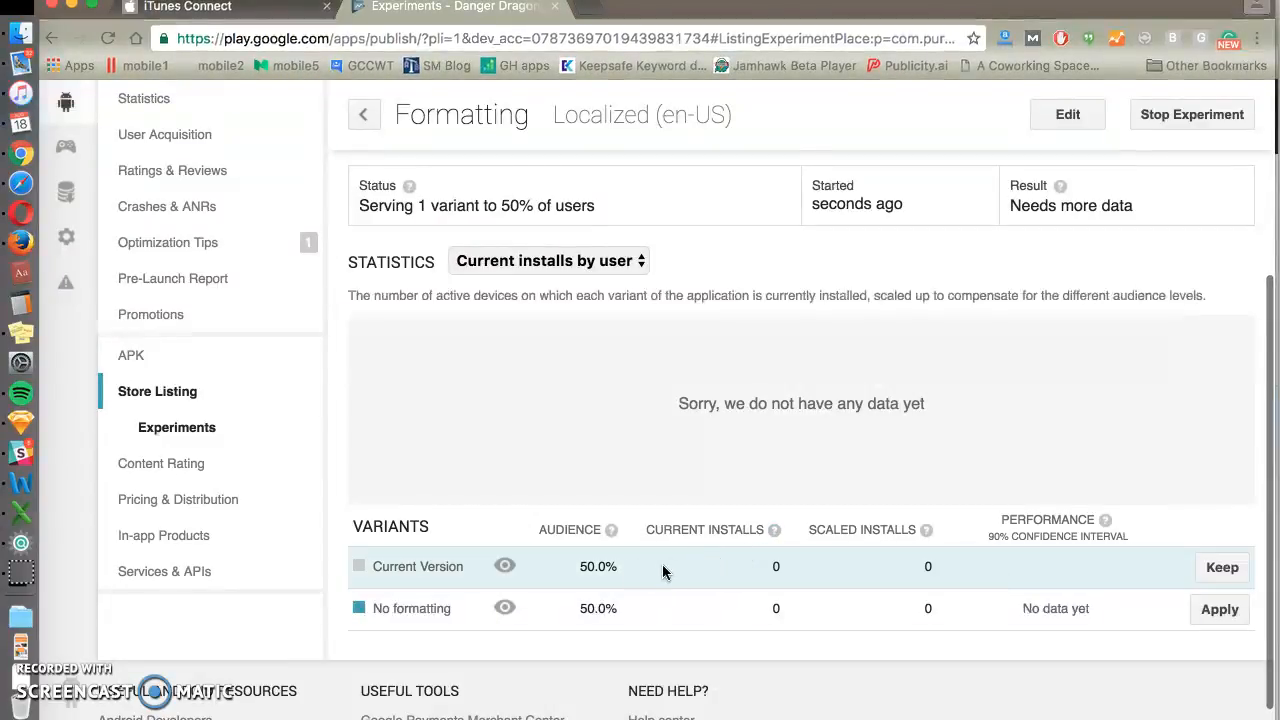
mouse_move(842, 603)
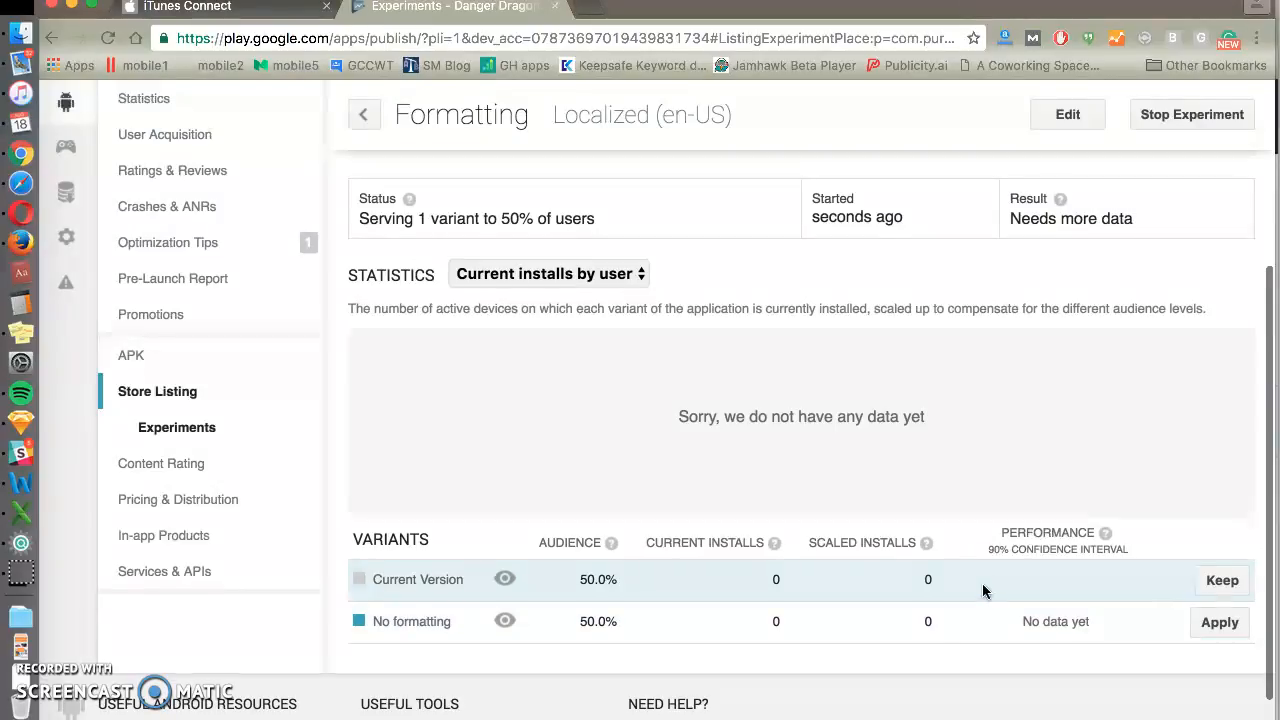
double_click(1070, 218)
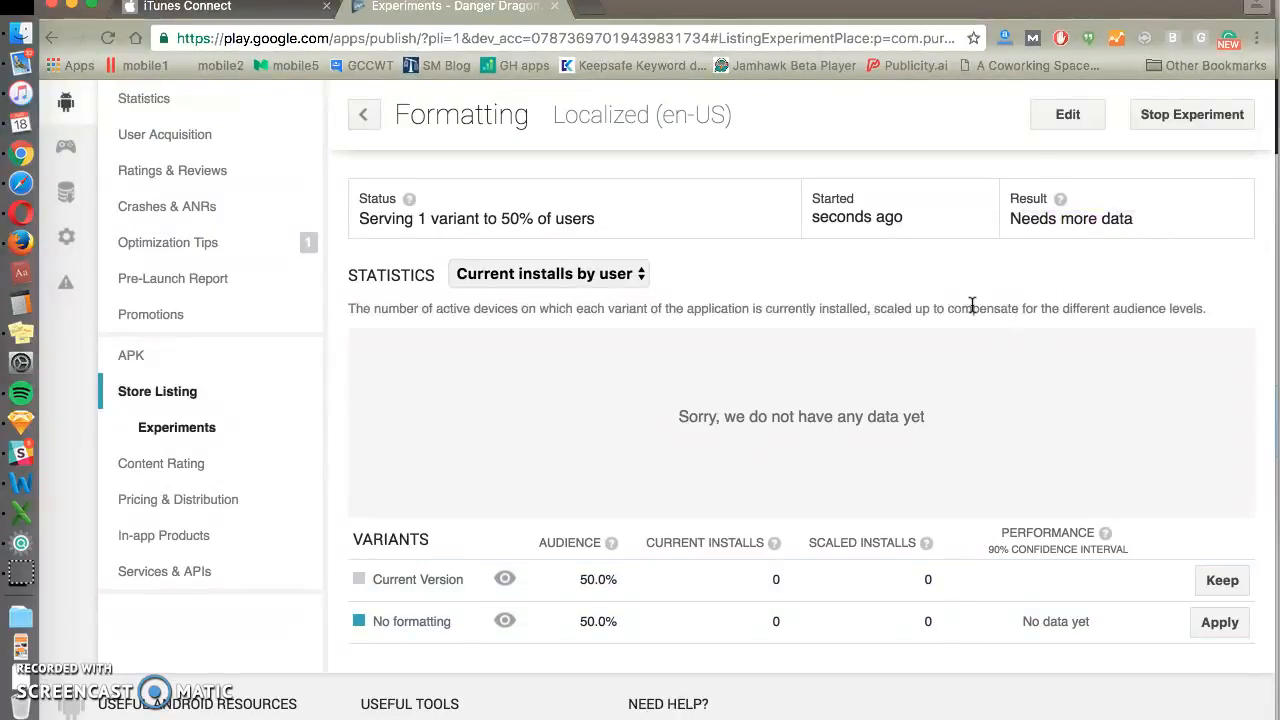
mouse_move(1053, 627)
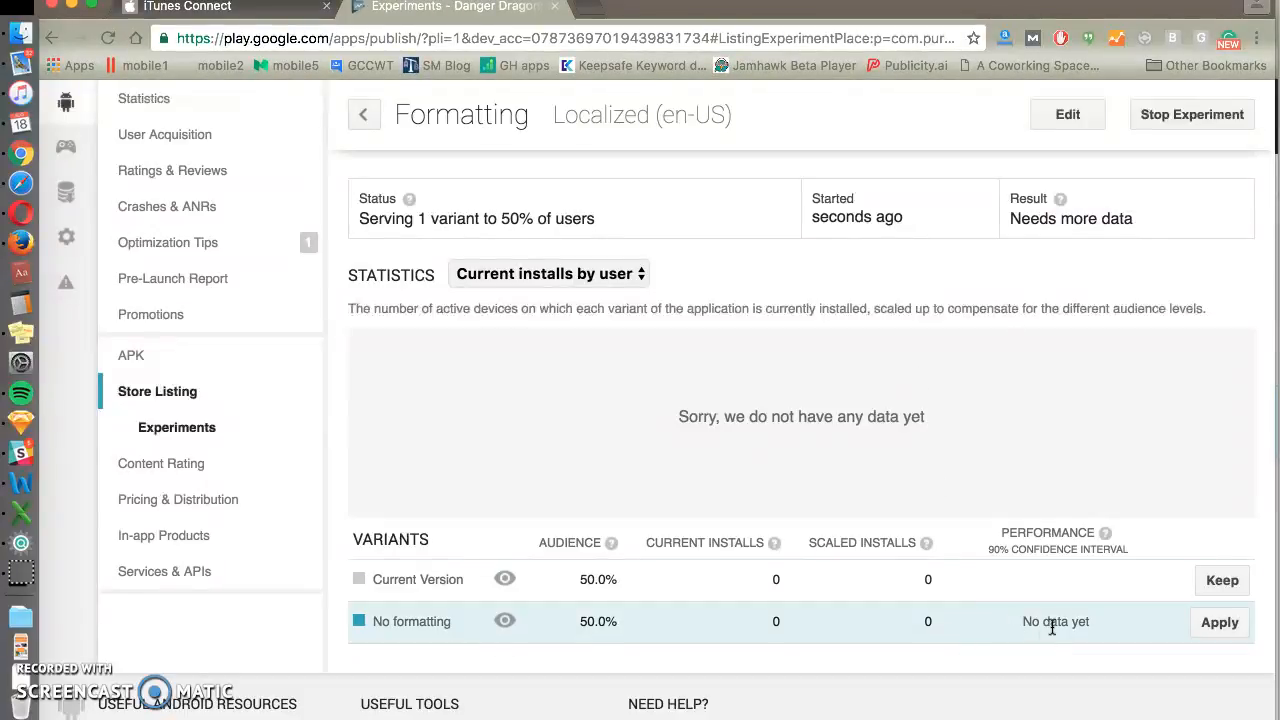
mouse_move(1040, 472)
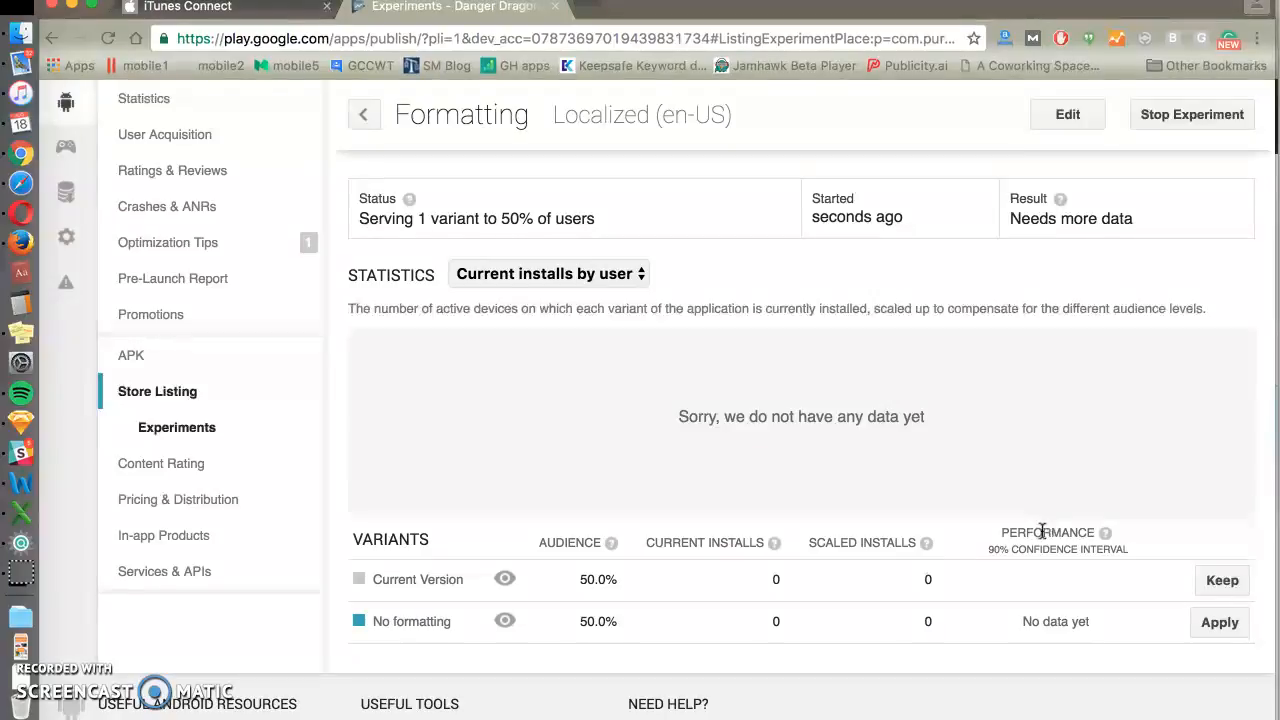
mouse_move(1010, 618)
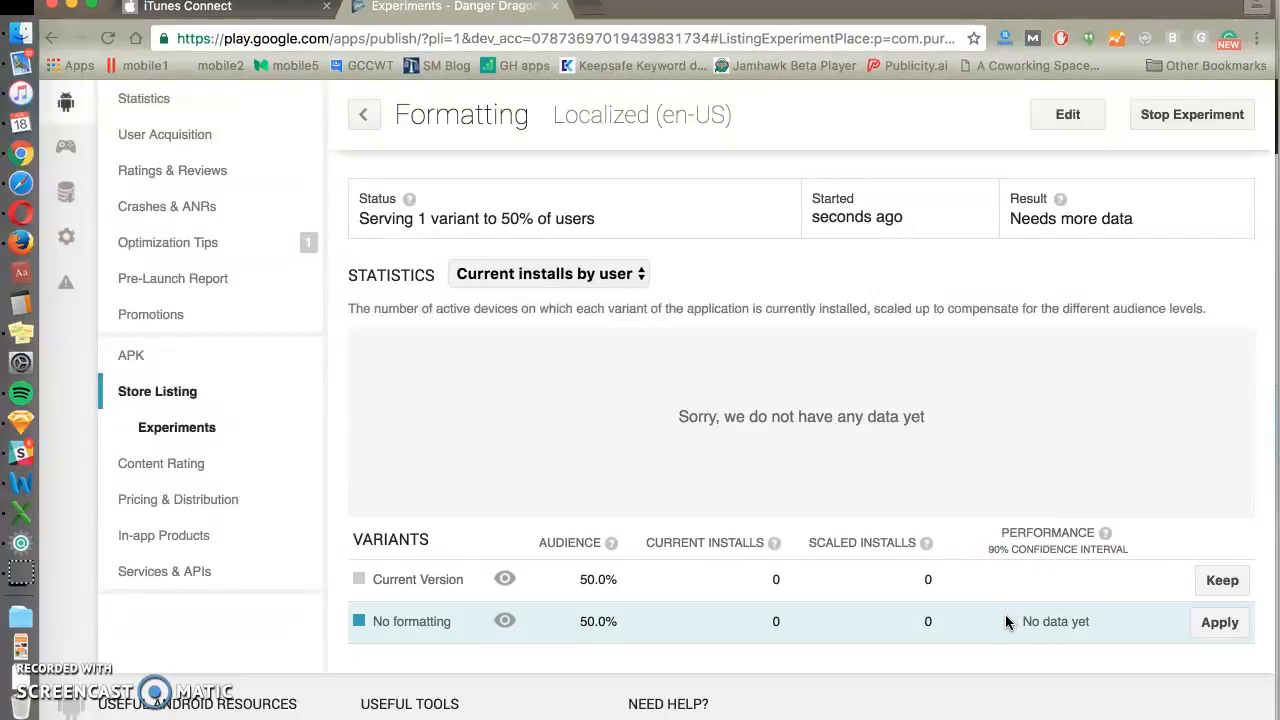
mouse_move(997, 476)
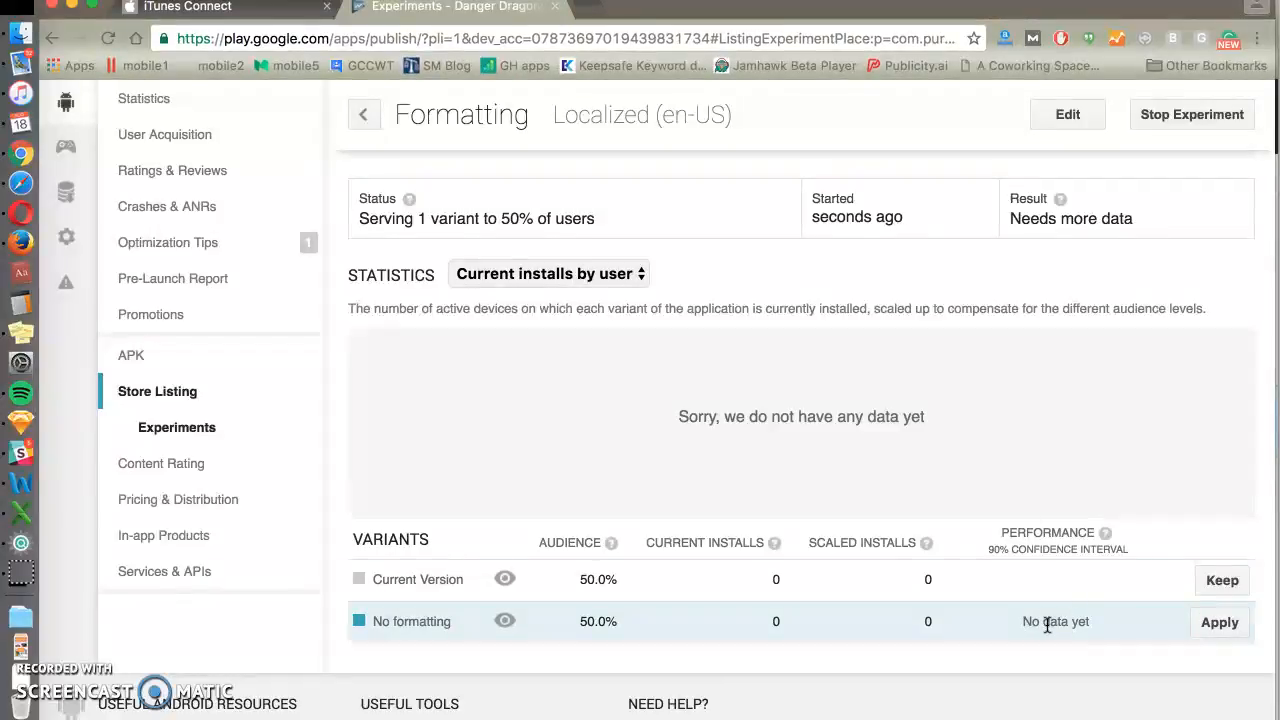
mouse_move(1097, 625)
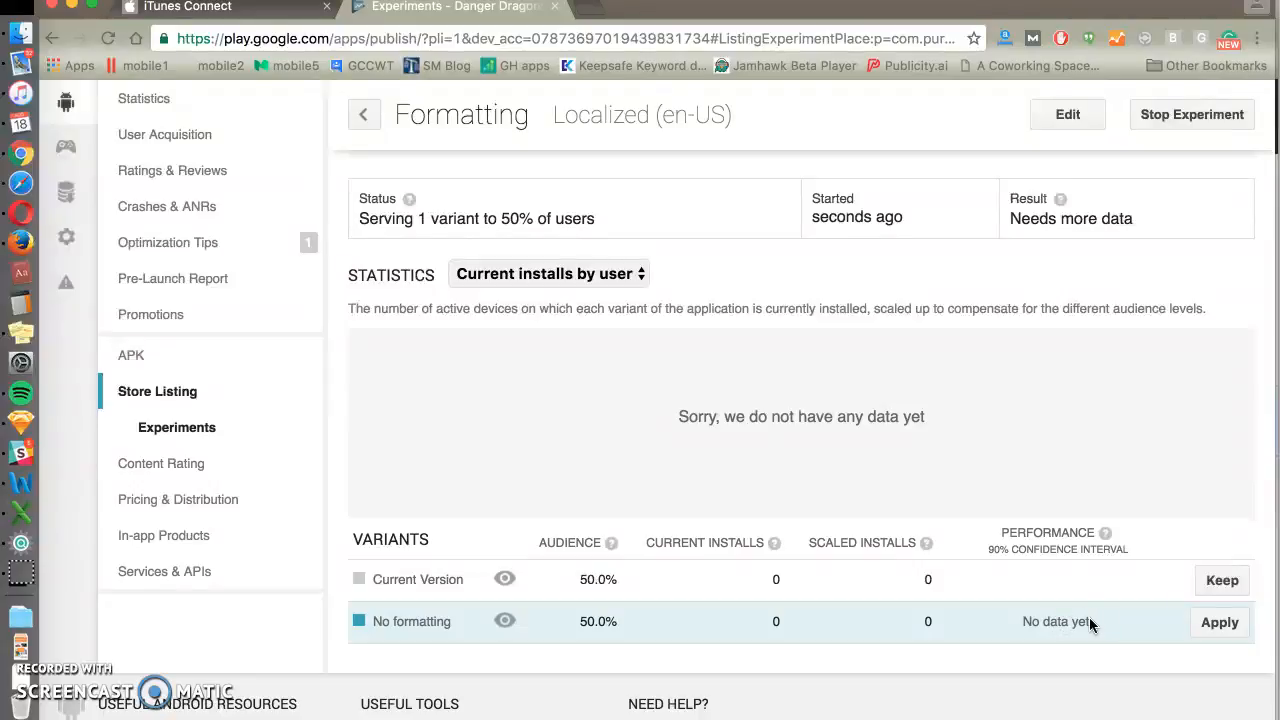
mouse_move(970, 487)
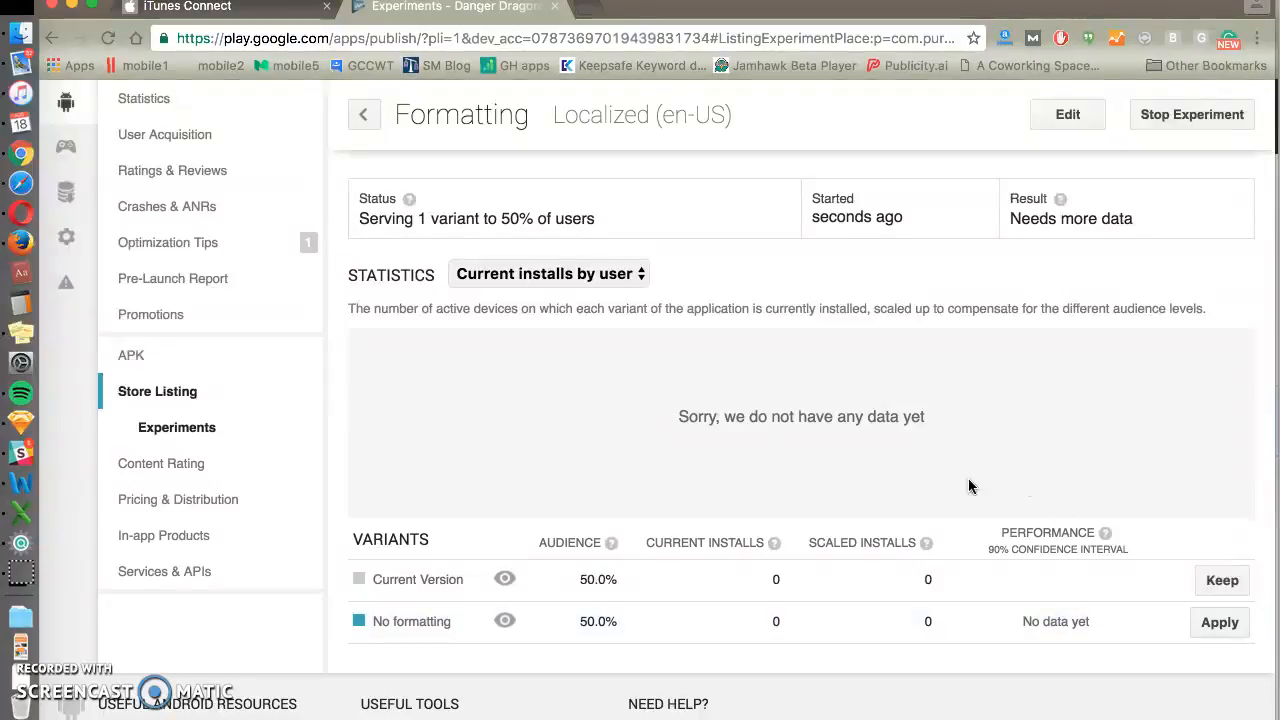
mouse_move(972, 622)
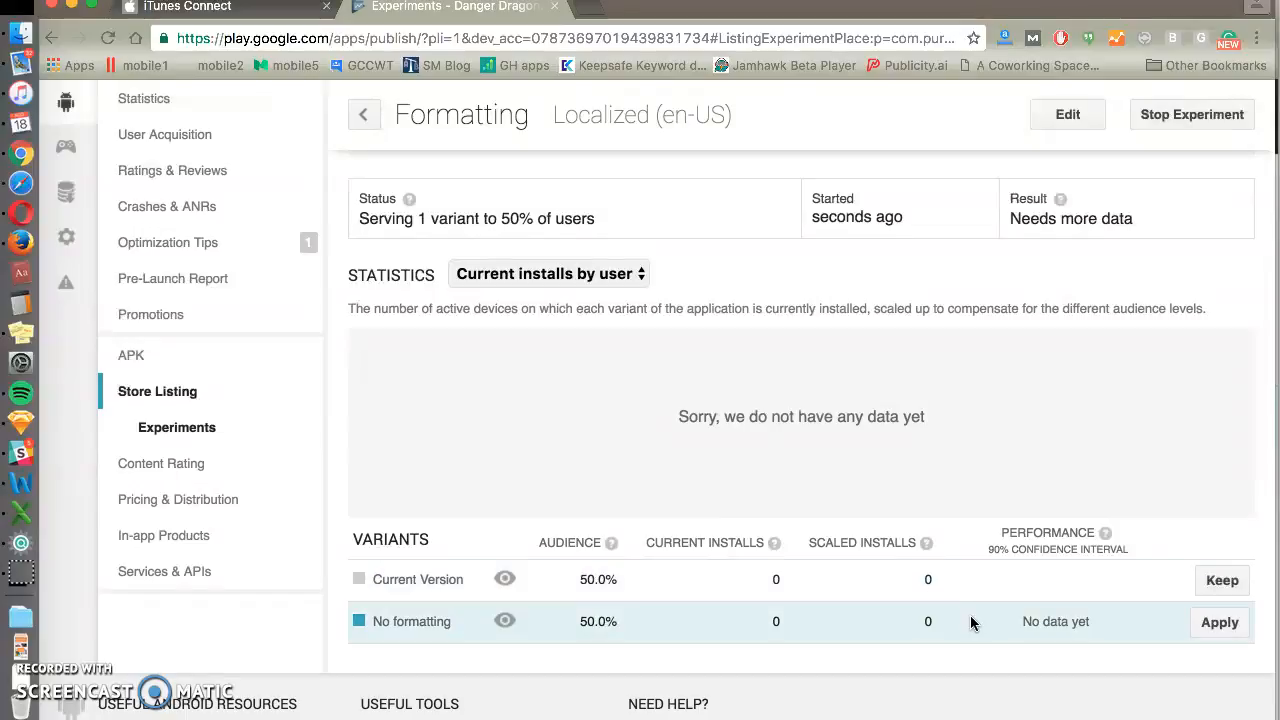
mouse_move(827, 616)
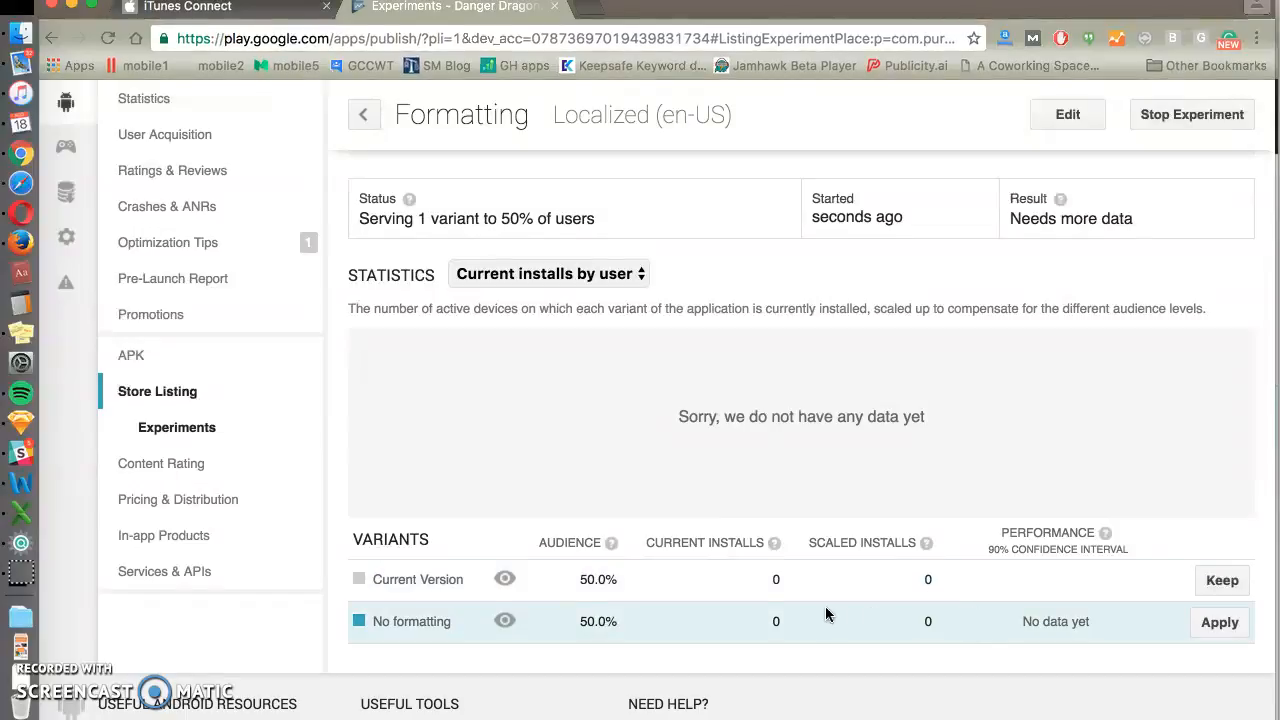
mouse_move(805, 528)
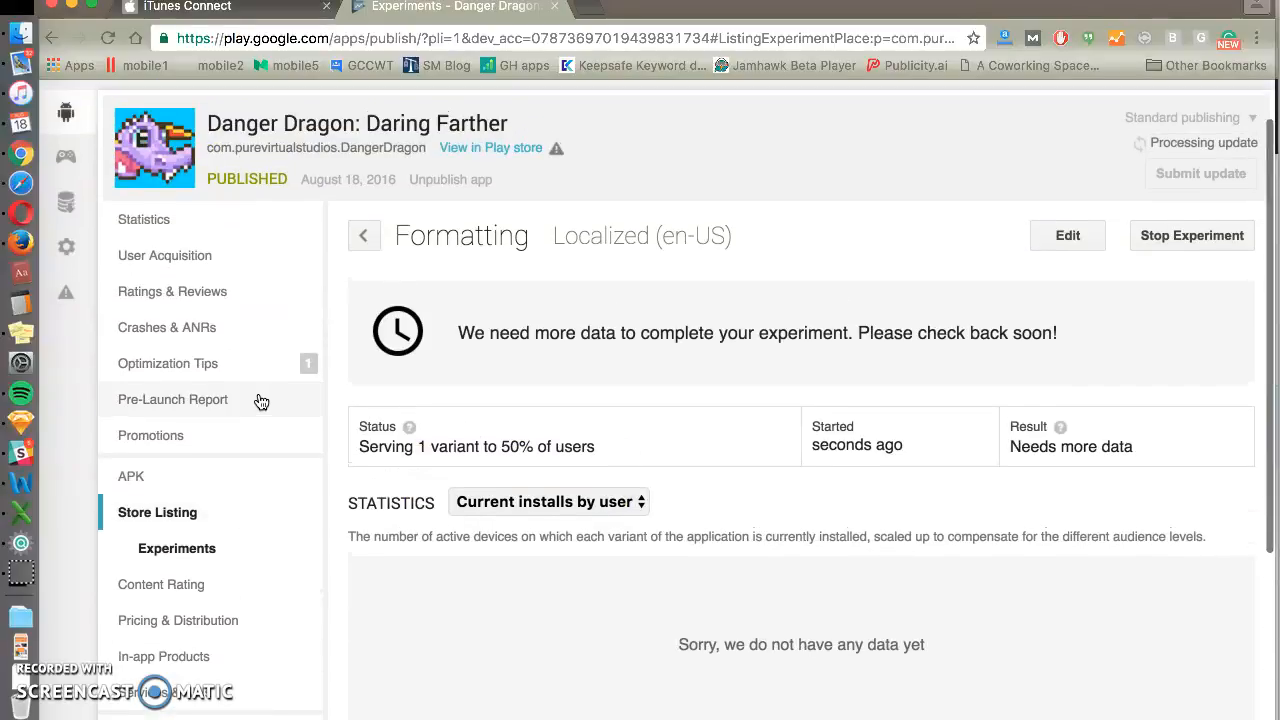
mouse_move(220, 234)
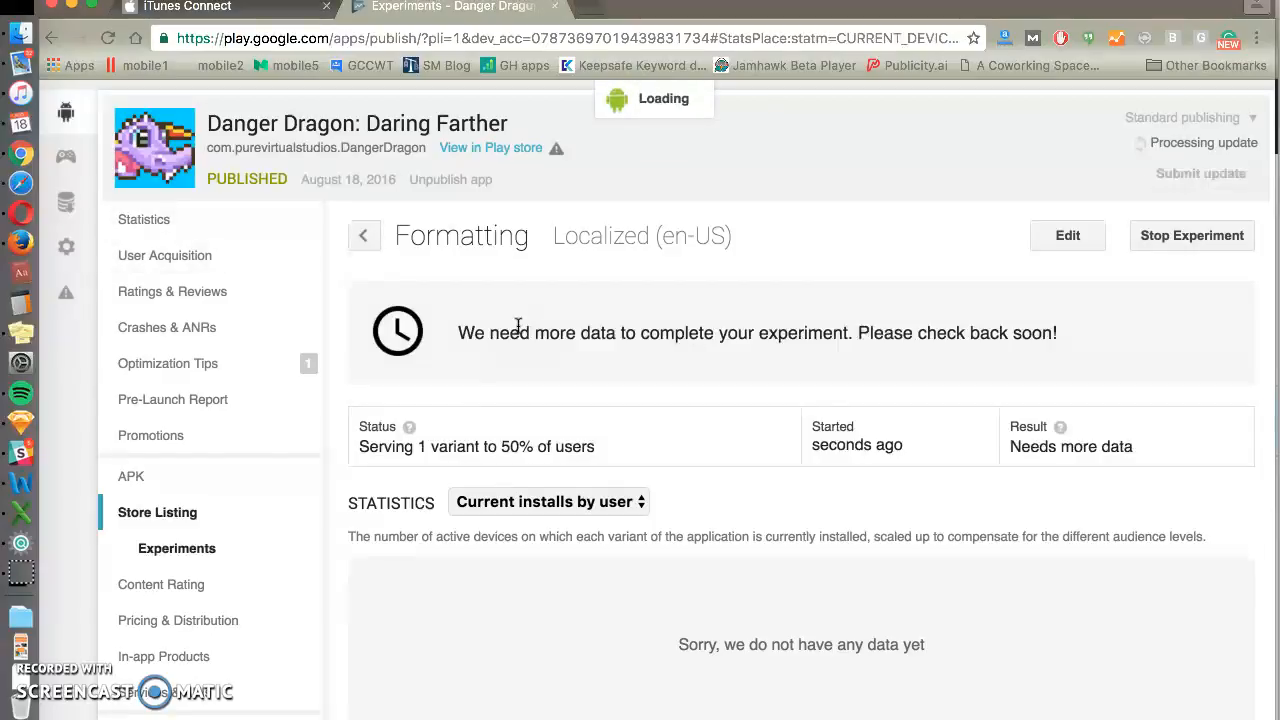
- Open the Statistics page showing current installs by device over 30 days
click(144, 219)
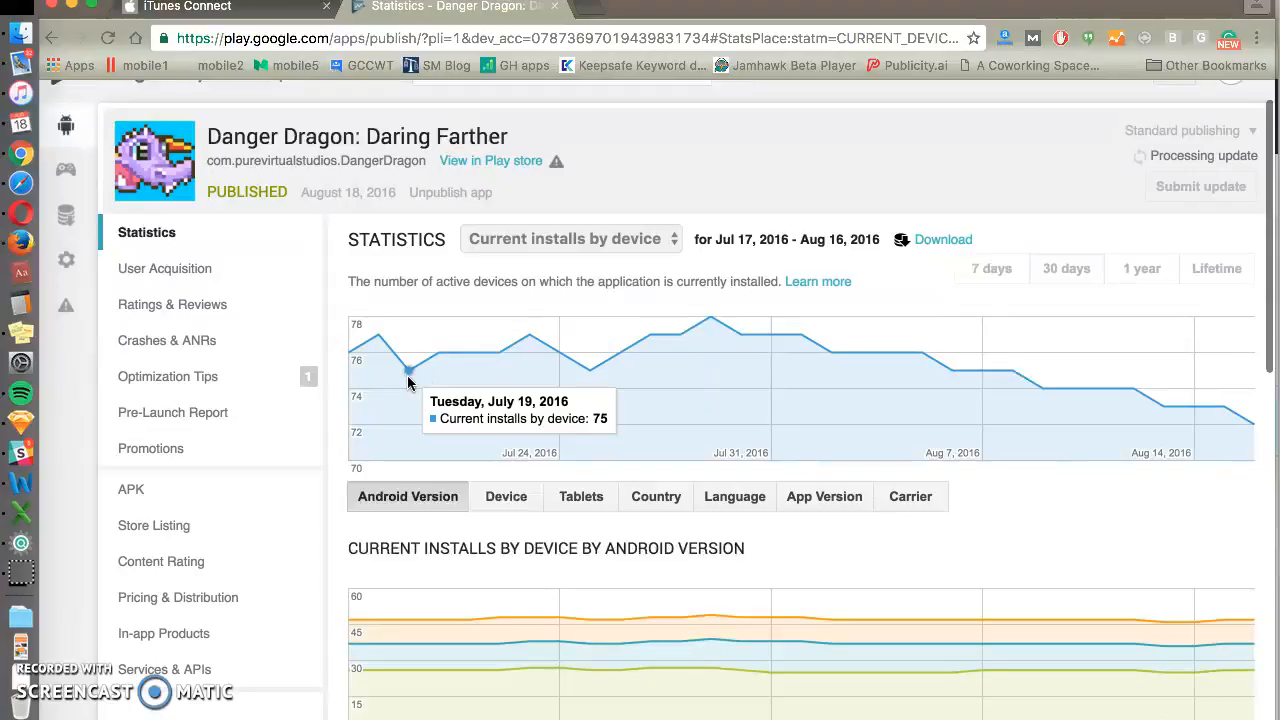
mouse_move(631, 347)
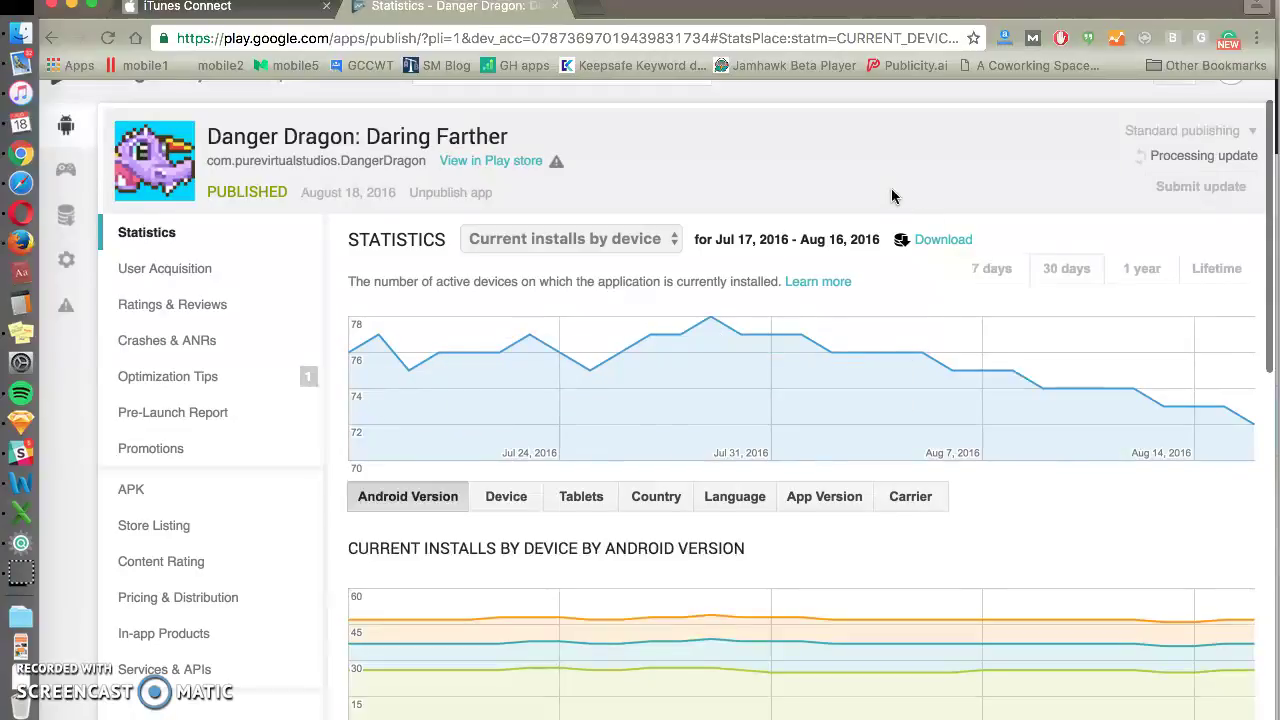
mouse_move(1035, 272)
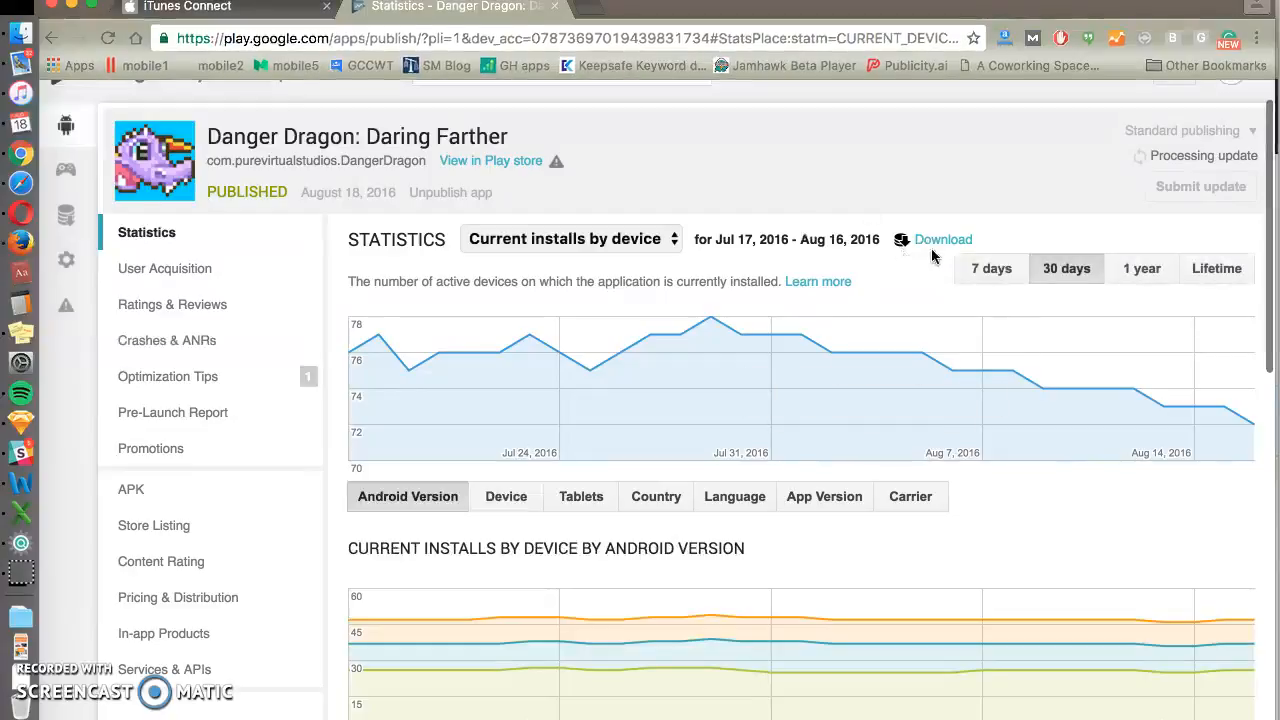
mouse_move(794, 300)
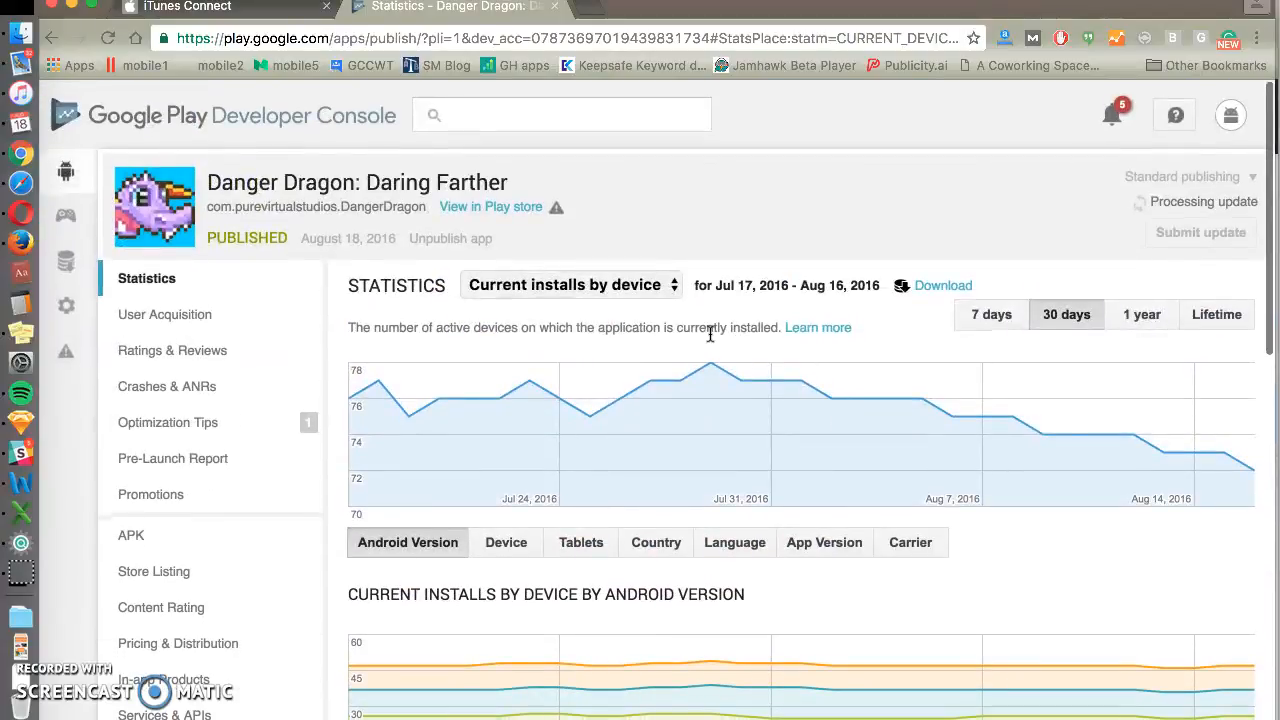
mouse_move(671, 386)
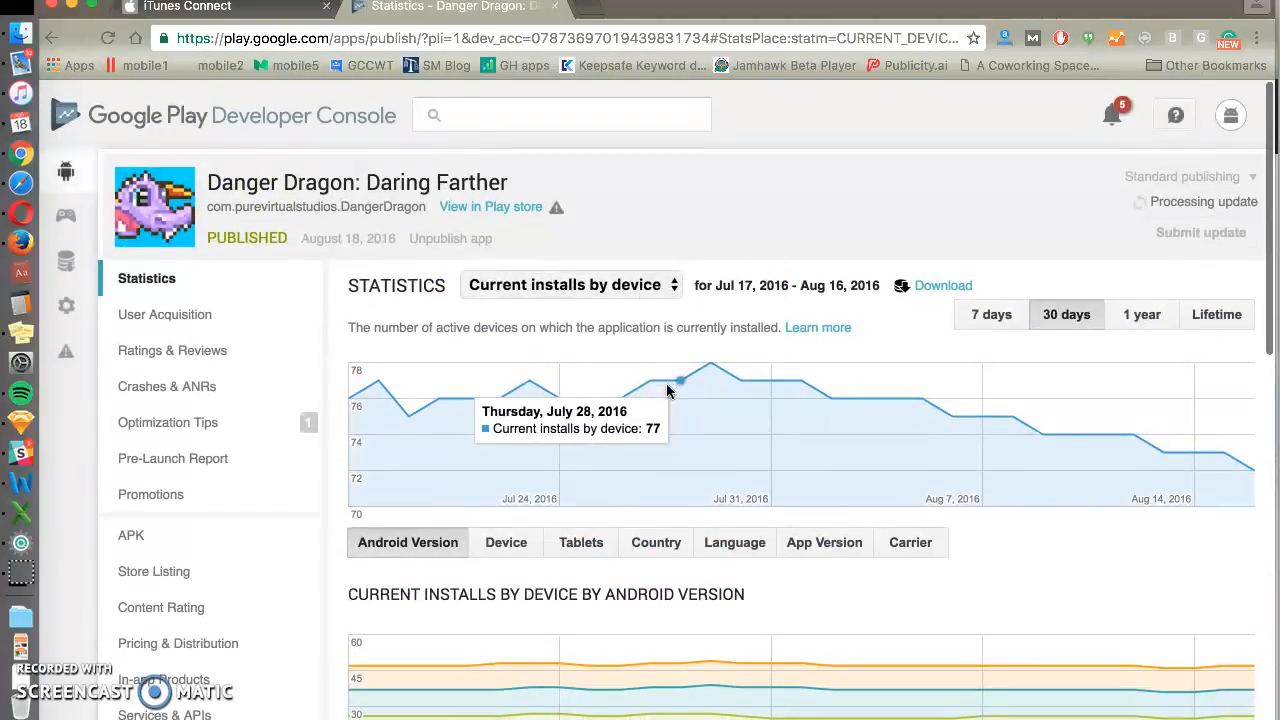
mouse_move(710, 368)
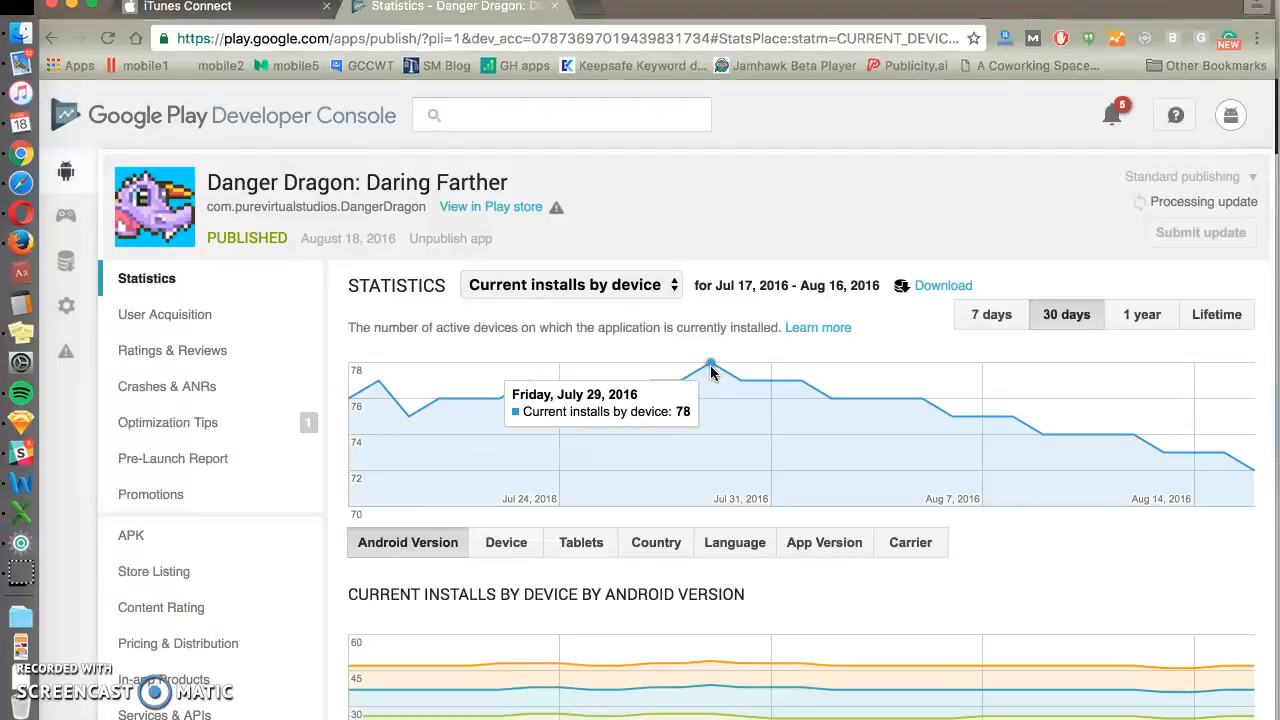
- Chart Daily installs by user, Daily uninstalls by user, then Current installs by user
click(570, 285)
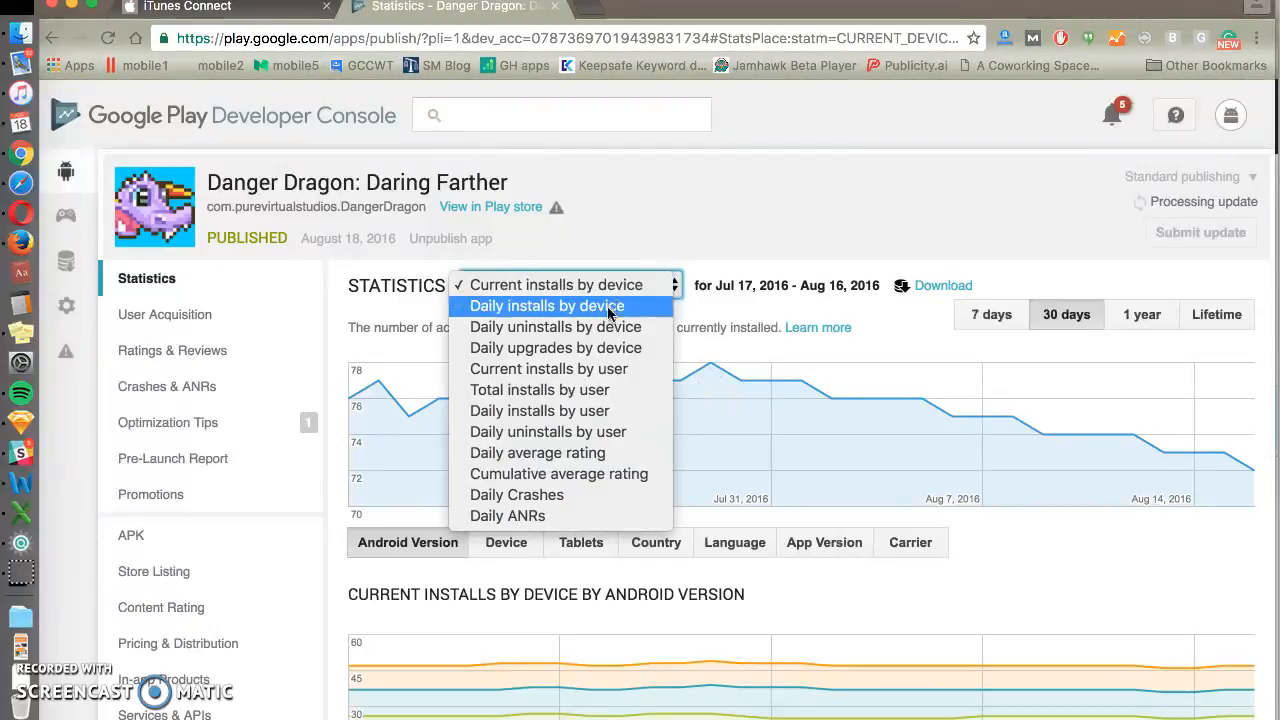
mouse_move(568, 417)
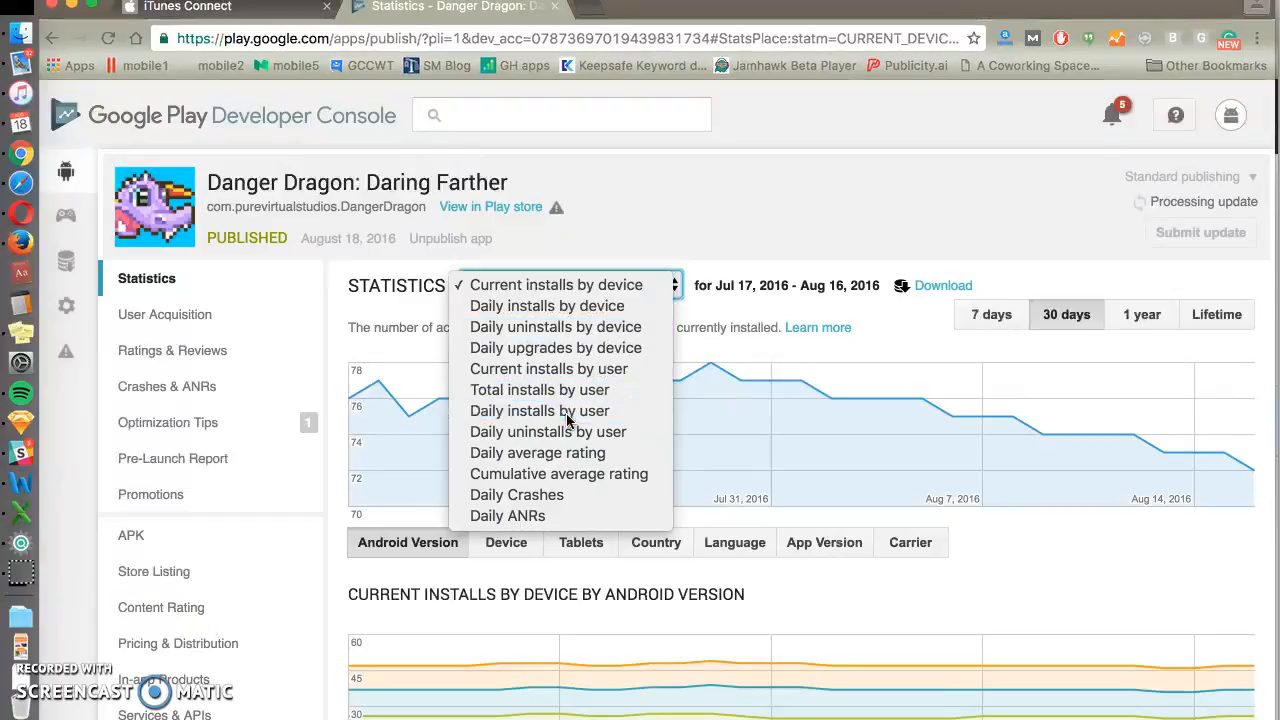
click(540, 410)
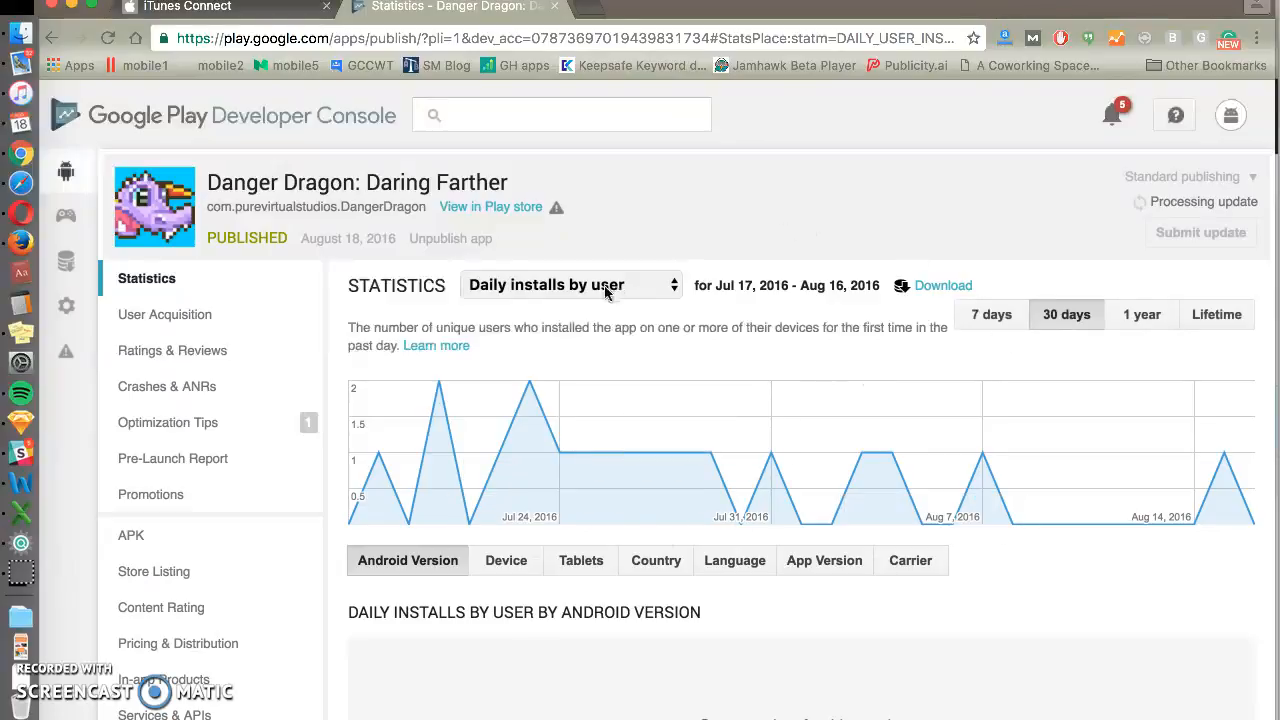
click(570, 284)
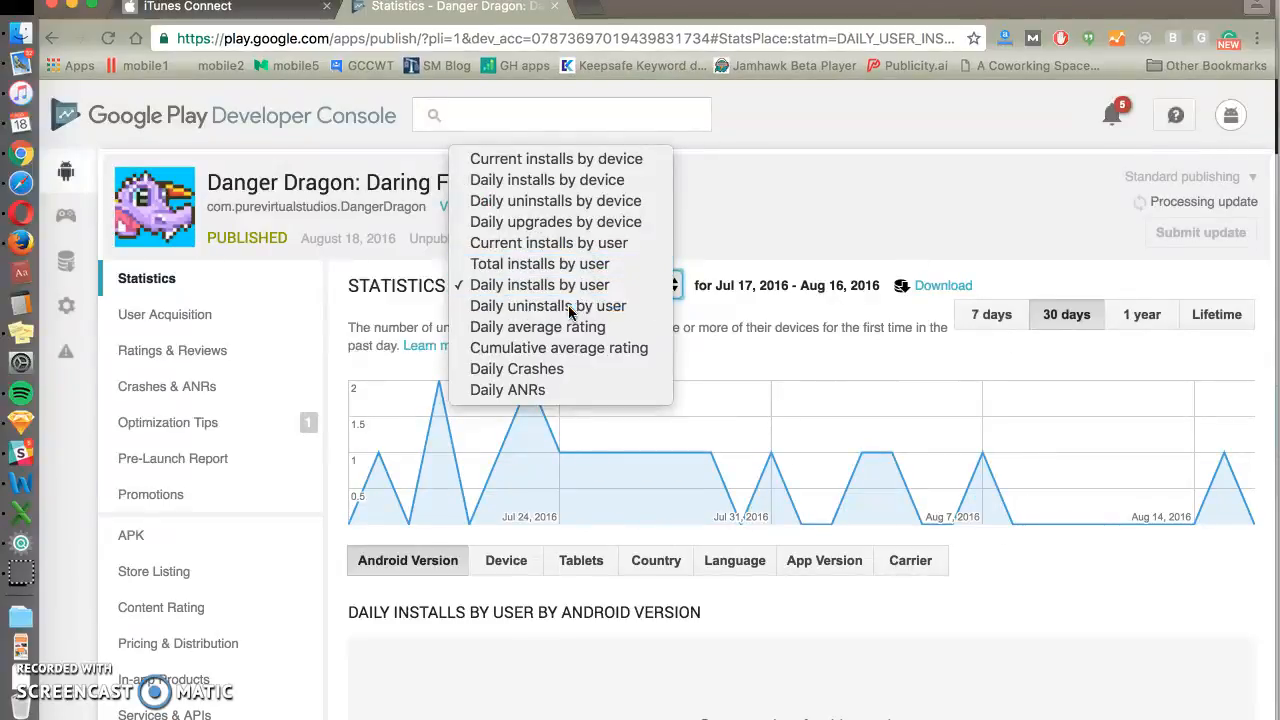
click(546, 306)
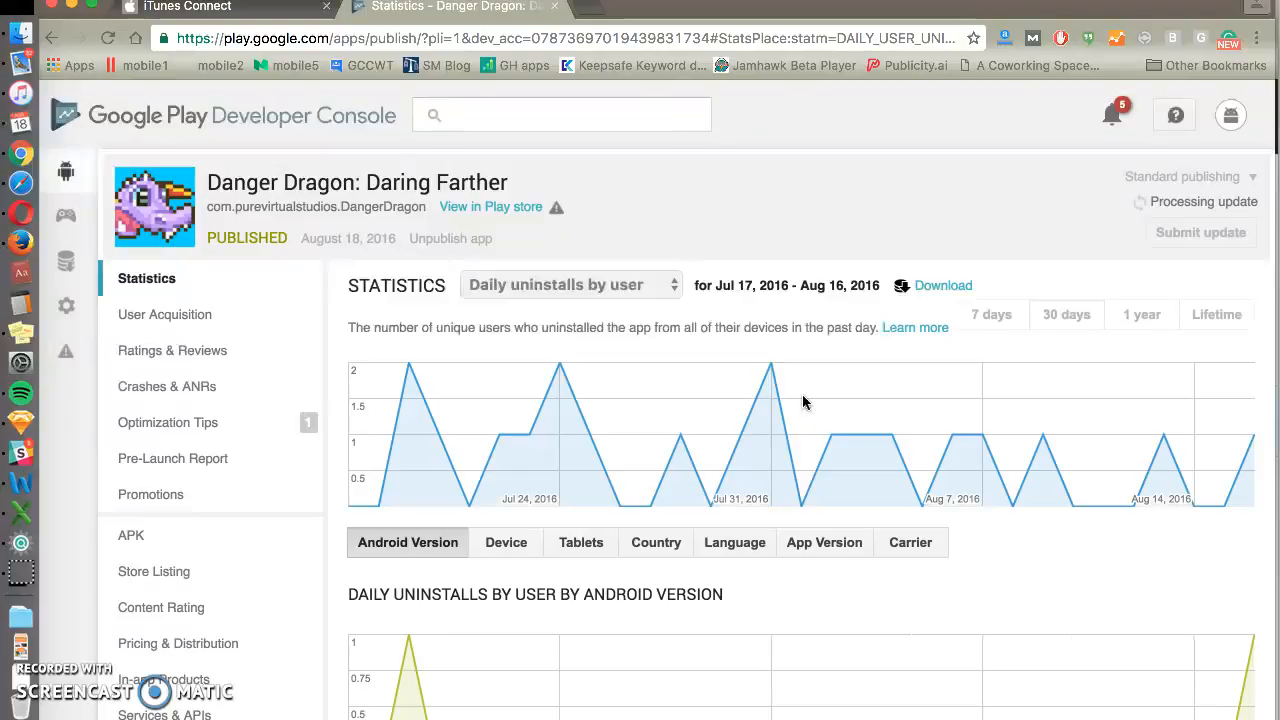
click(1066, 314)
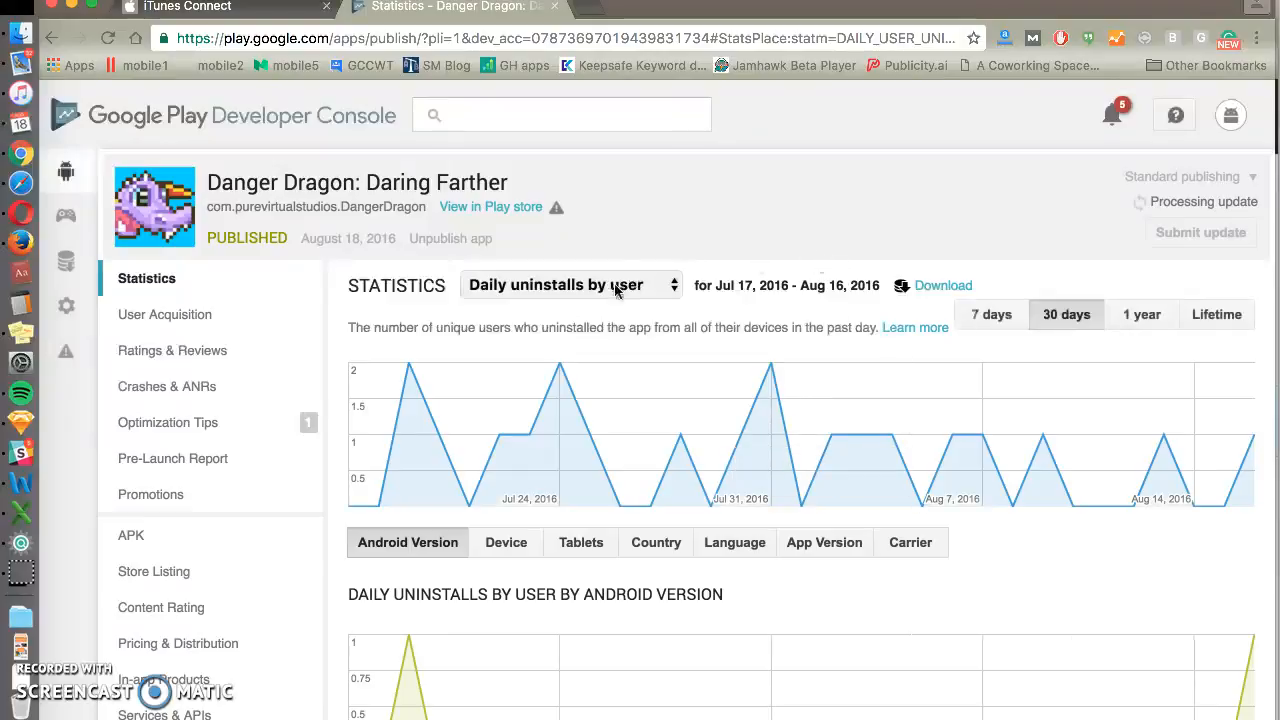
click(570, 285)
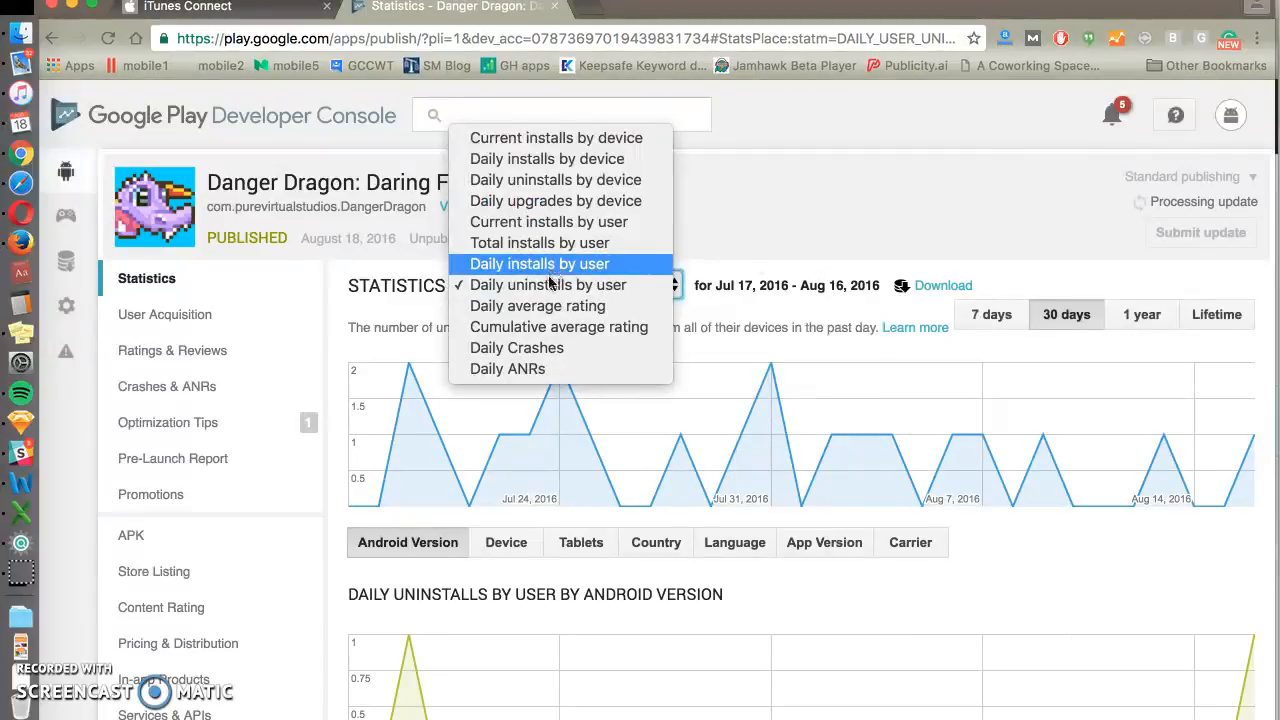
mouse_move(540, 228)
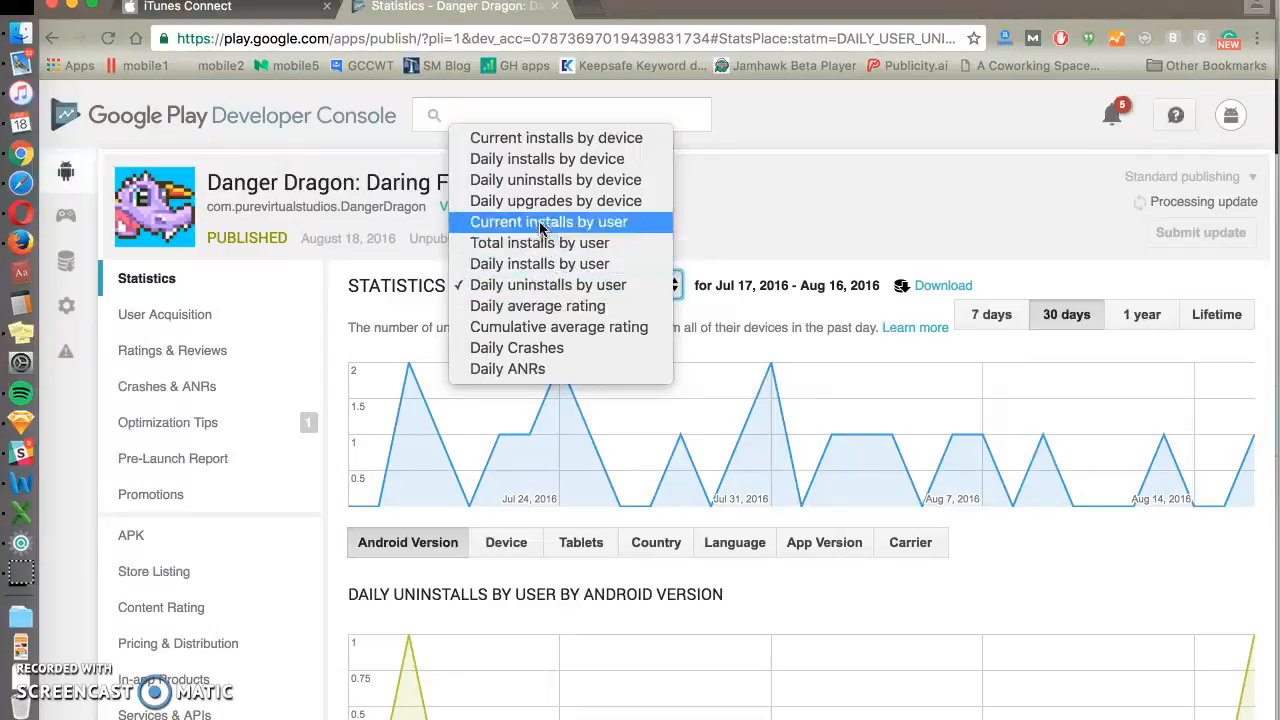
click(548, 285)
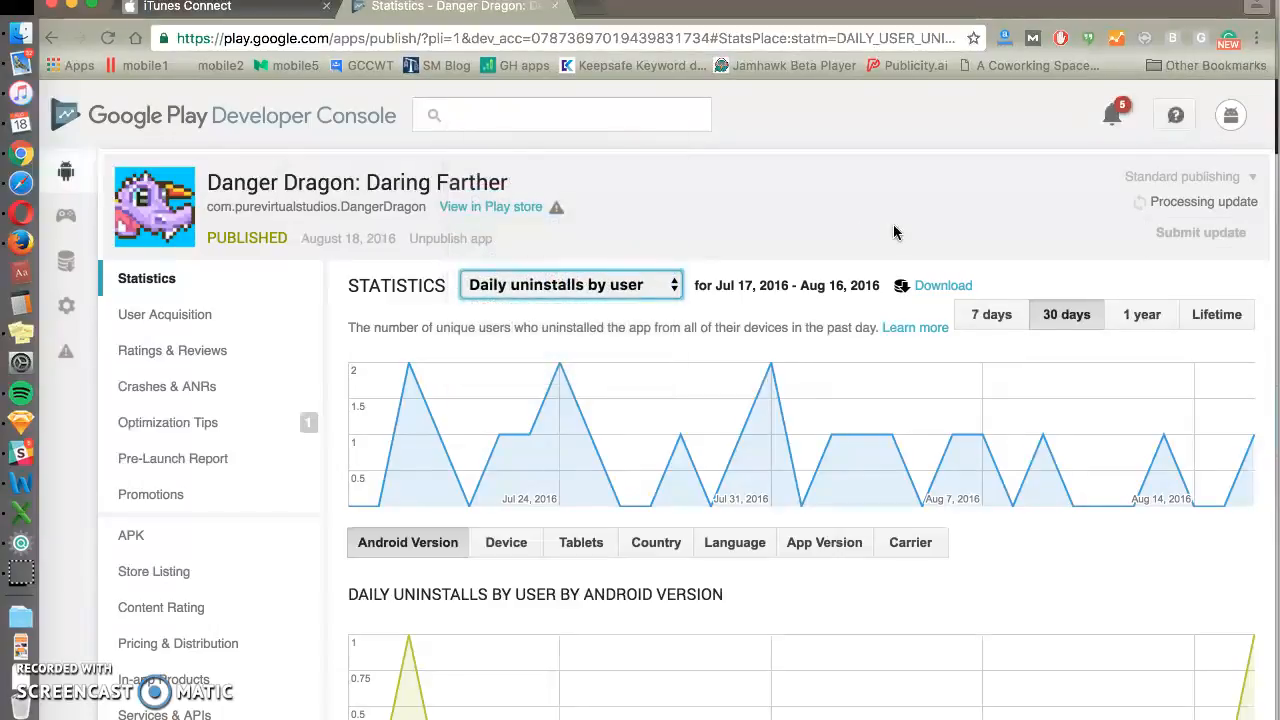
click(570, 284)
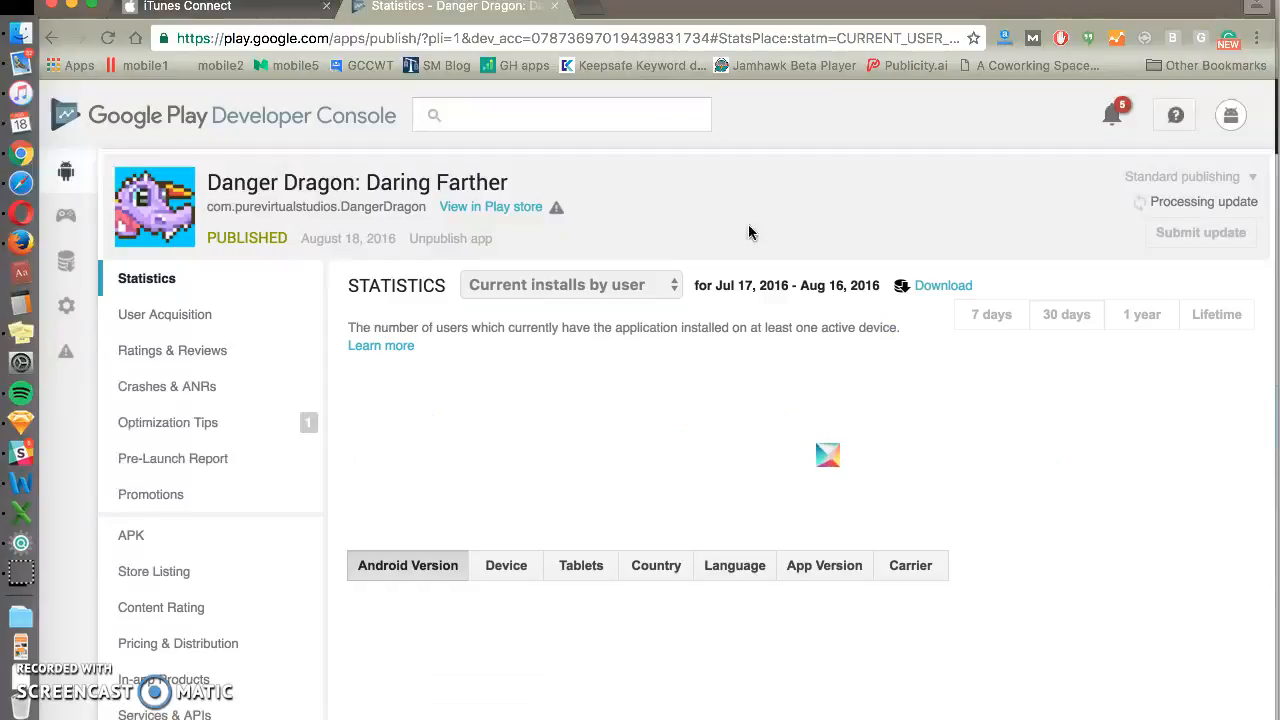
mouse_move(623, 293)
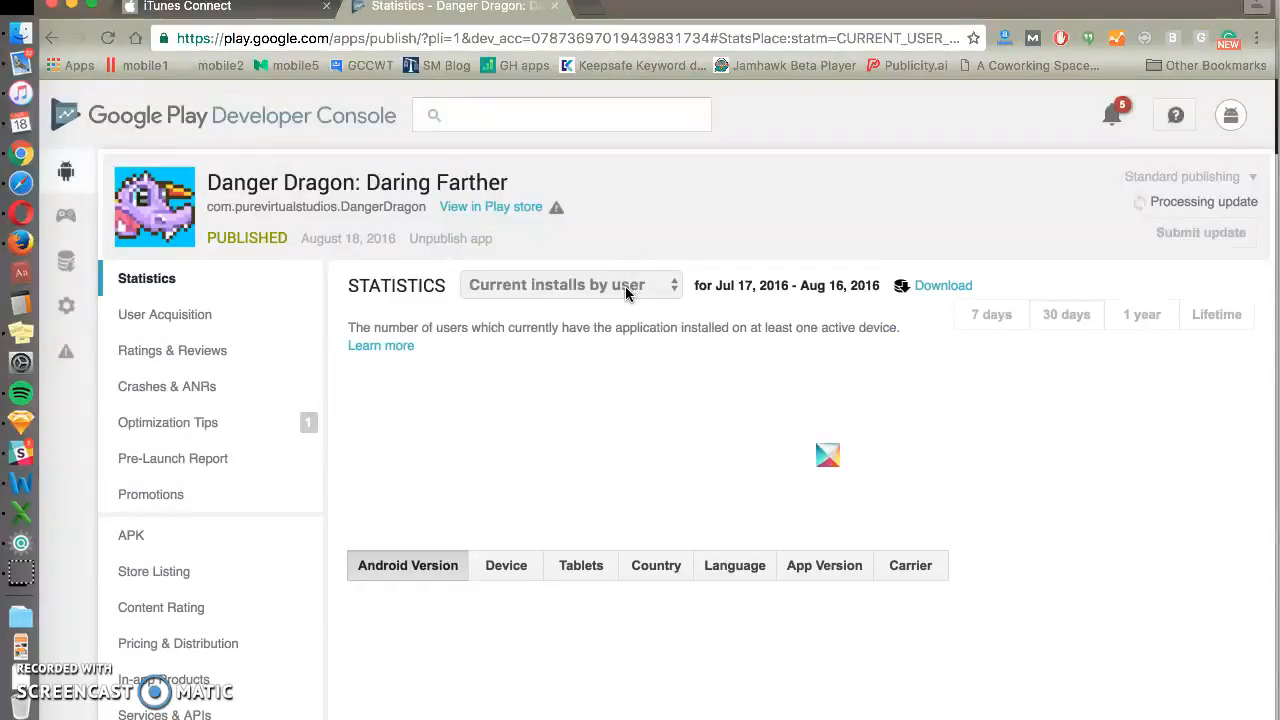
mouse_move(693, 238)
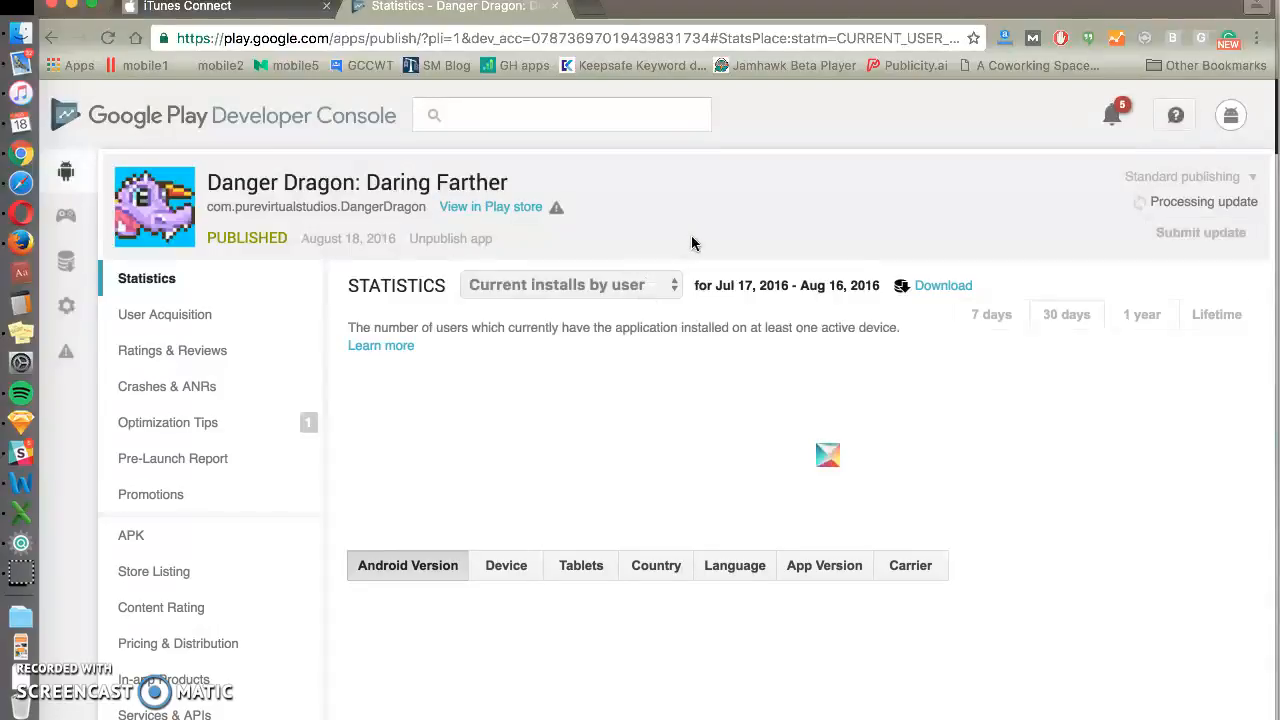
mouse_move(640, 295)
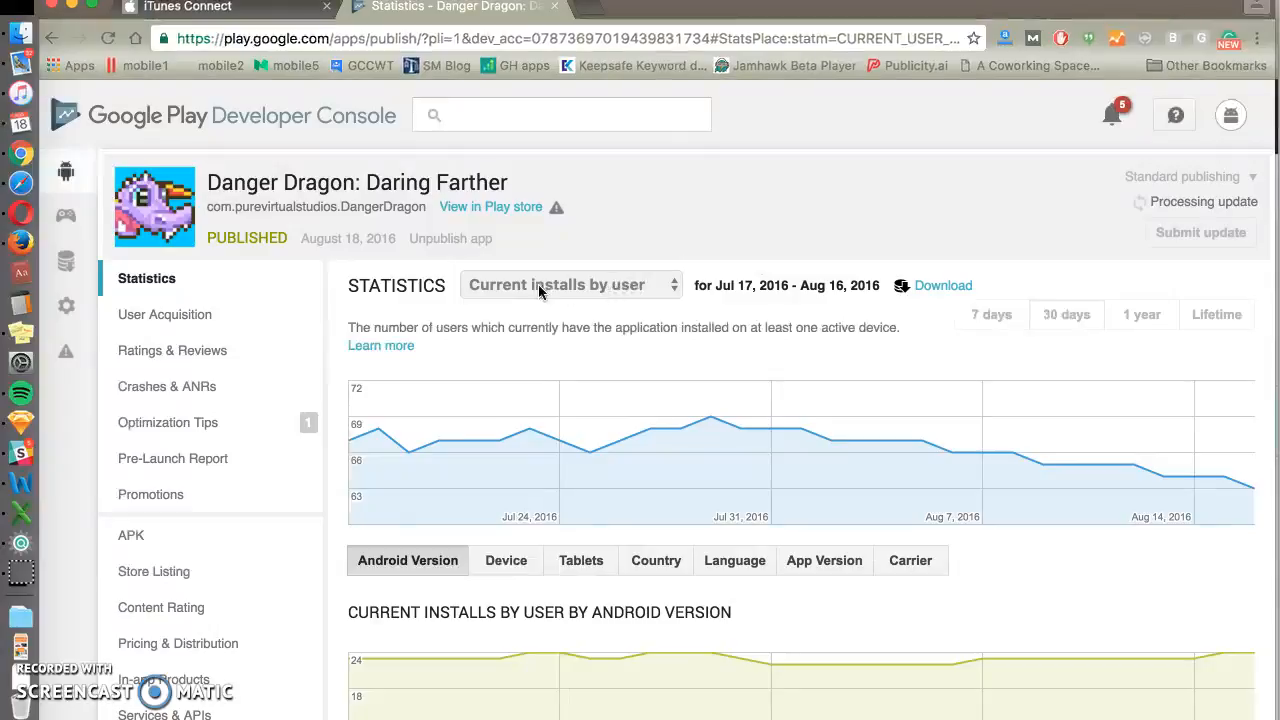
mouse_move(649, 296)
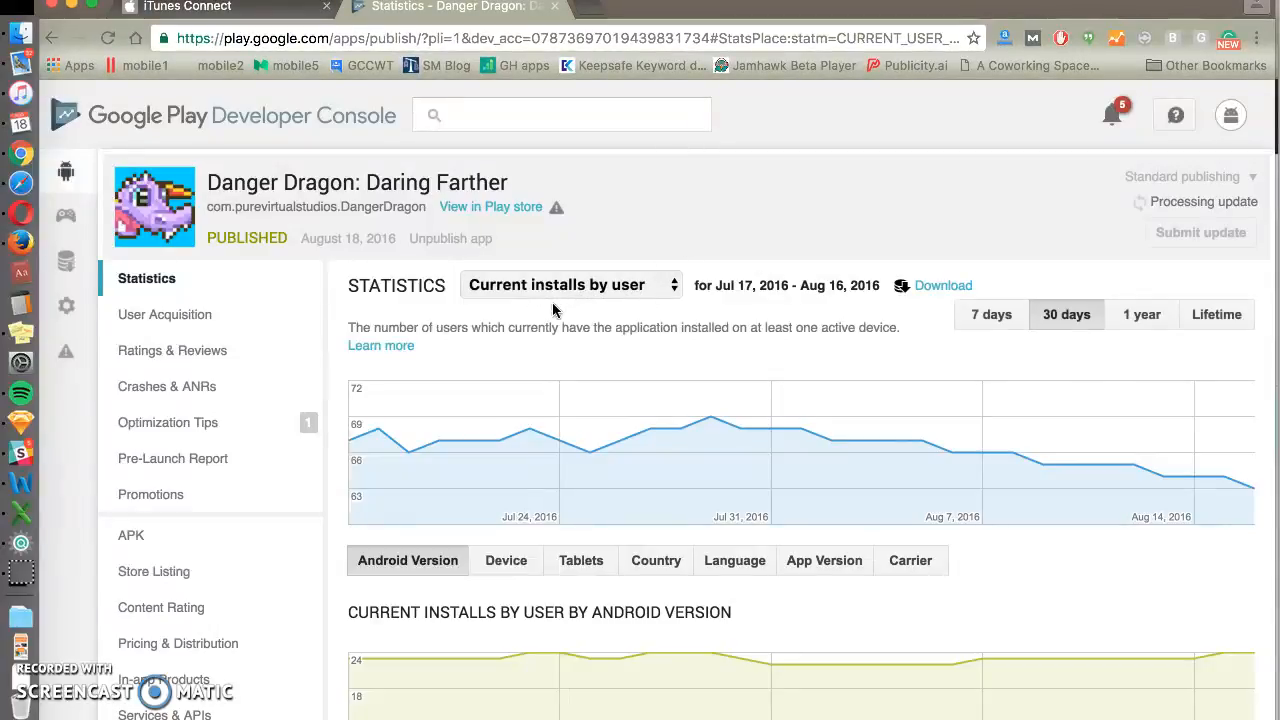
mouse_move(600, 290)
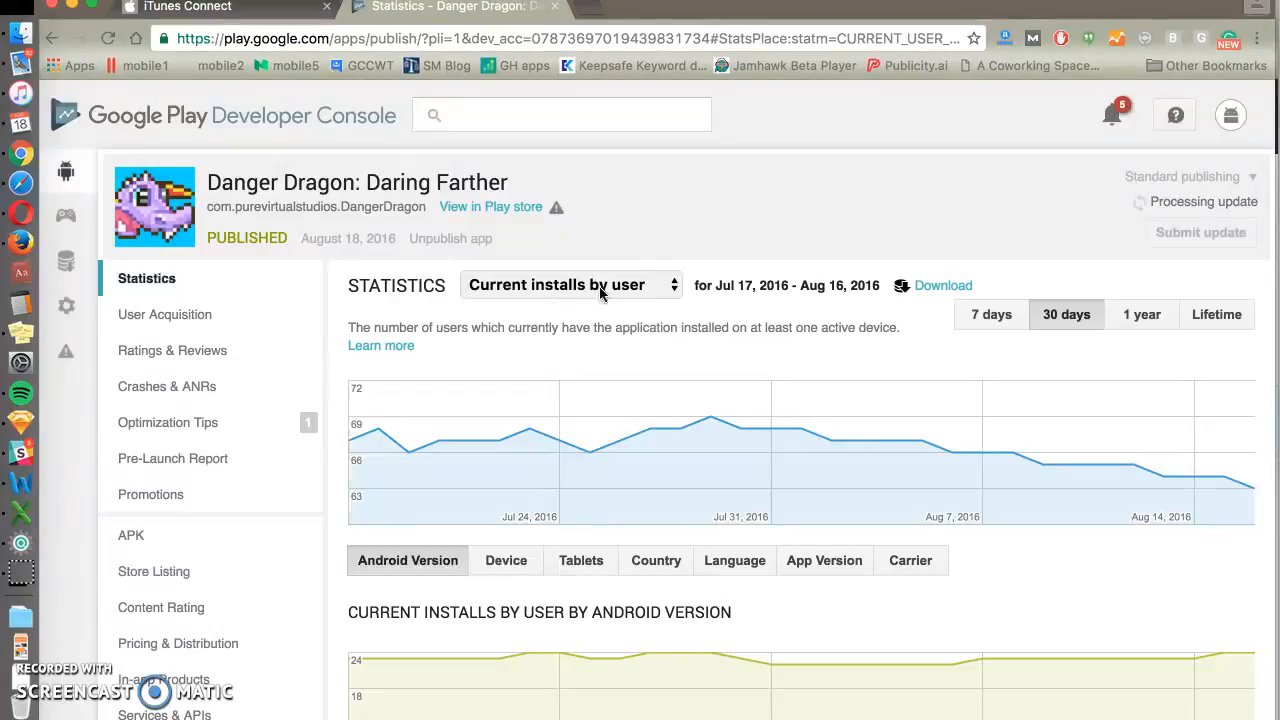
mouse_move(240, 458)
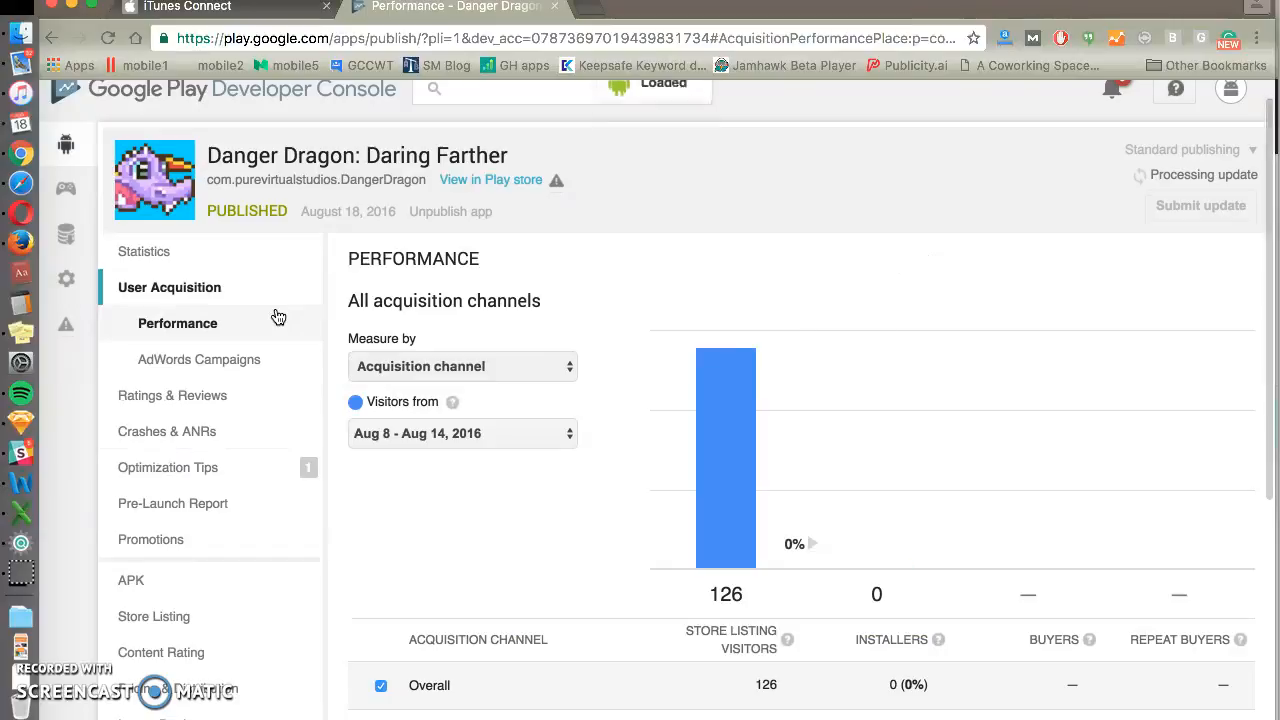
- Break the acquisition performance data down by country
scroll(down, 3)
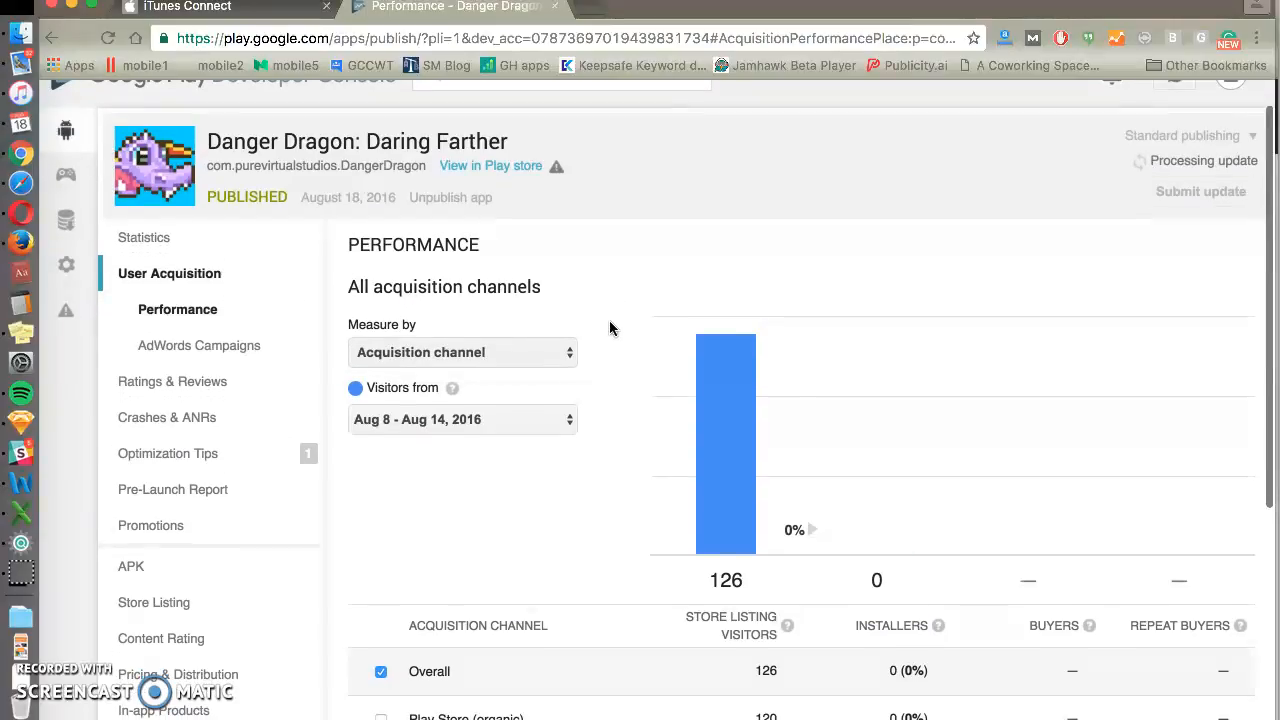
scroll(down, 3)
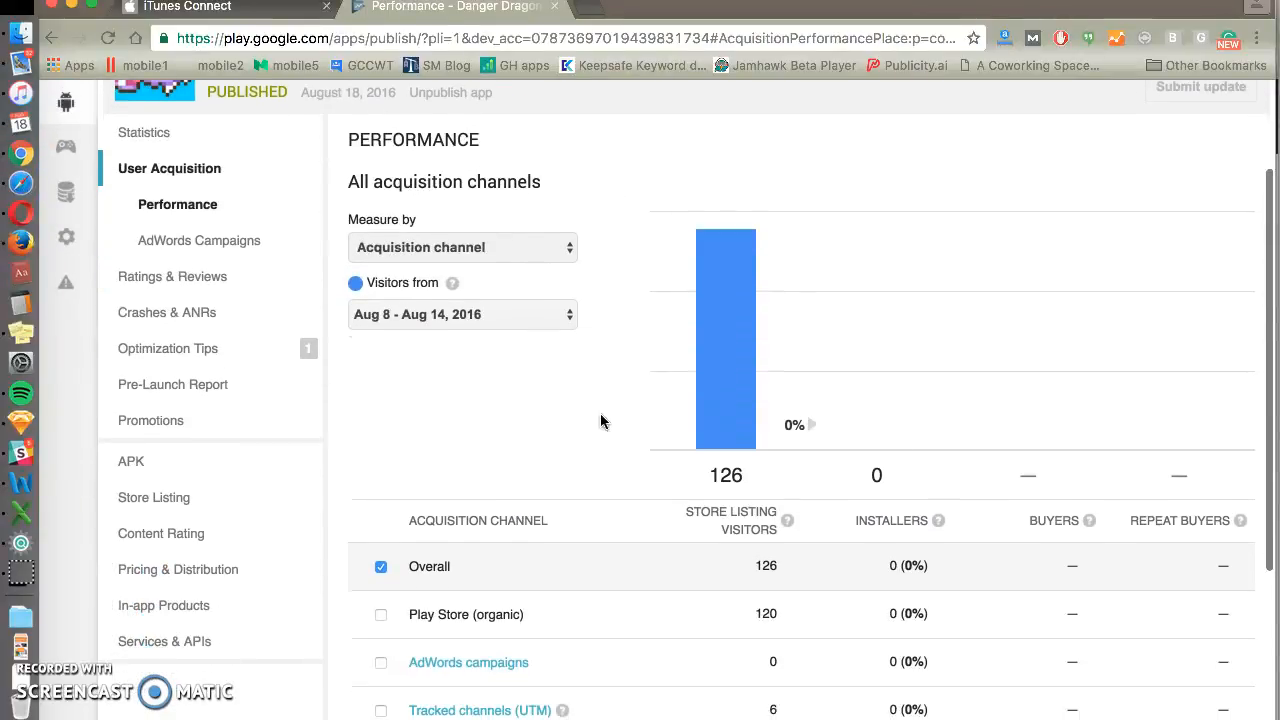
scroll(down, 3)
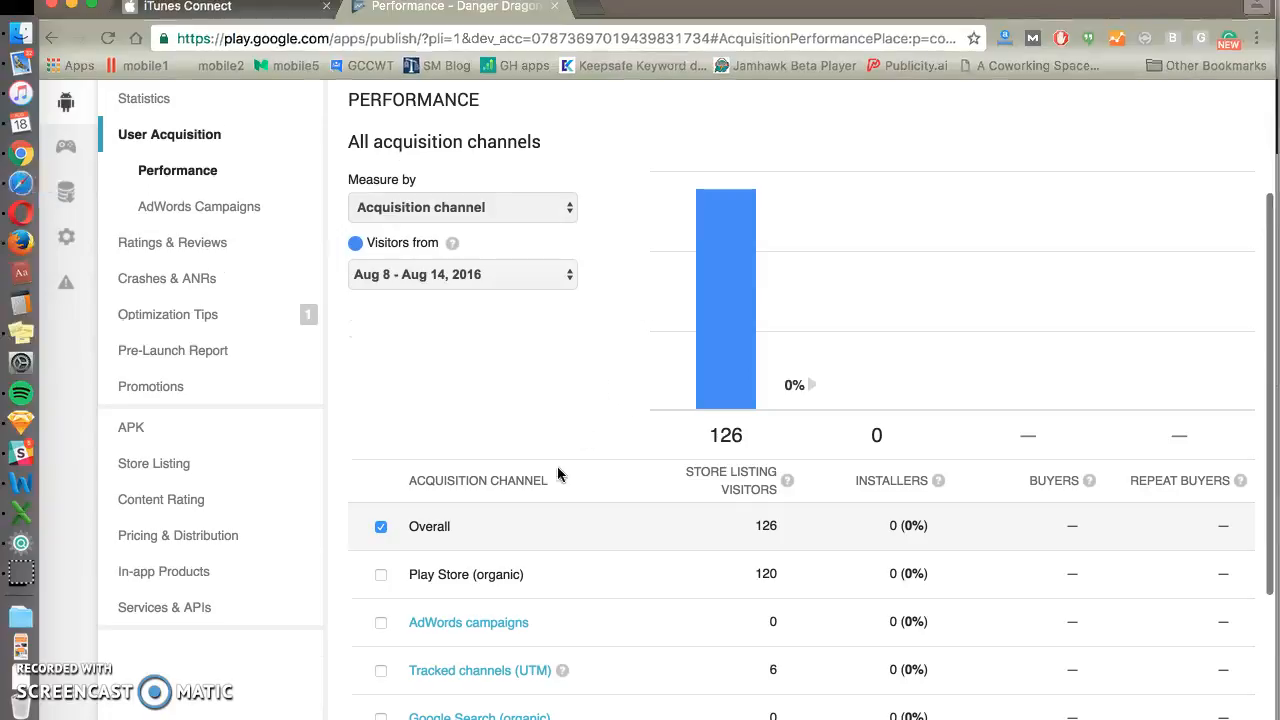
click(462, 207)
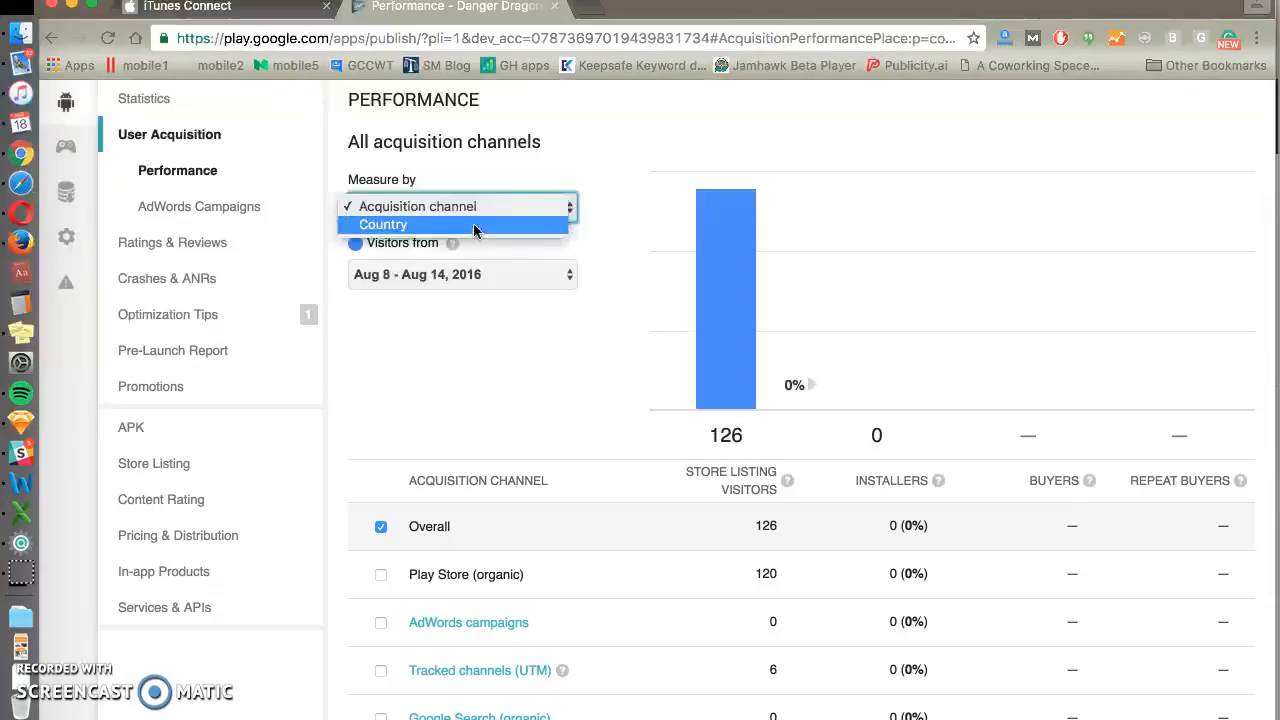
click(383, 224)
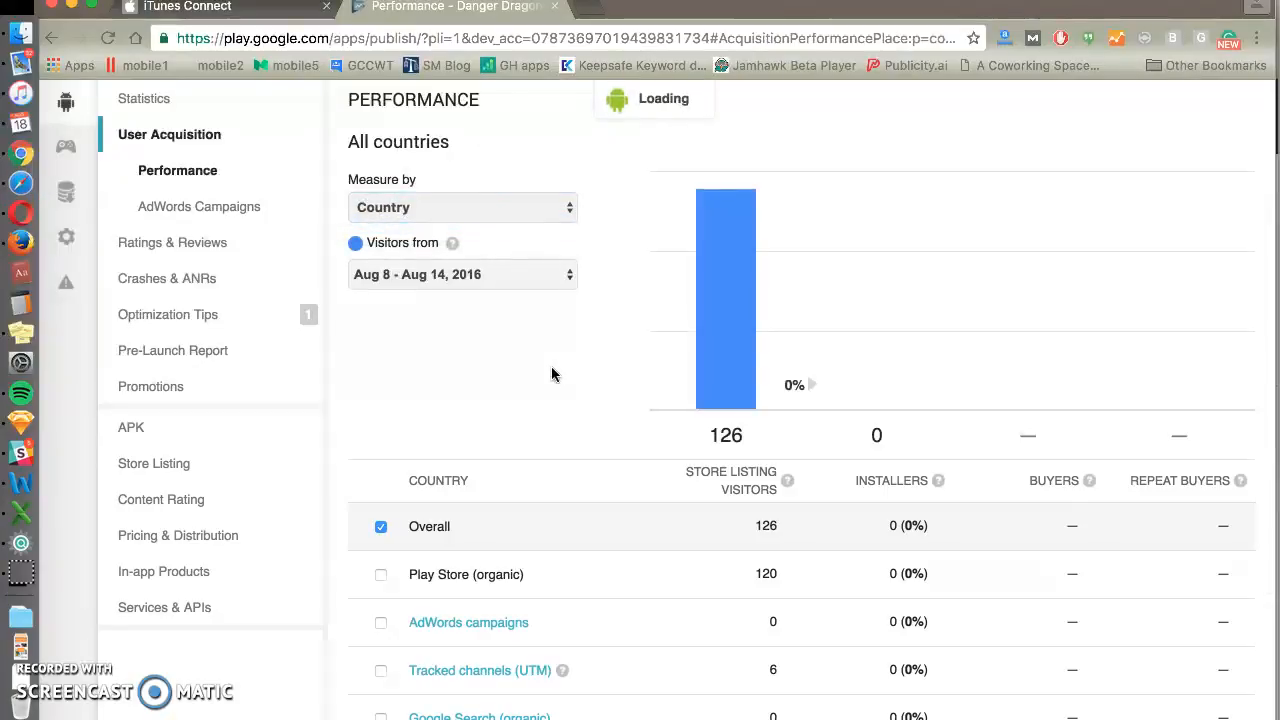
scroll(down, 3)
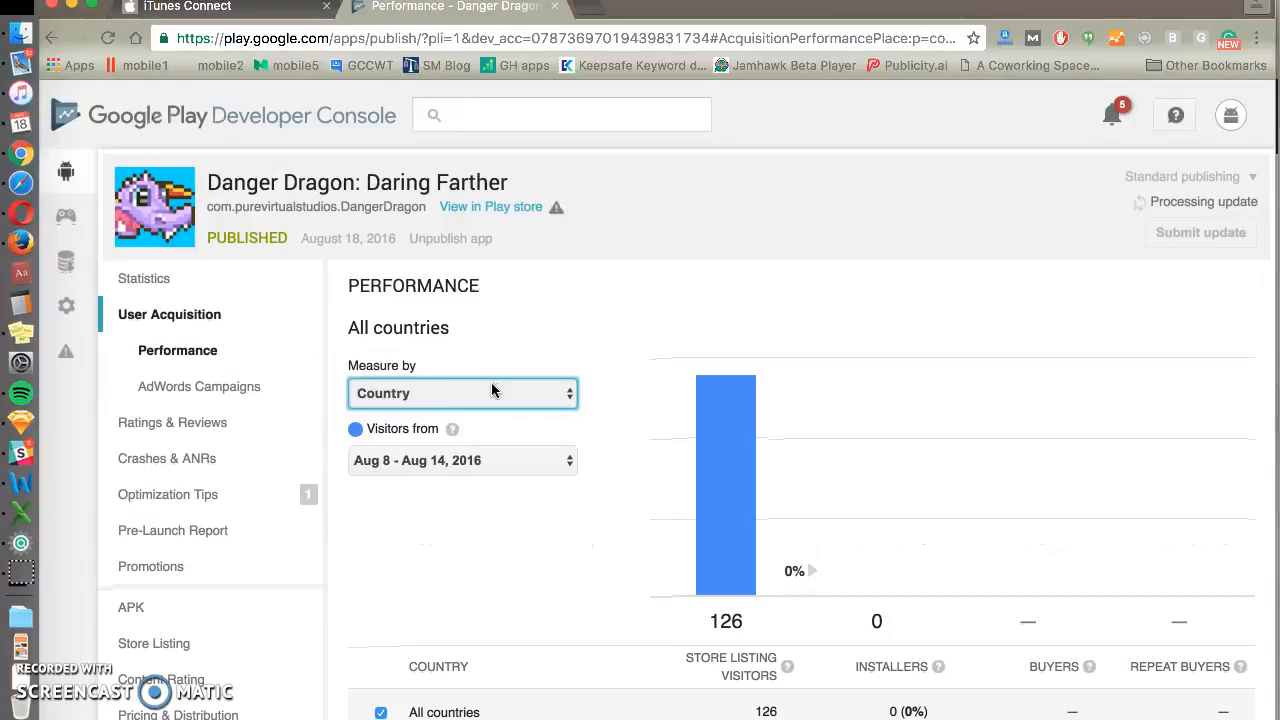
- Switch back to acquisition channel and drill into the AdWords campaigns channel
click(462, 393)
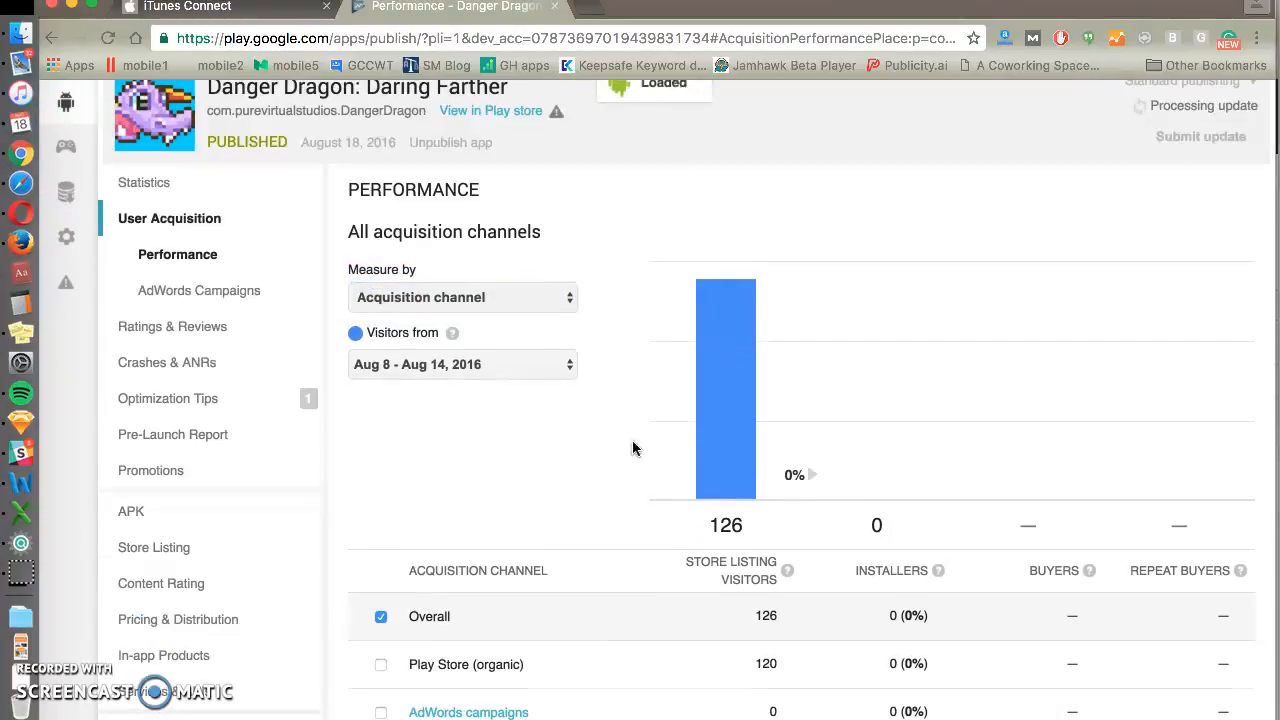
scroll(down, 3)
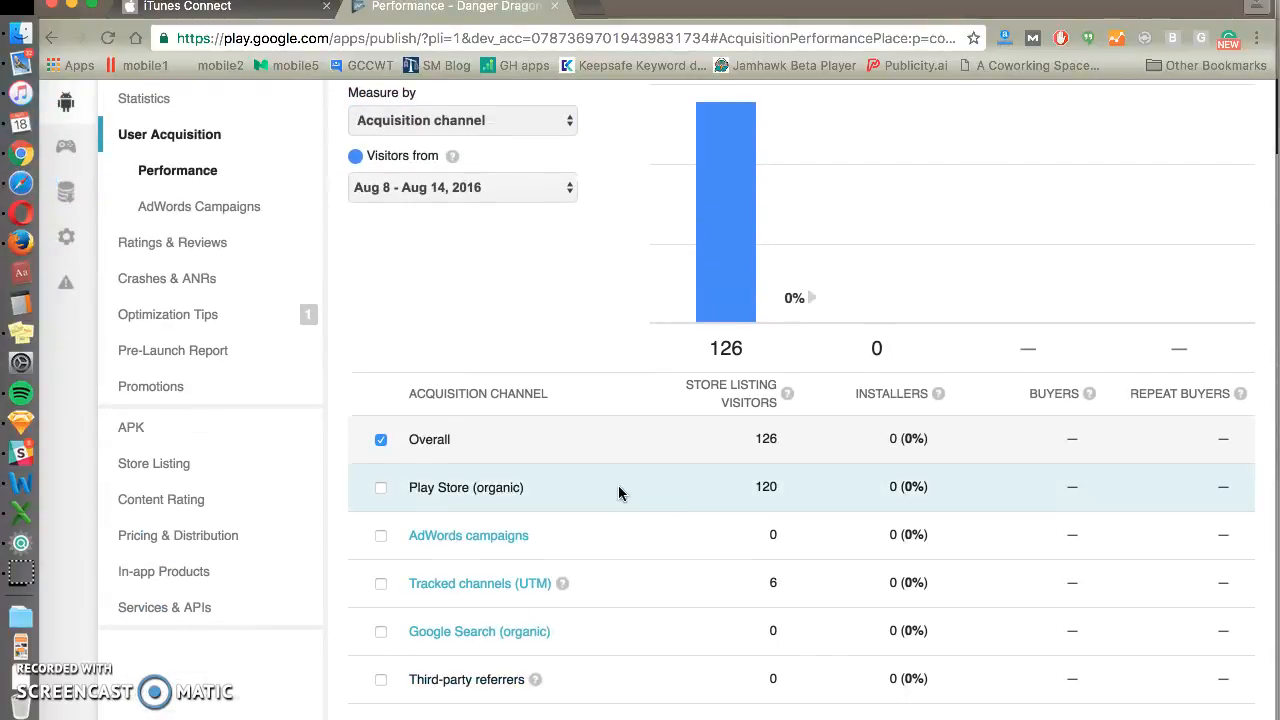
scroll(down, 3)
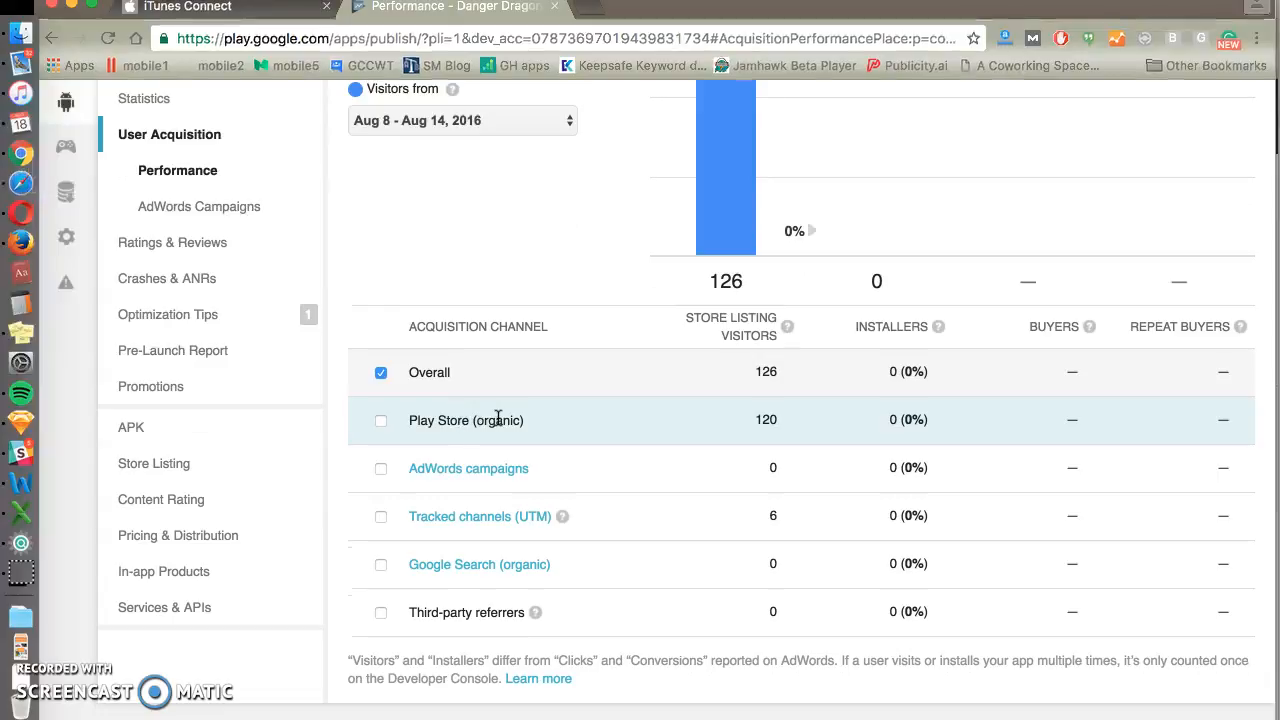
mouse_move(553, 424)
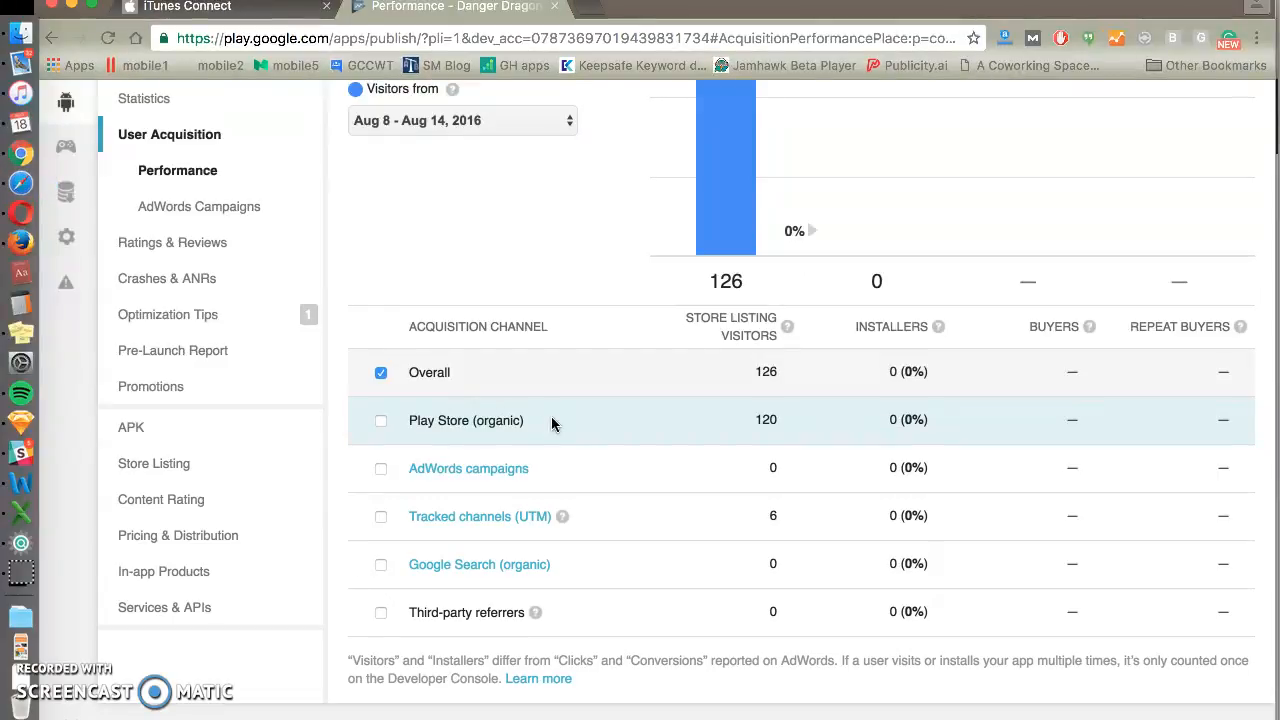
mouse_move(533, 470)
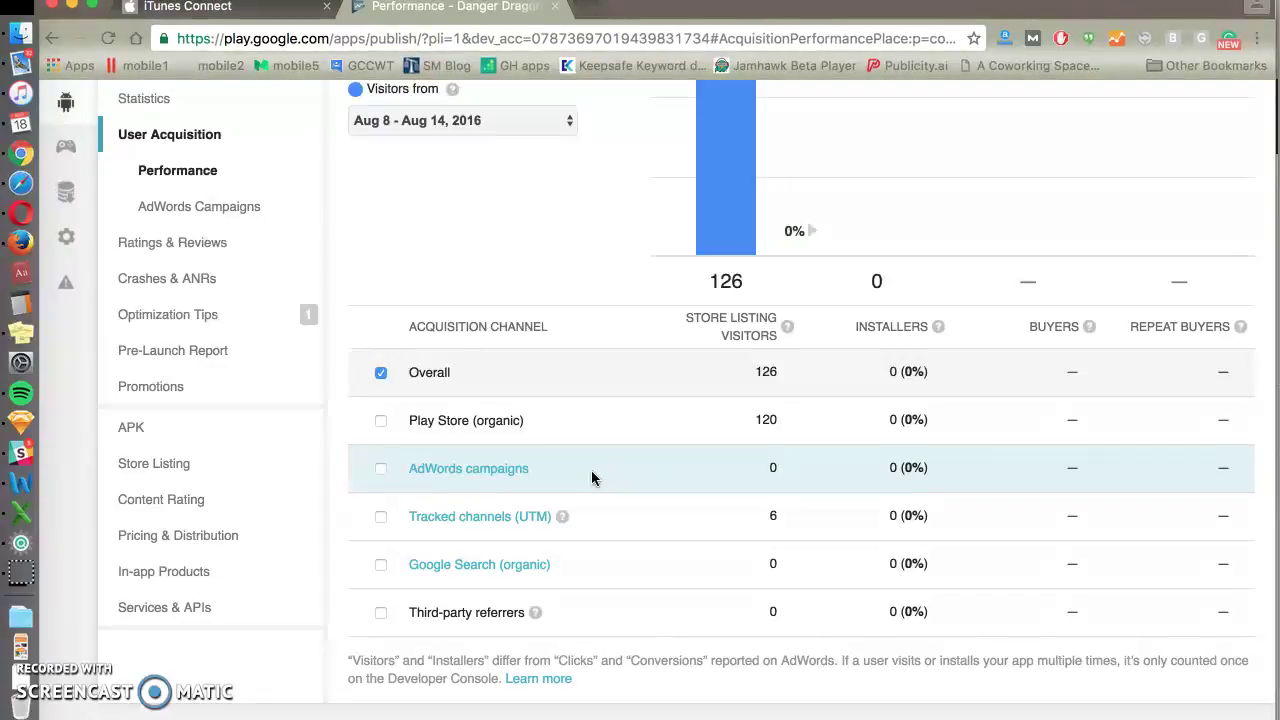
mouse_move(625, 481)
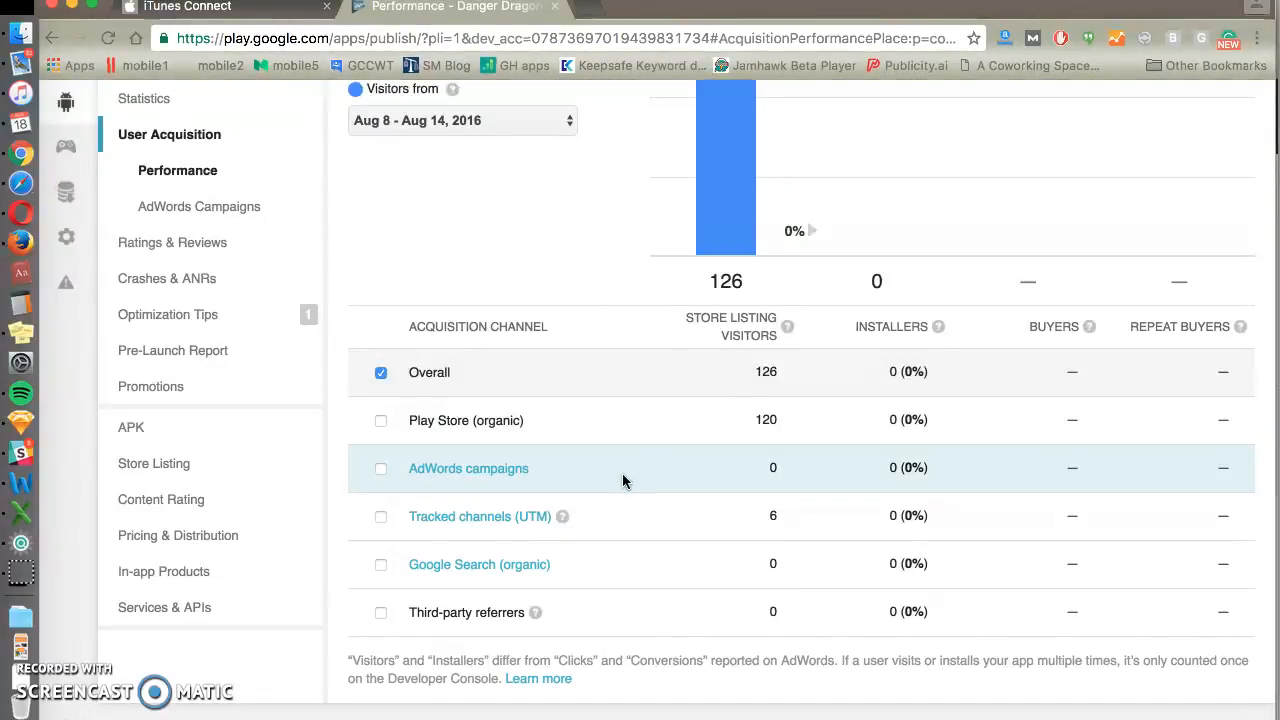
mouse_move(681, 492)
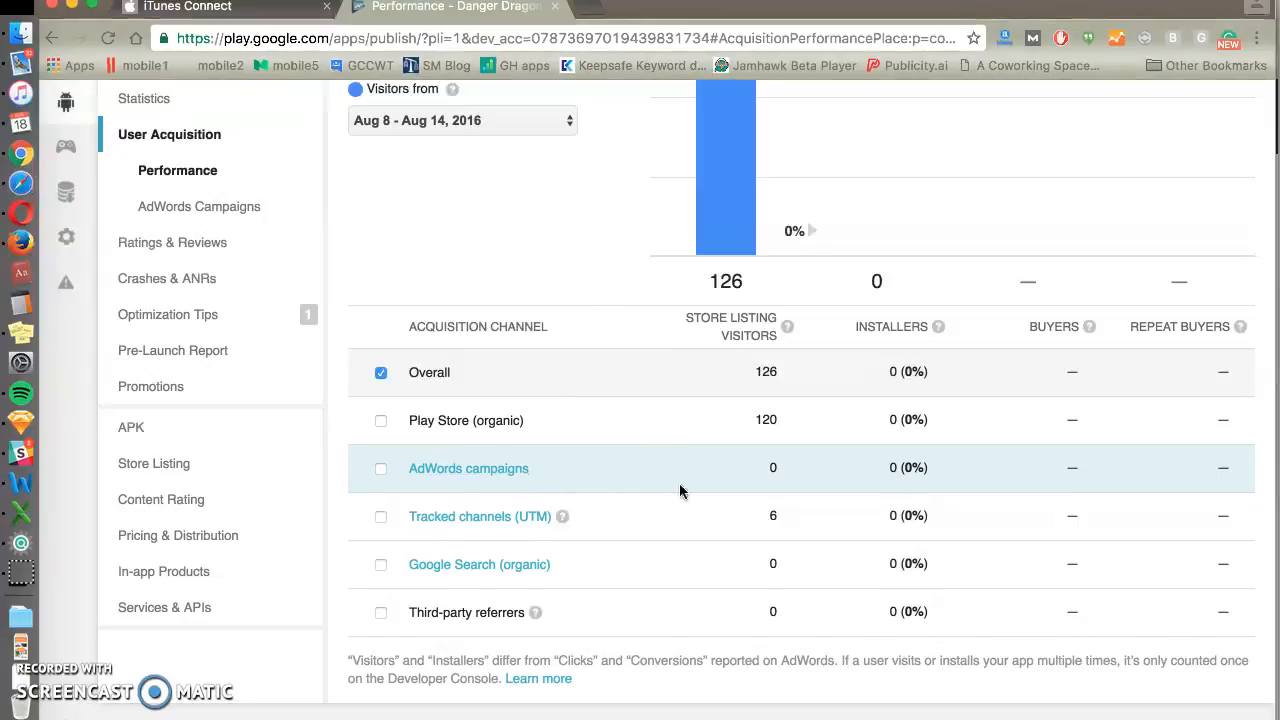
mouse_move(480, 475)
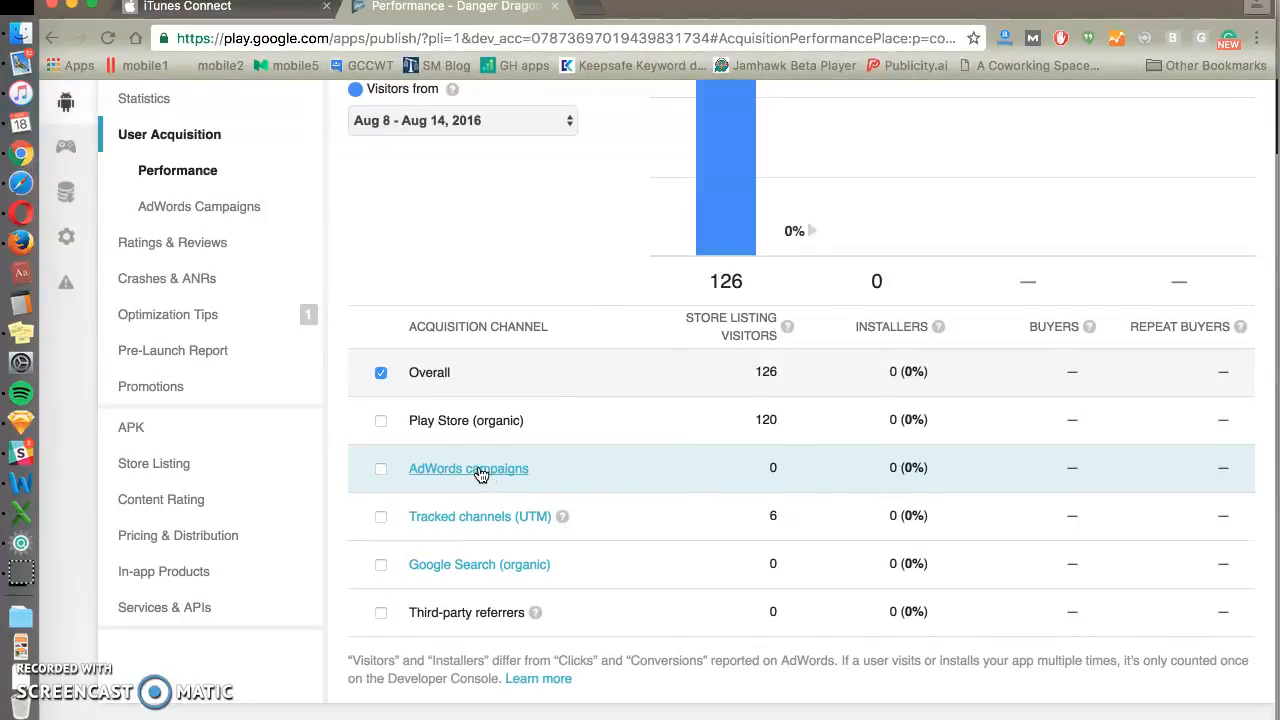
click(468, 469)
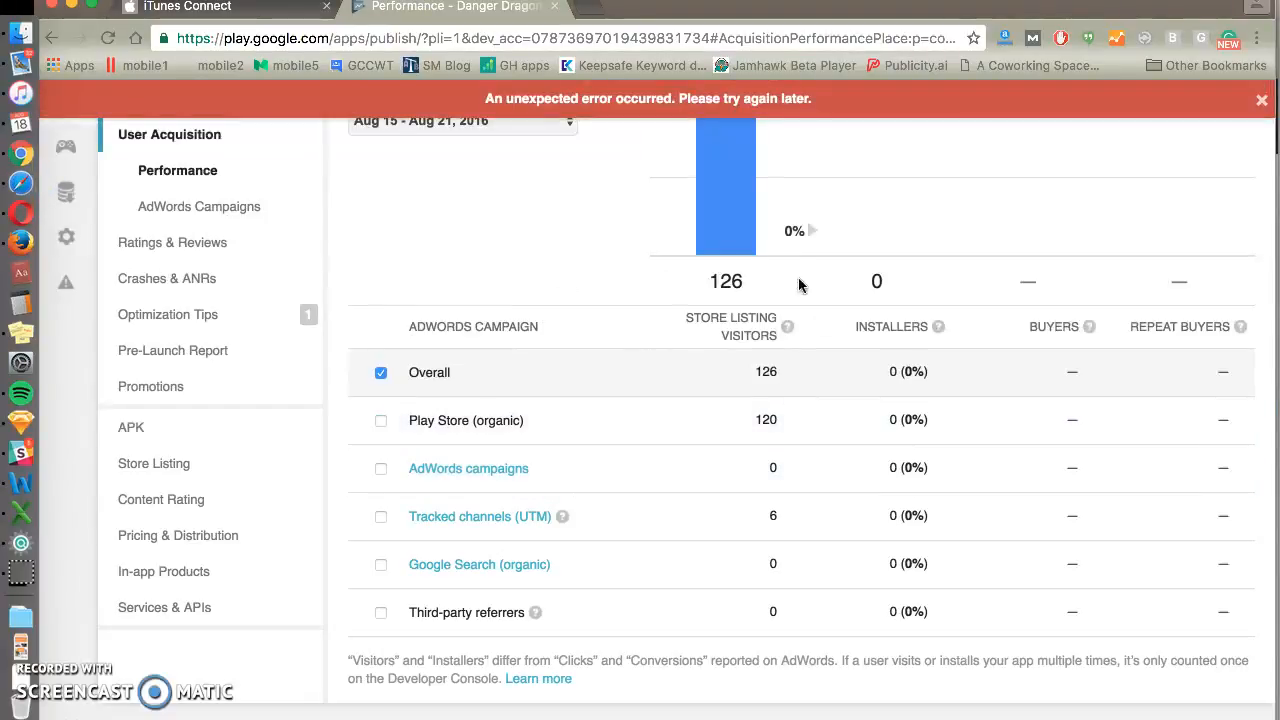
mouse_move(1088, 326)
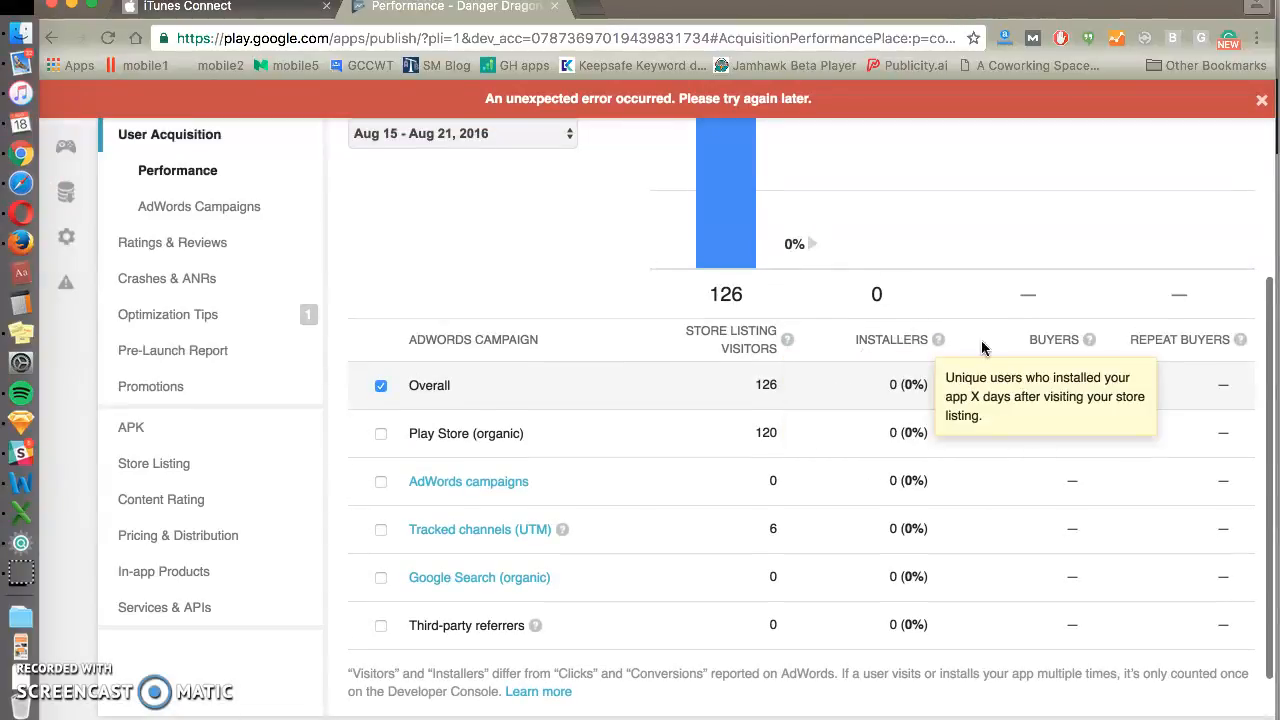
mouse_move(495, 492)
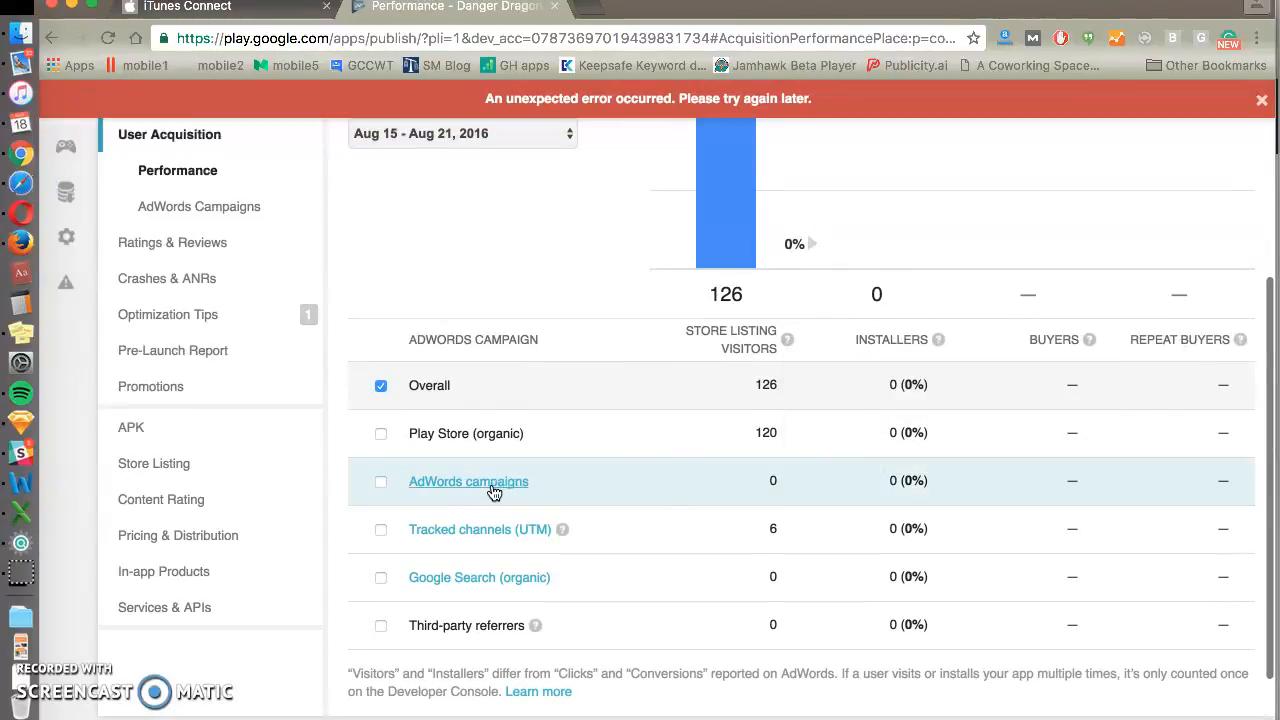
mouse_move(673, 528)
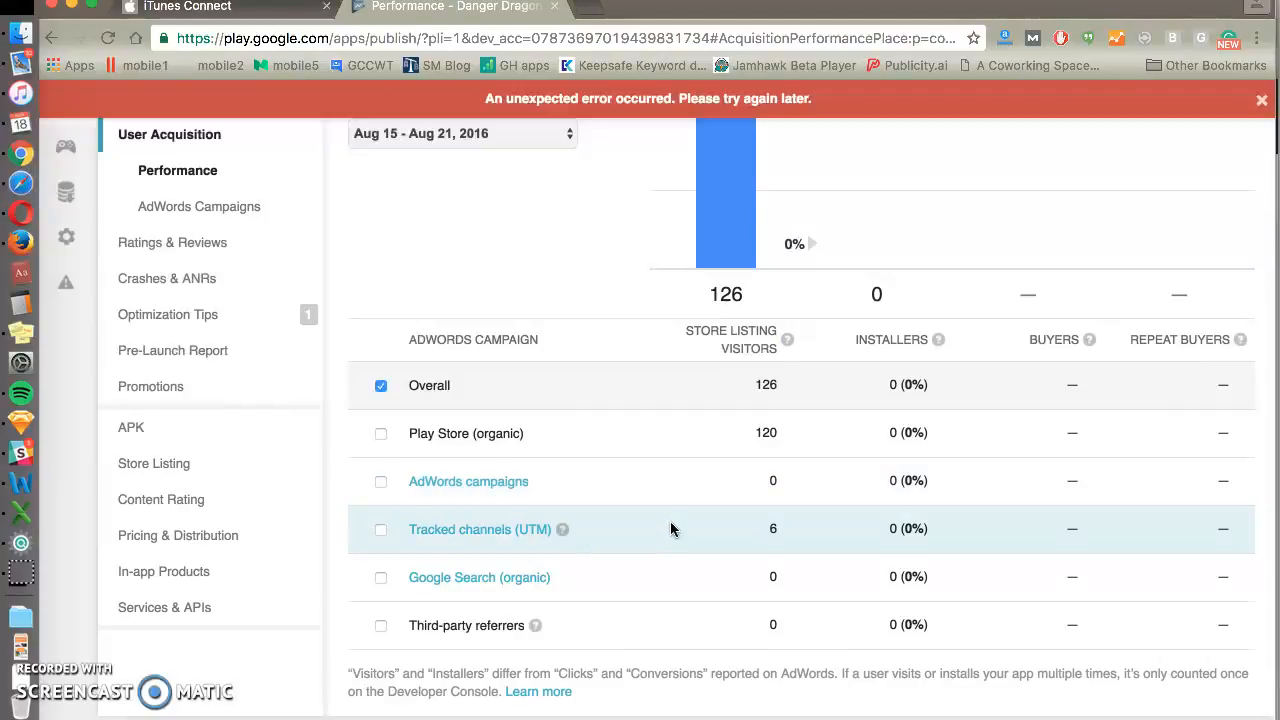
mouse_move(488, 584)
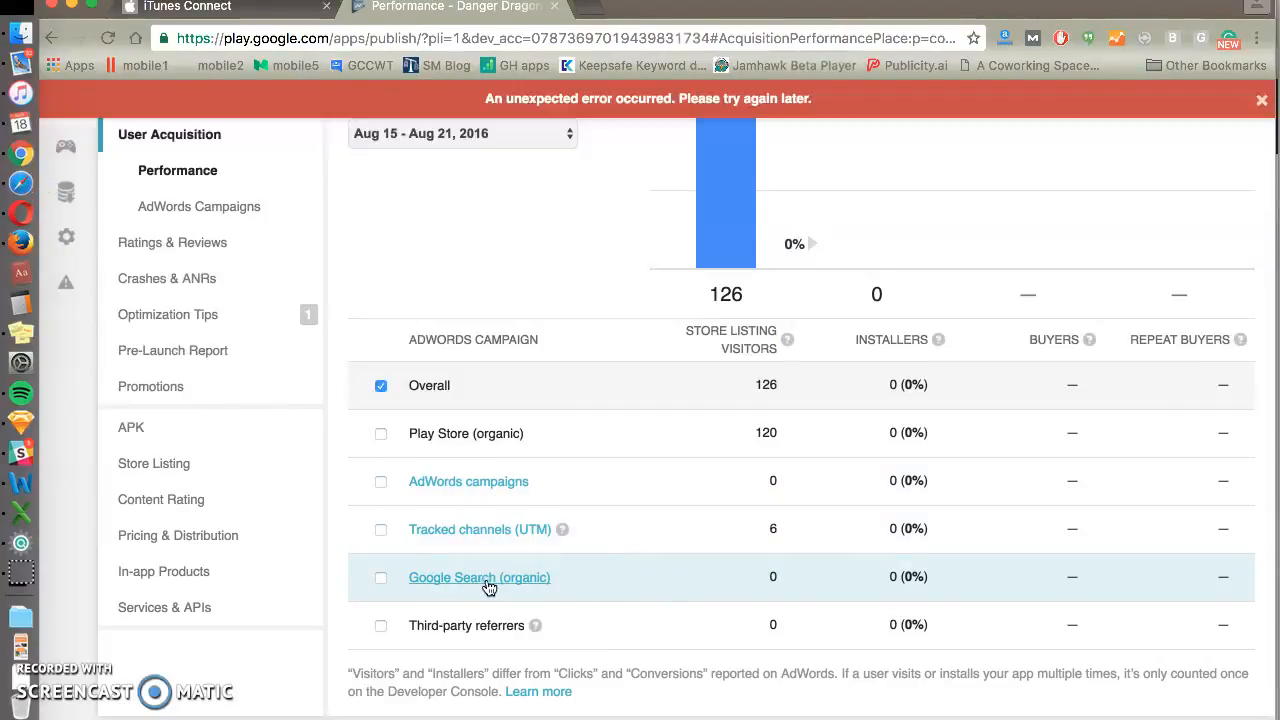
mouse_move(538, 625)
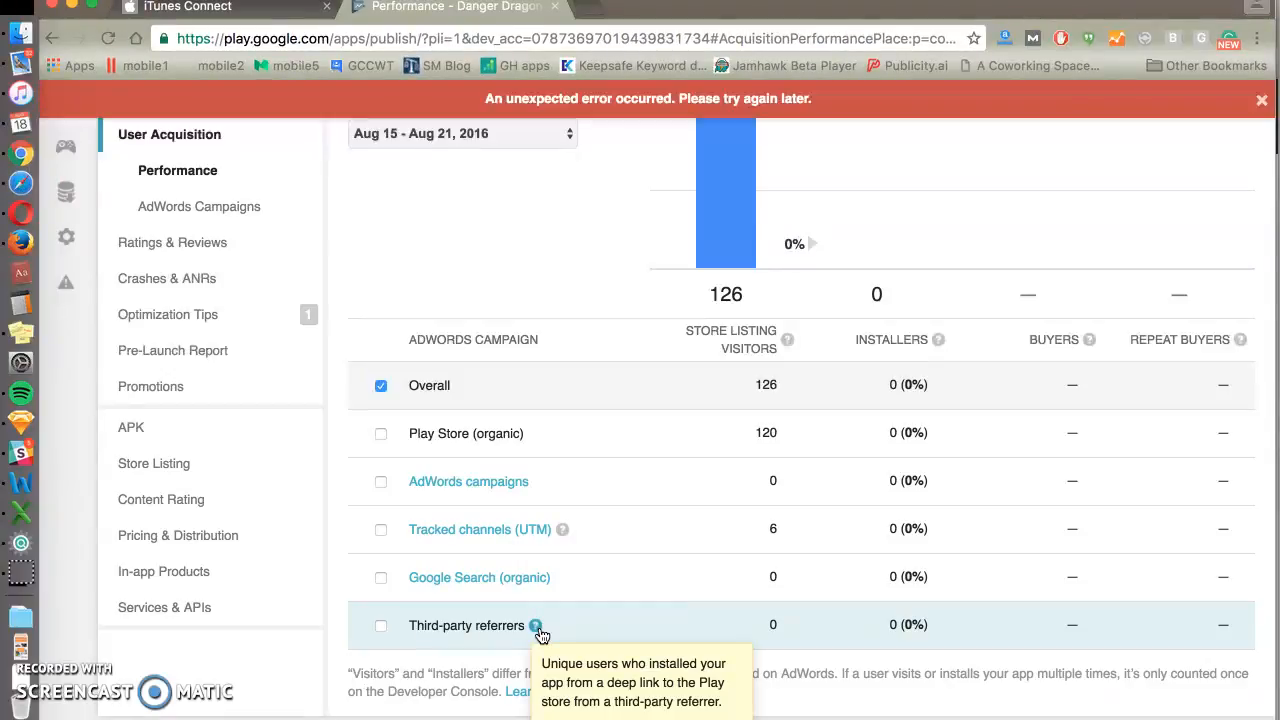
mouse_move(562, 534)
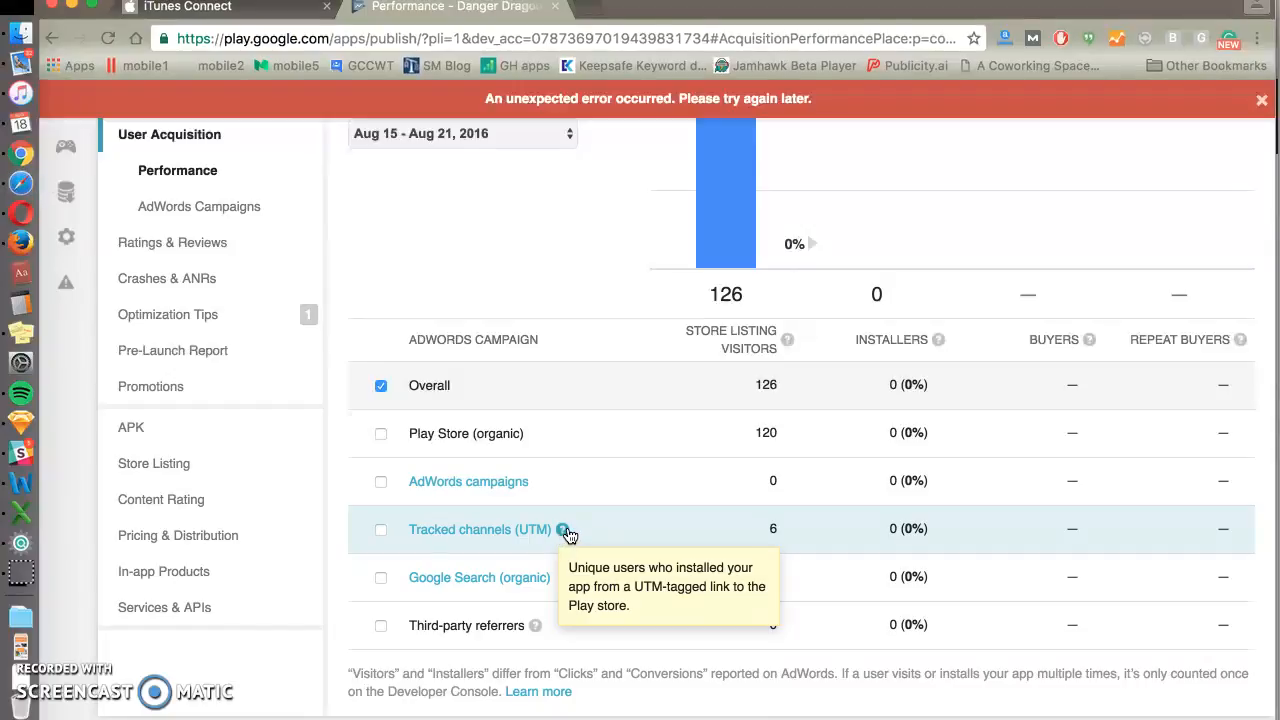
mouse_move(565, 534)
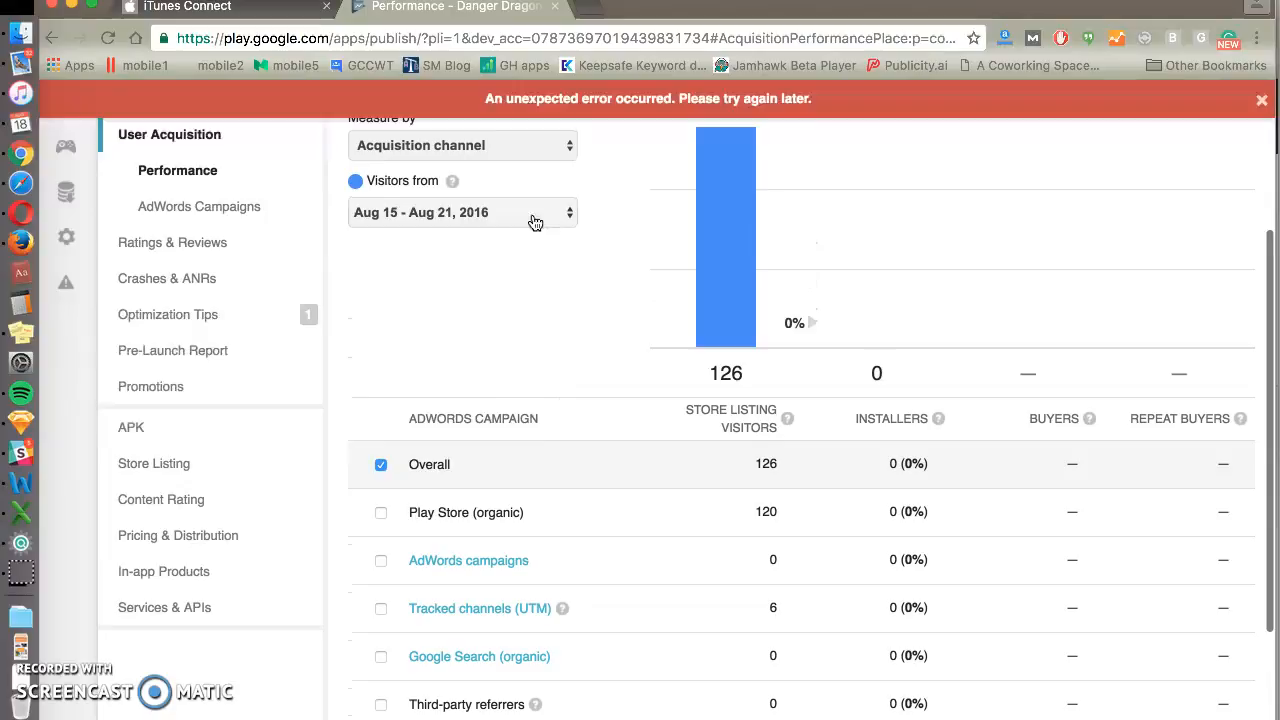
- Set the Visitors from date range to Aug 1 – Aug 7, 2016
click(461, 212)
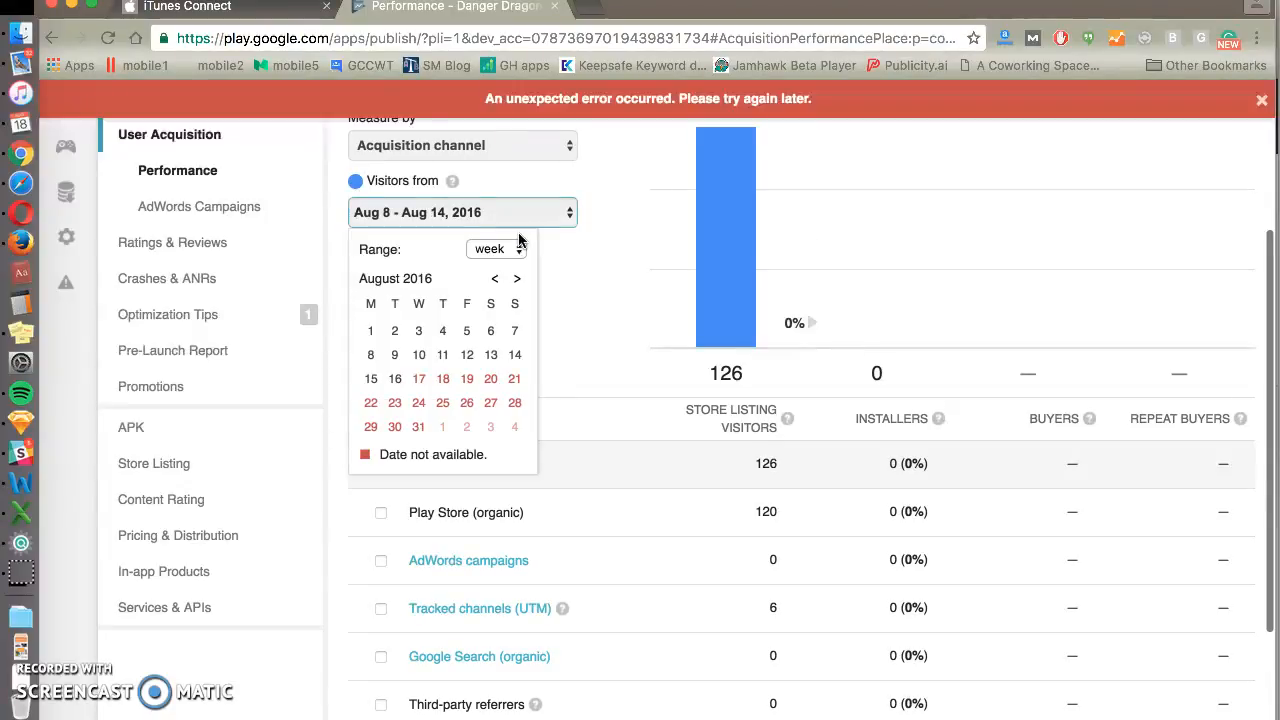
click(495, 248)
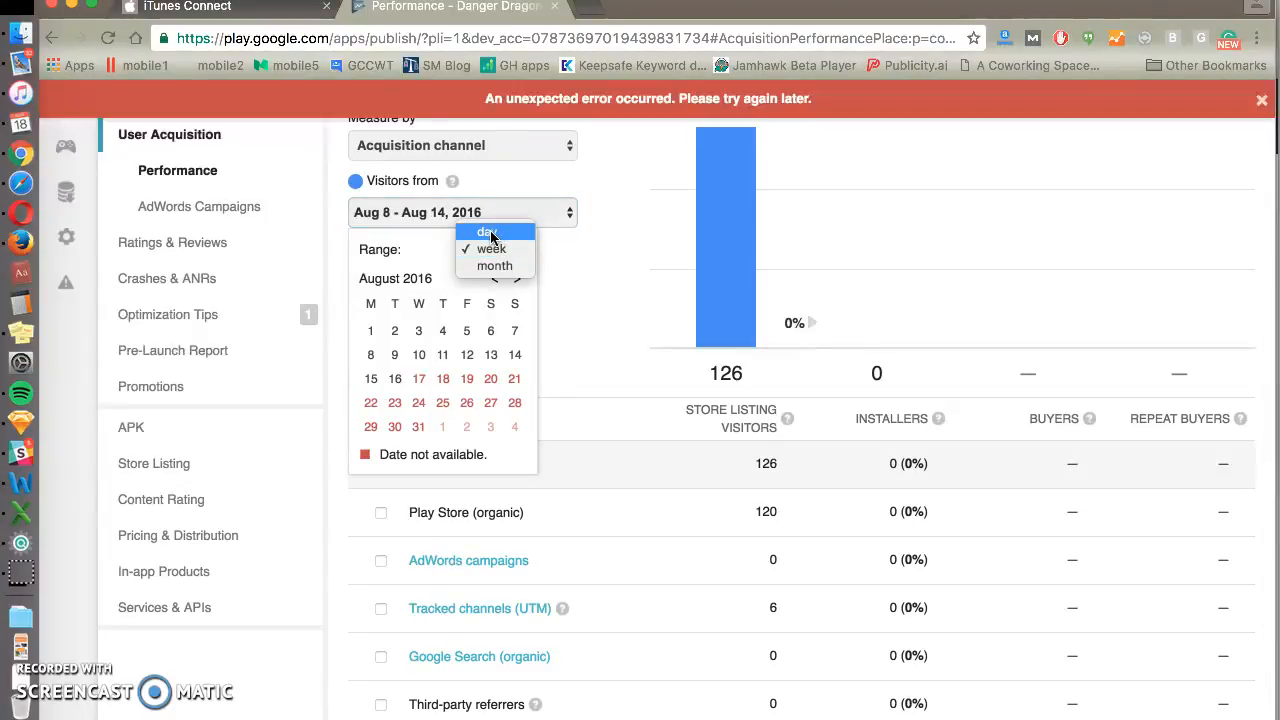
mouse_move(483, 325)
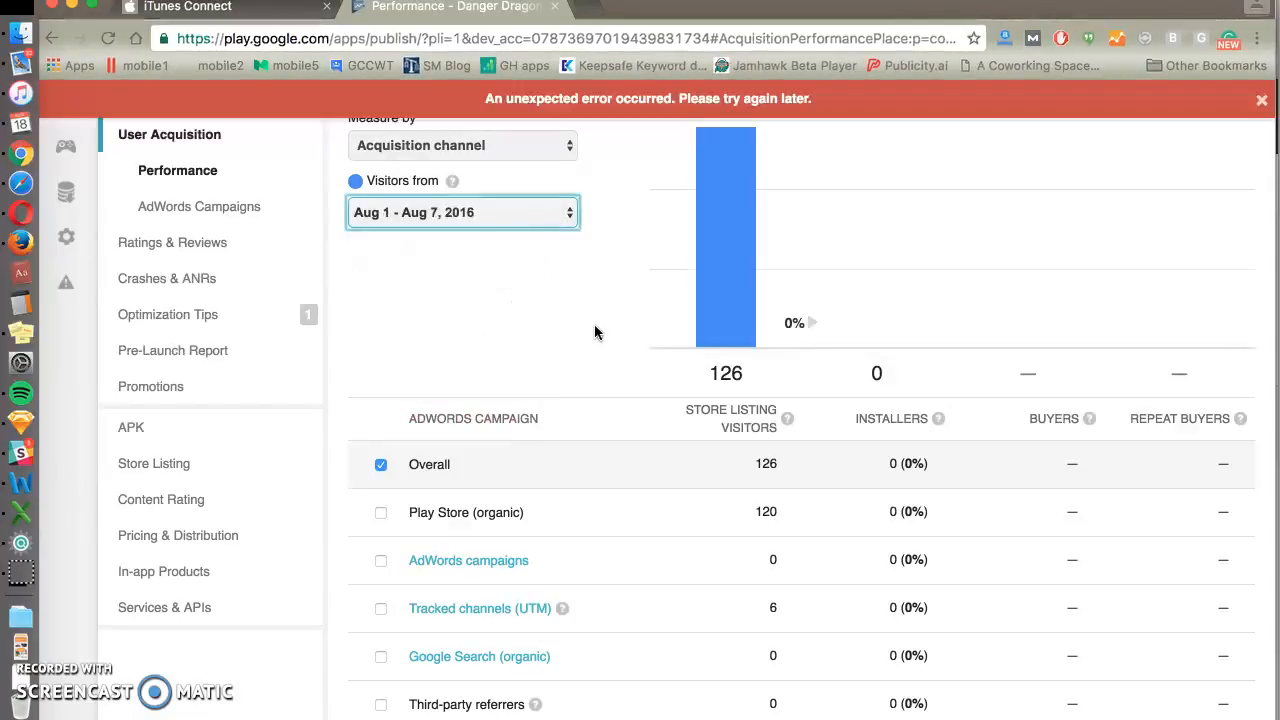
click(462, 212)
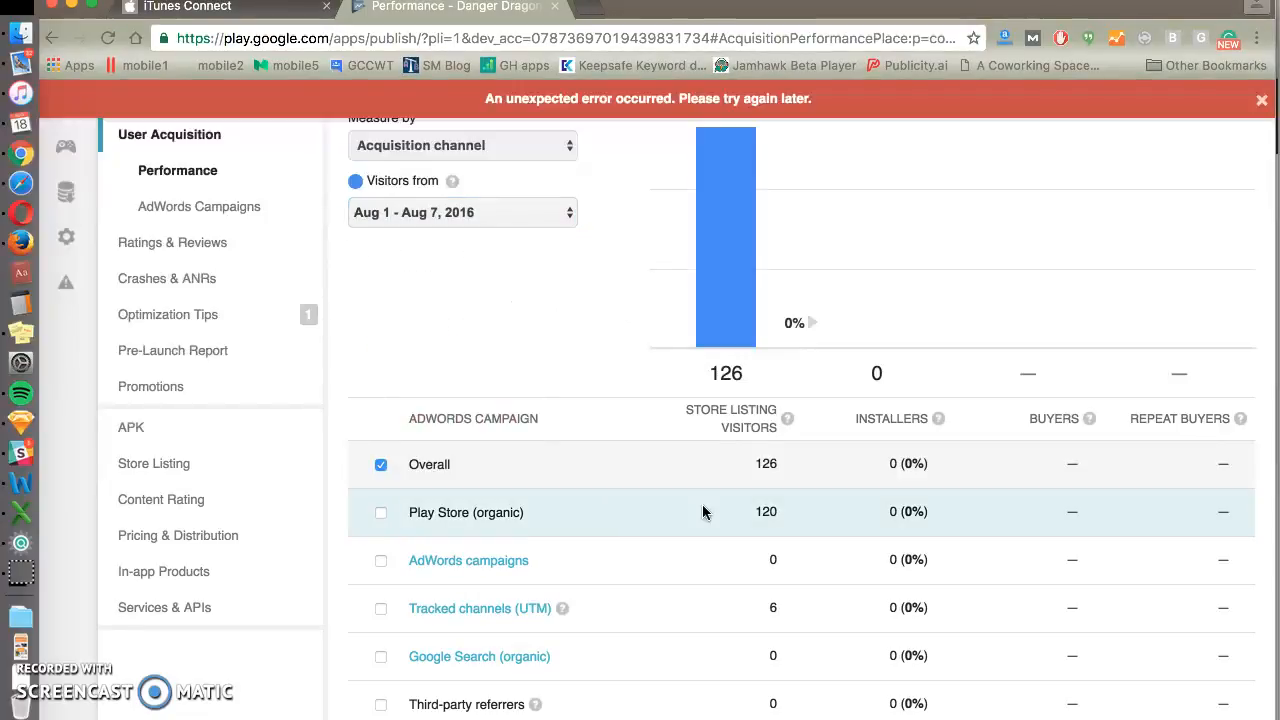
mouse_move(785, 419)
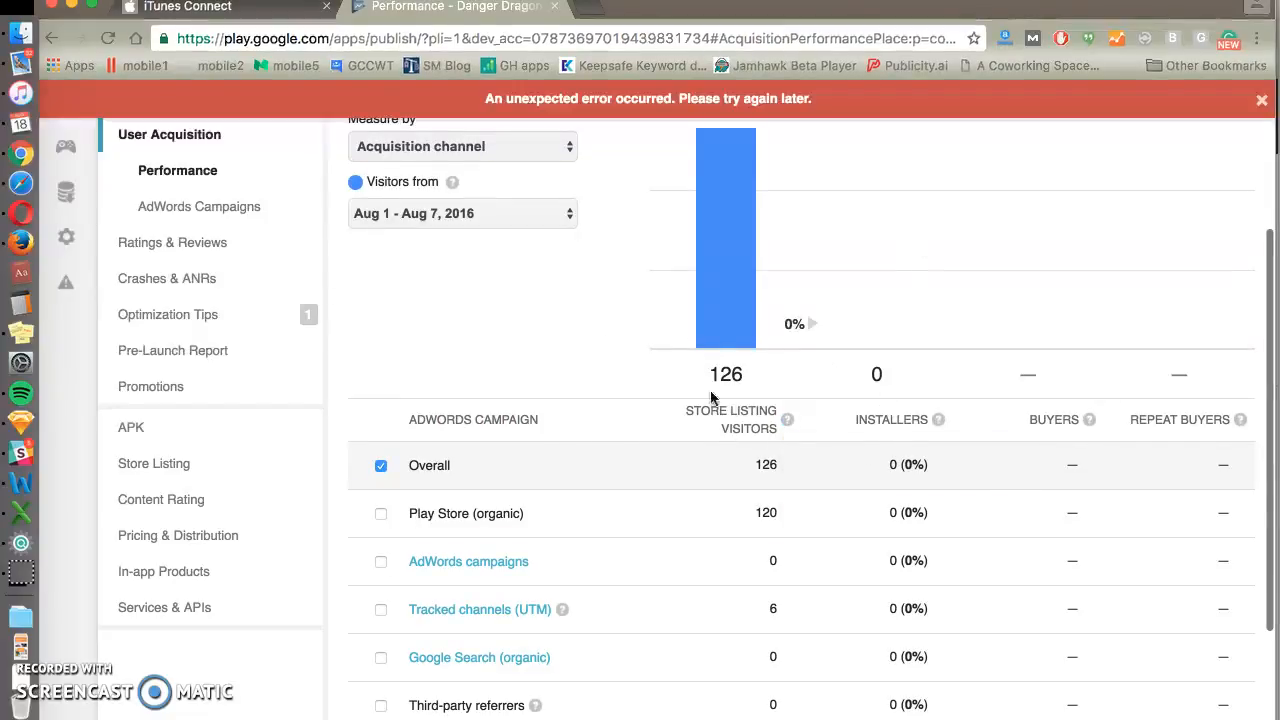
mouse_move(904, 465)
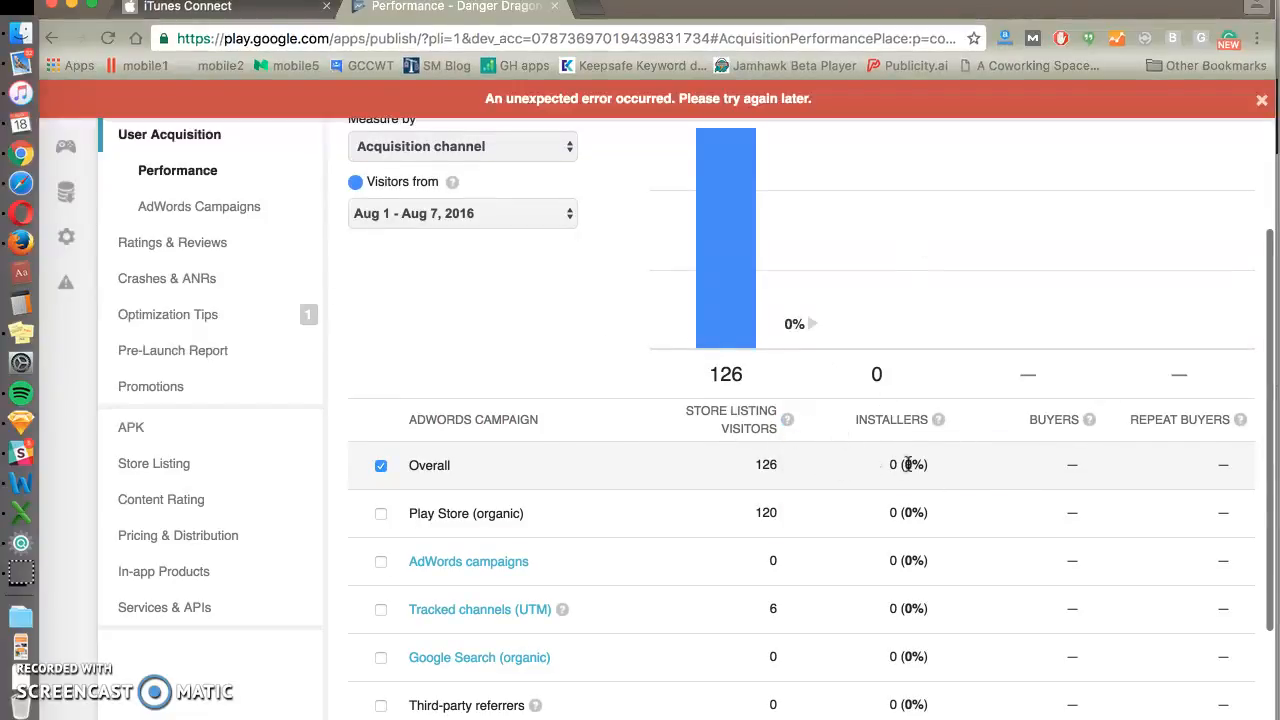
- Set the Visitors from date range to a whole month
click(461, 213)
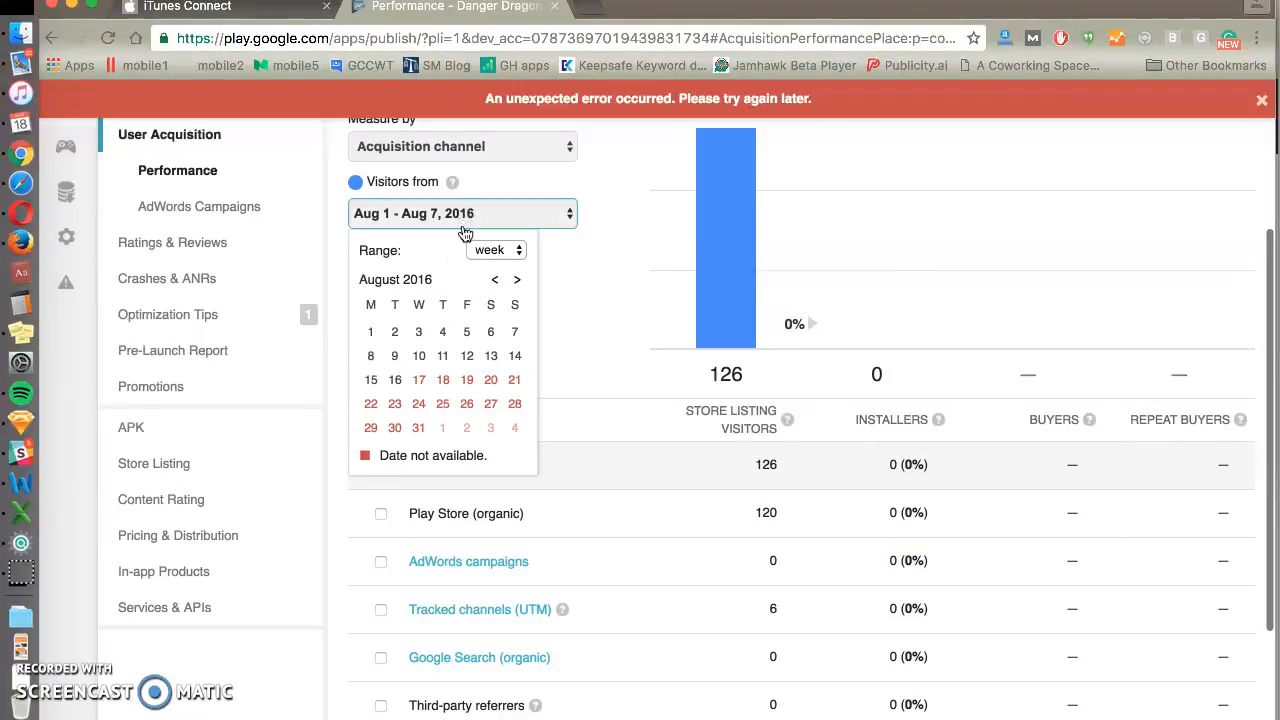
click(495, 249)
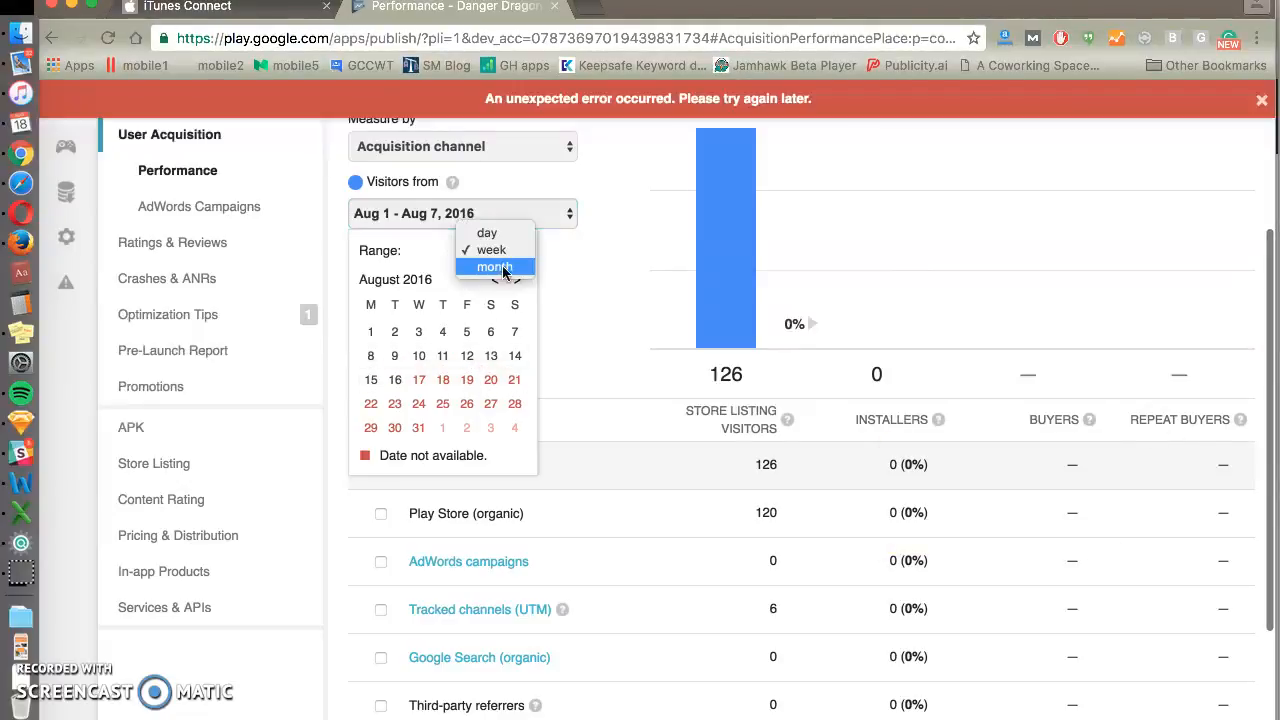
click(494, 266)
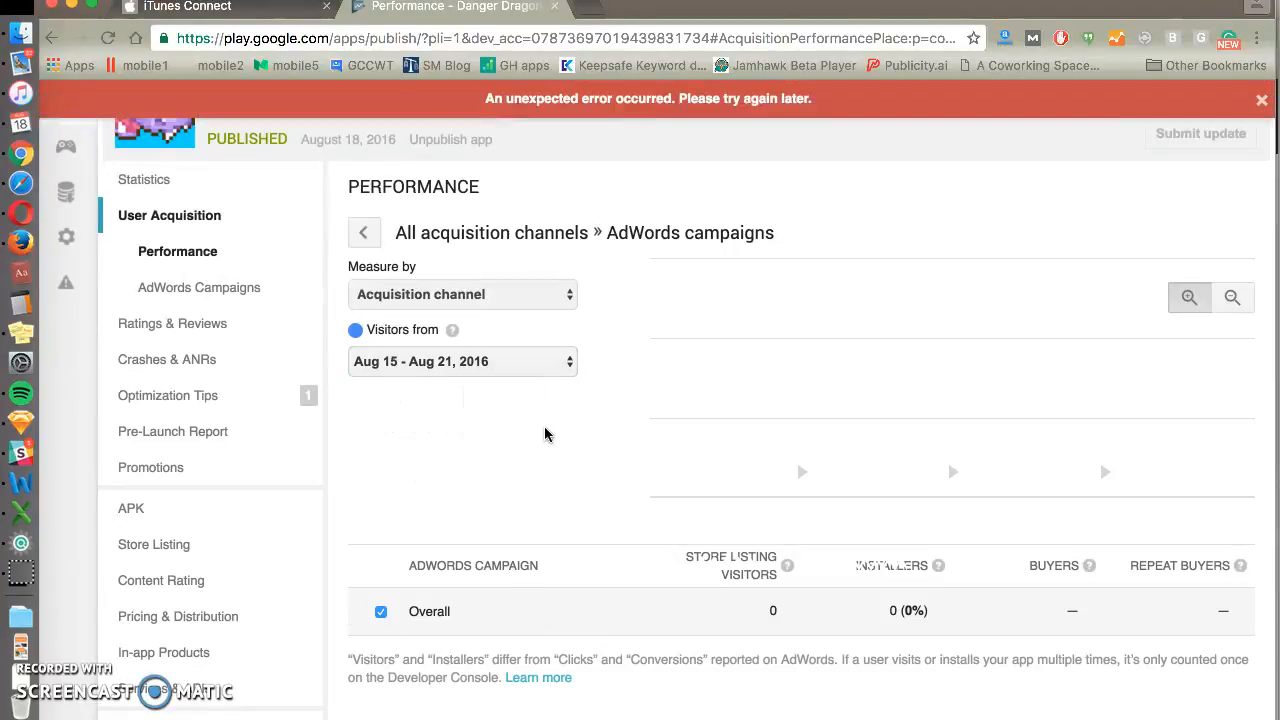
- Apply the monthly range to AdWords campaigns and step back to July 2016
click(461, 361)
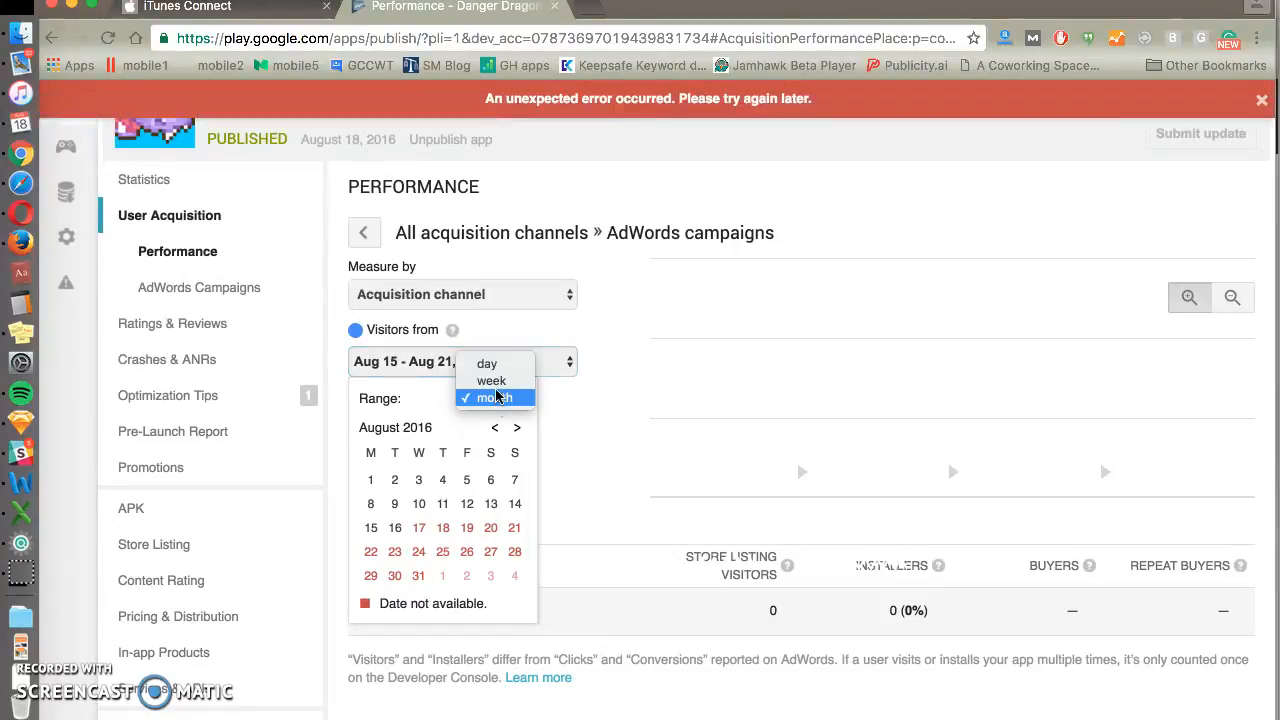
click(493, 397)
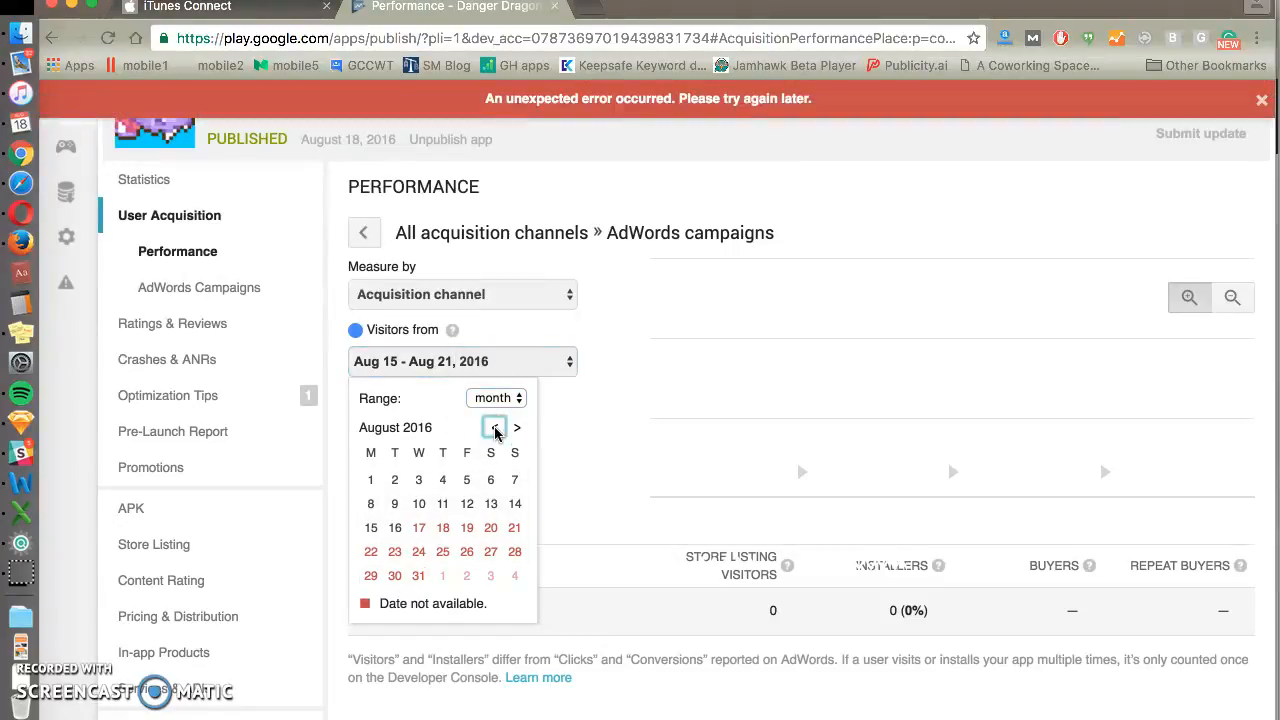
click(493, 428)
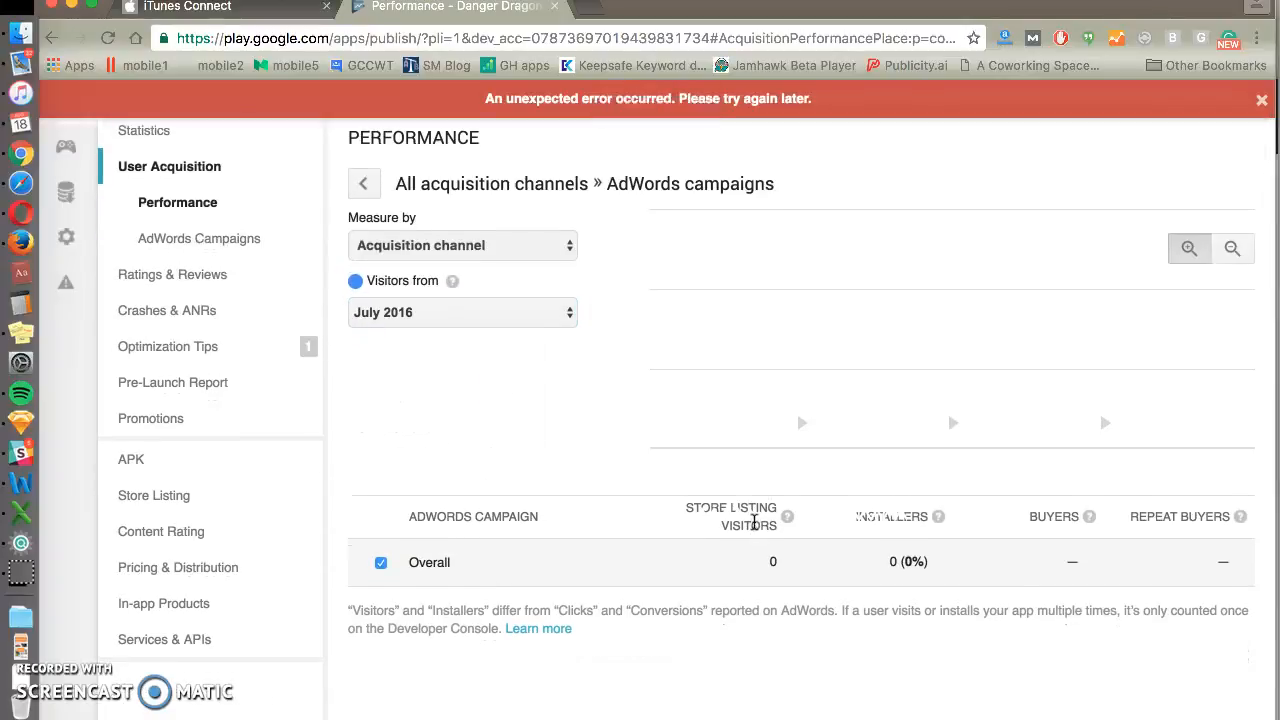
mouse_move(527, 435)
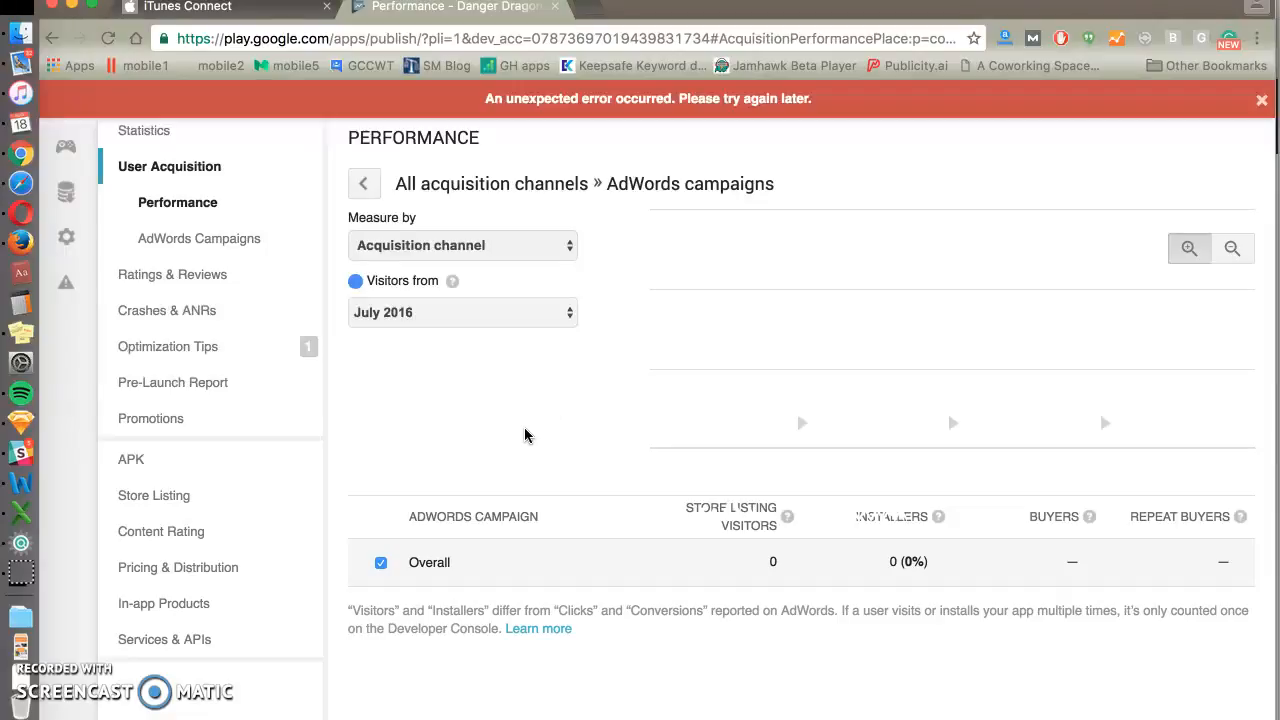
mouse_move(727, 521)
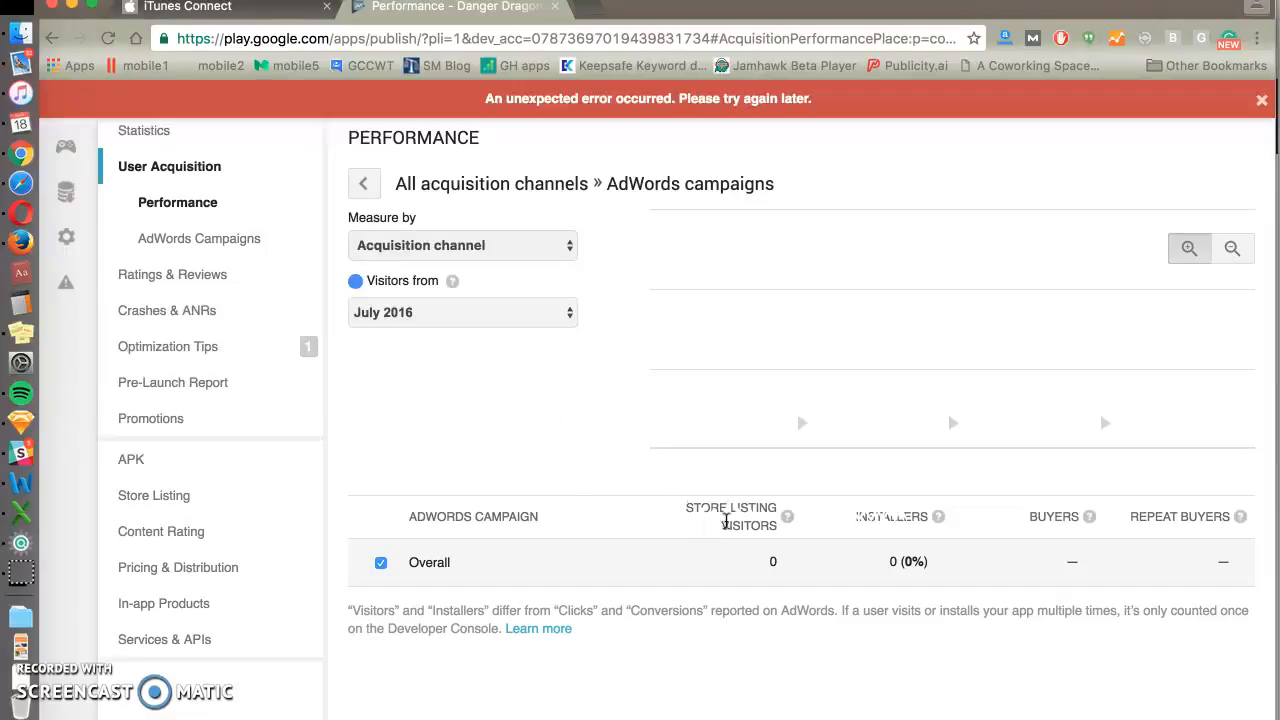
mouse_move(722, 504)
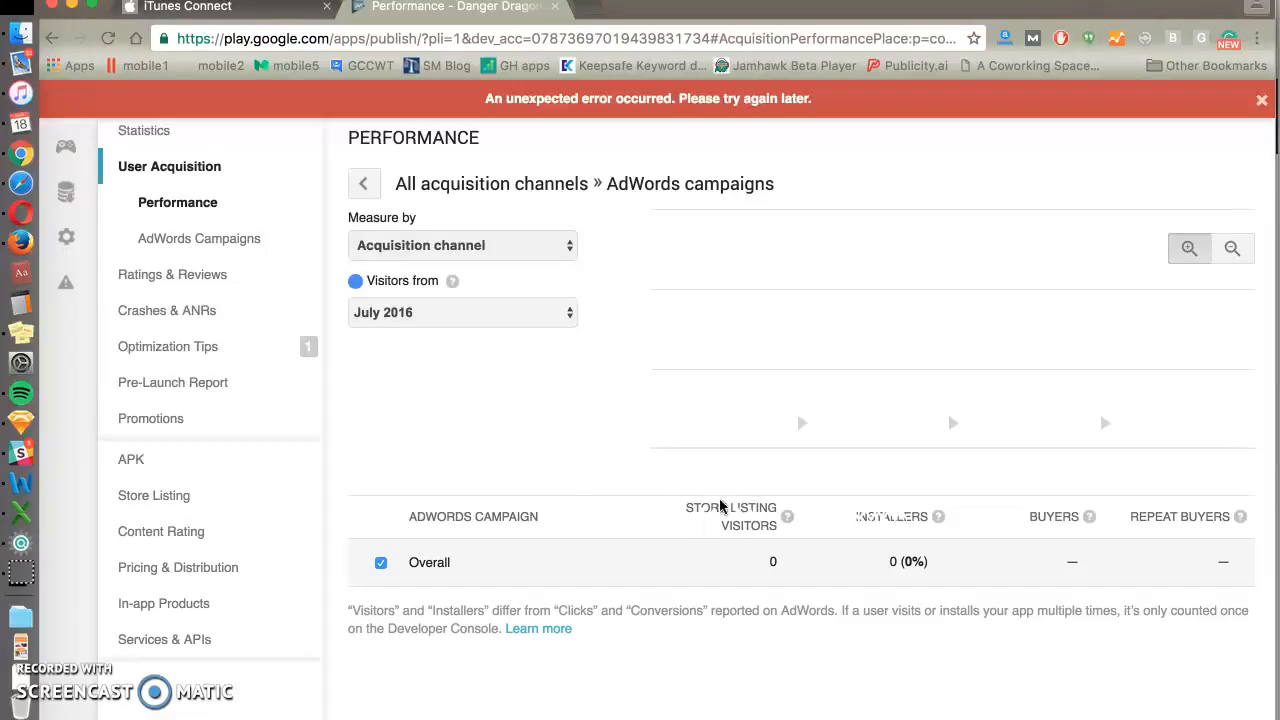
mouse_move(554, 408)
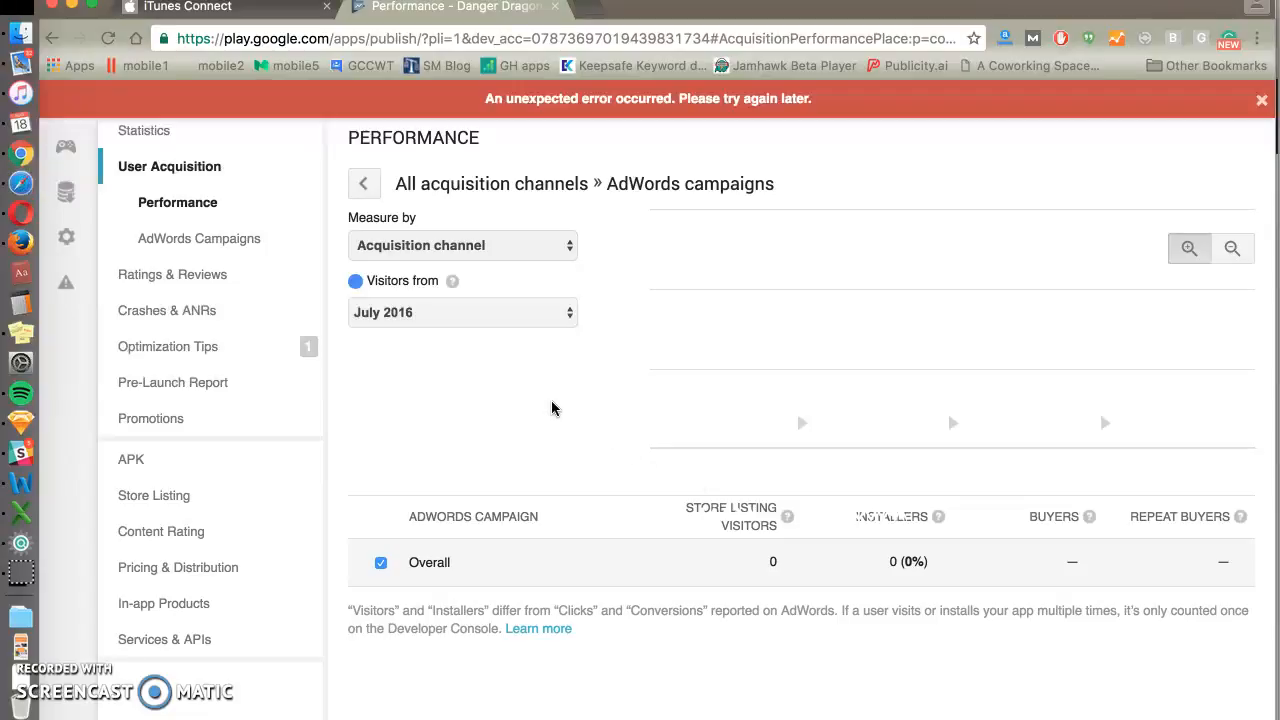
mouse_move(758, 522)
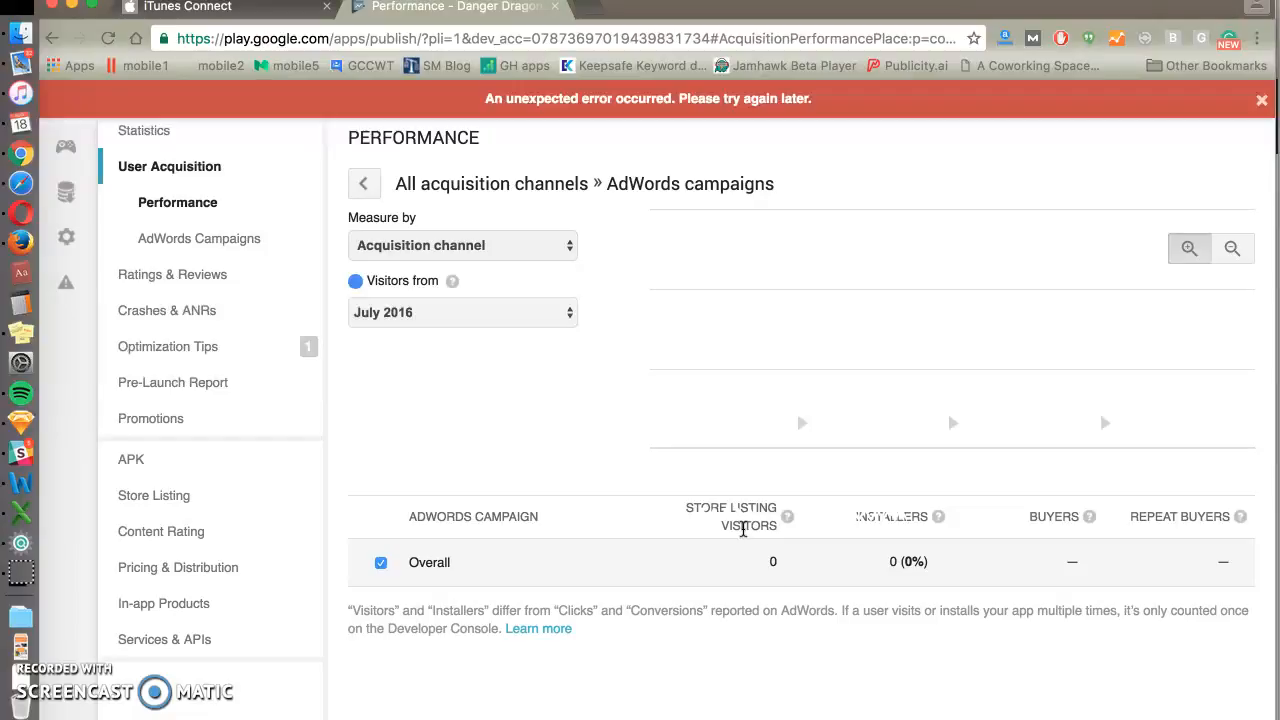
mouse_move(872, 524)
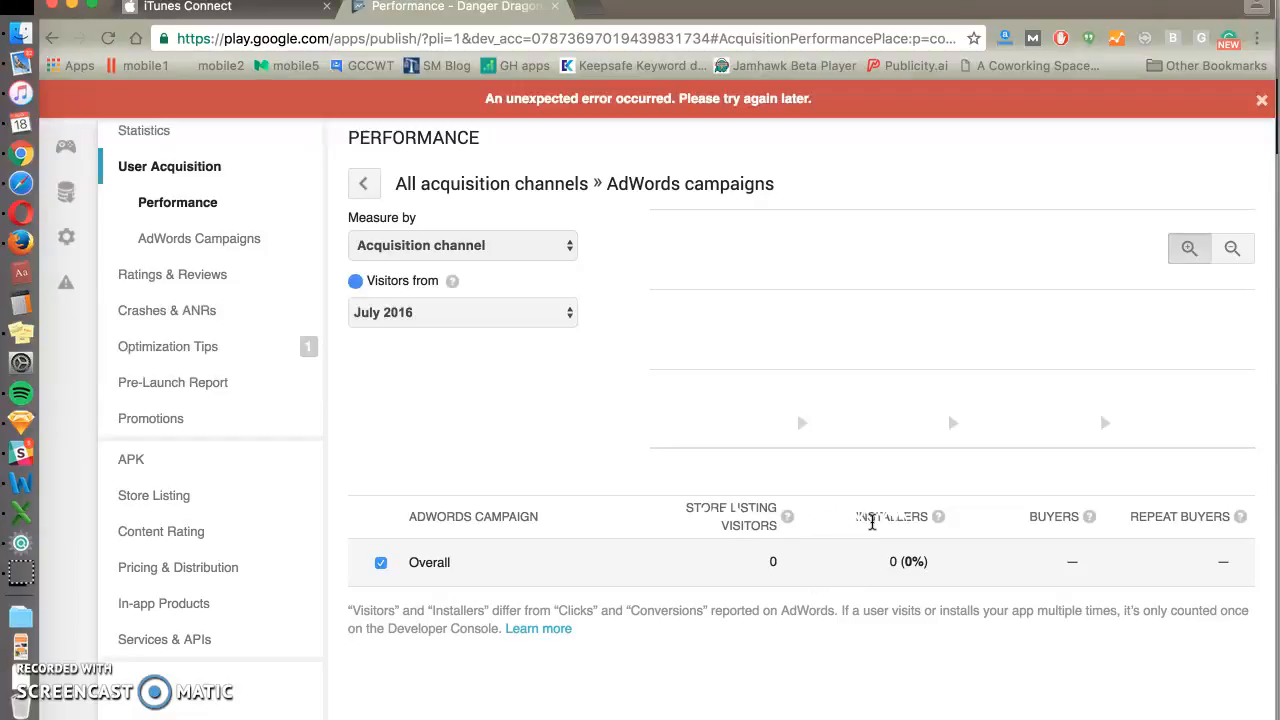
mouse_move(904, 531)
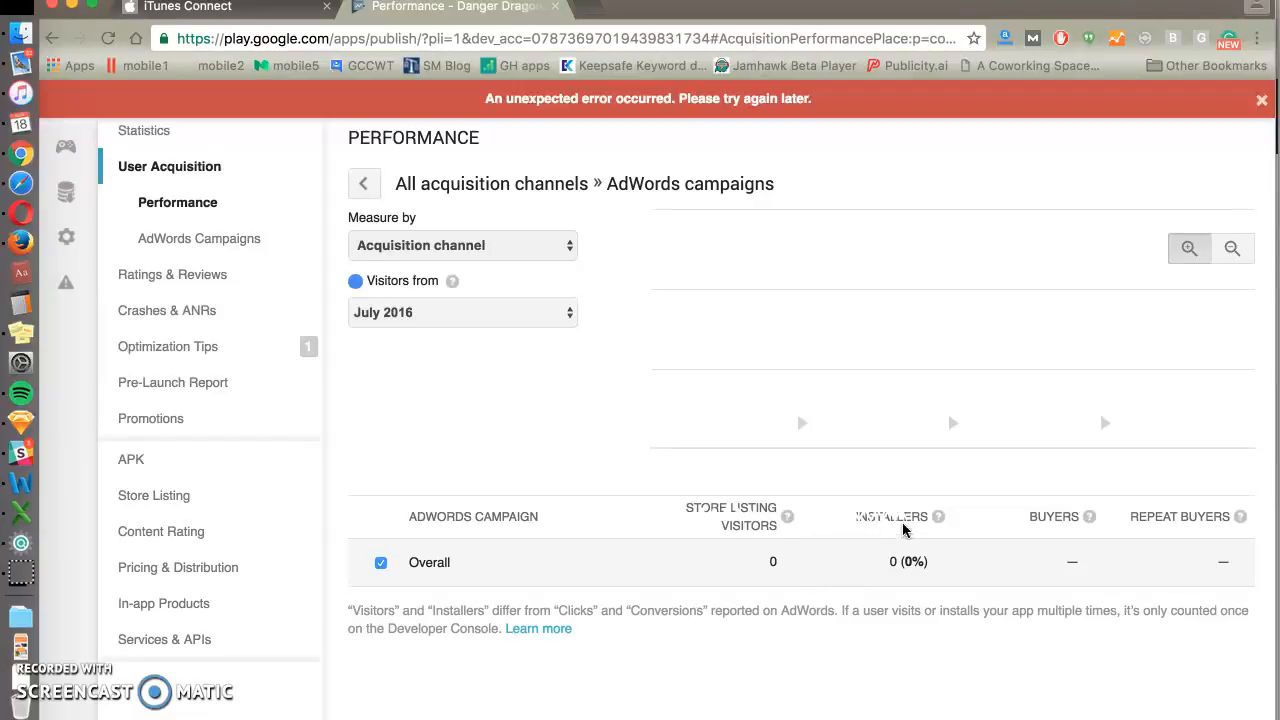
mouse_move(892, 519)
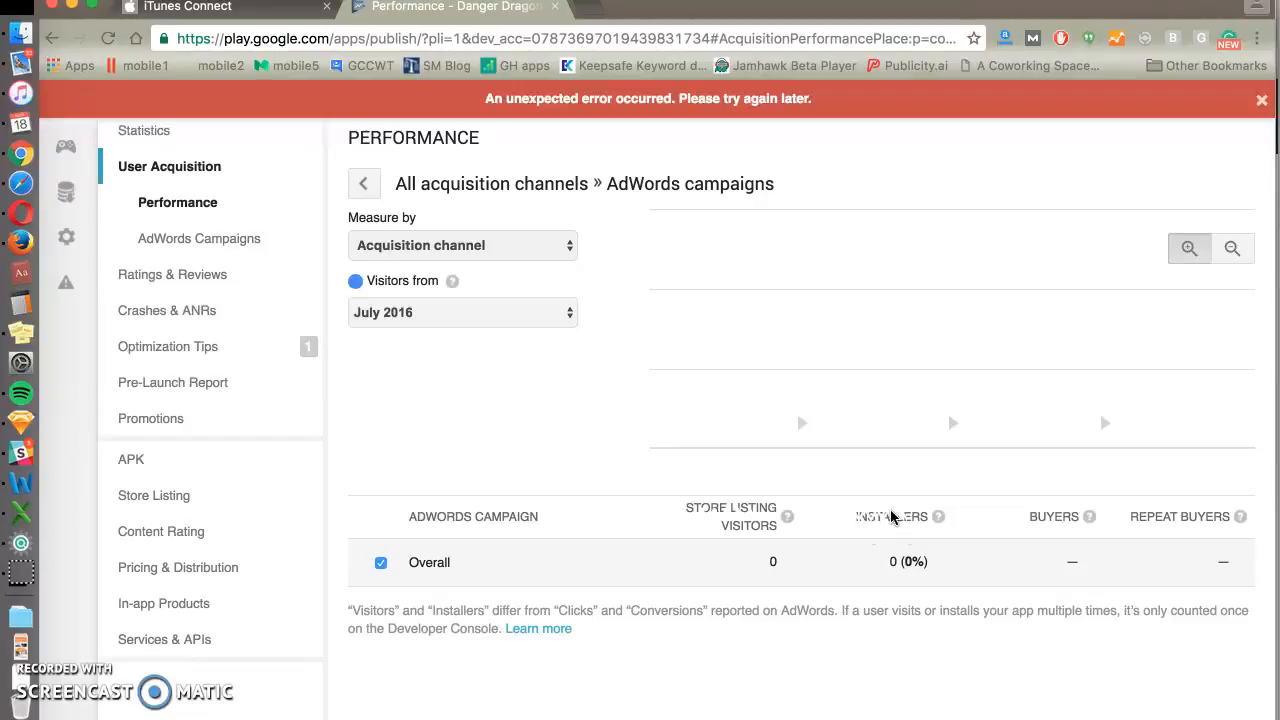
mouse_move(897, 529)
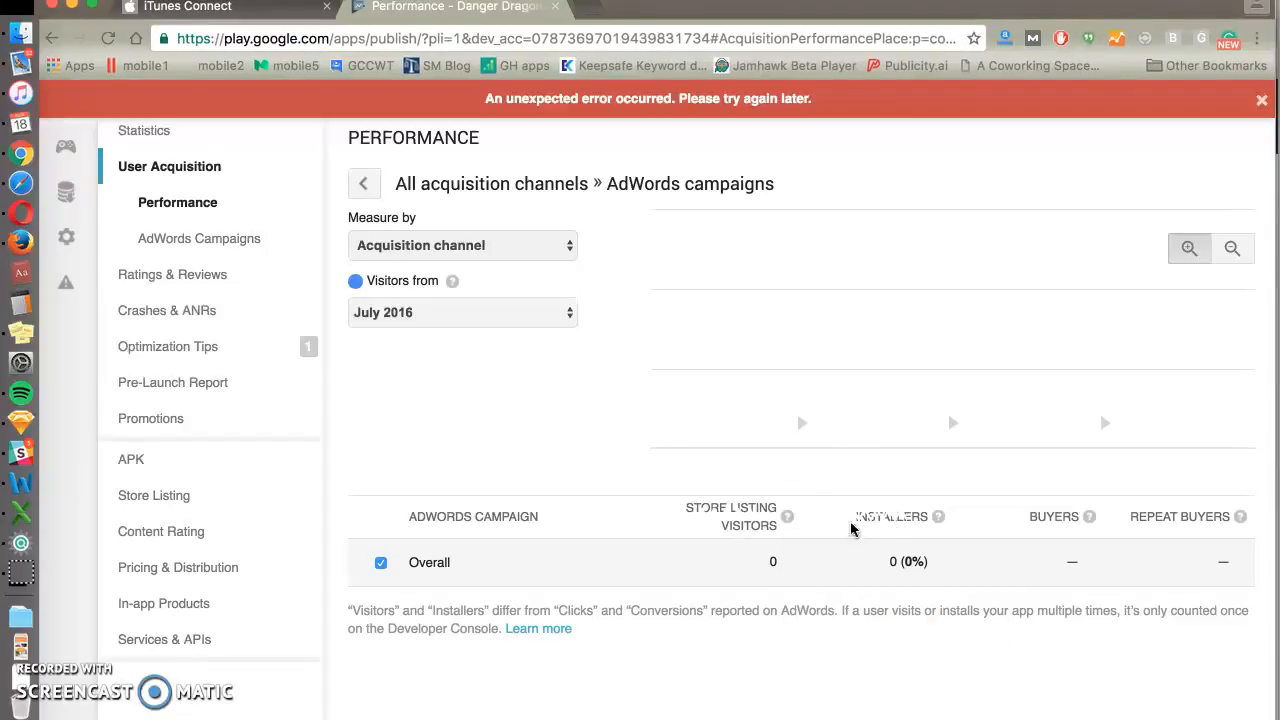
mouse_move(840, 532)
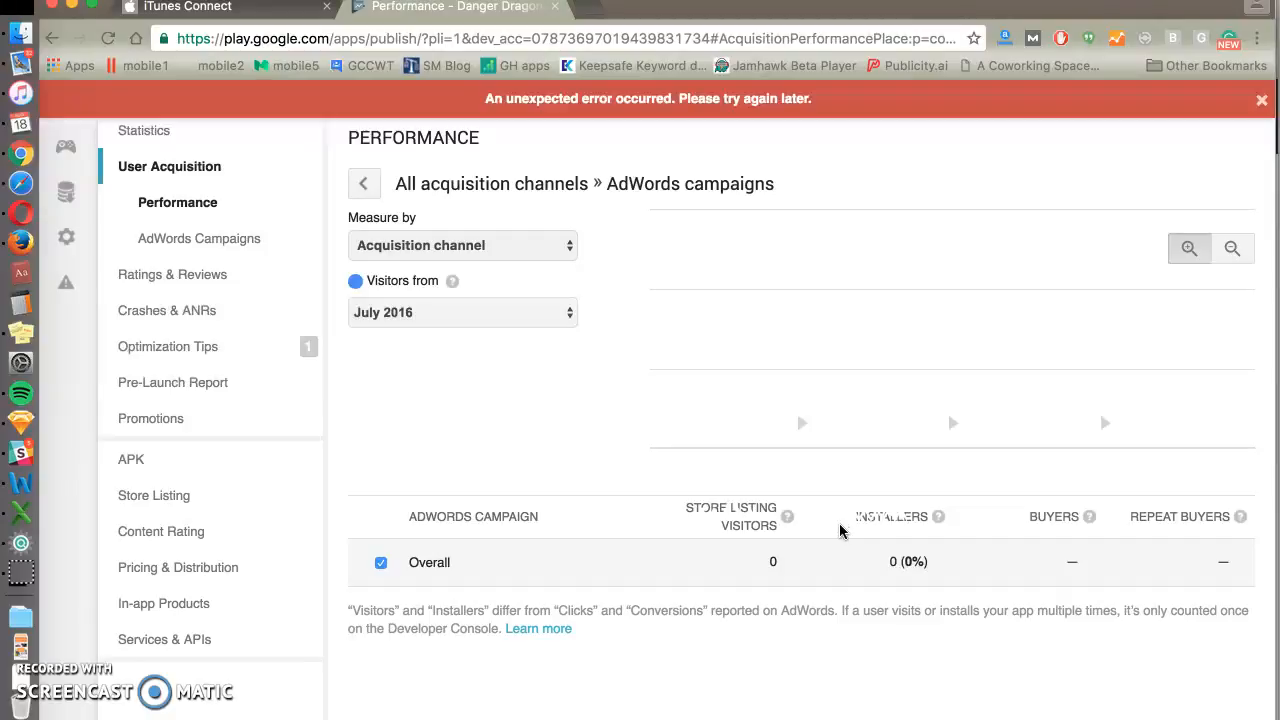
mouse_move(993, 552)
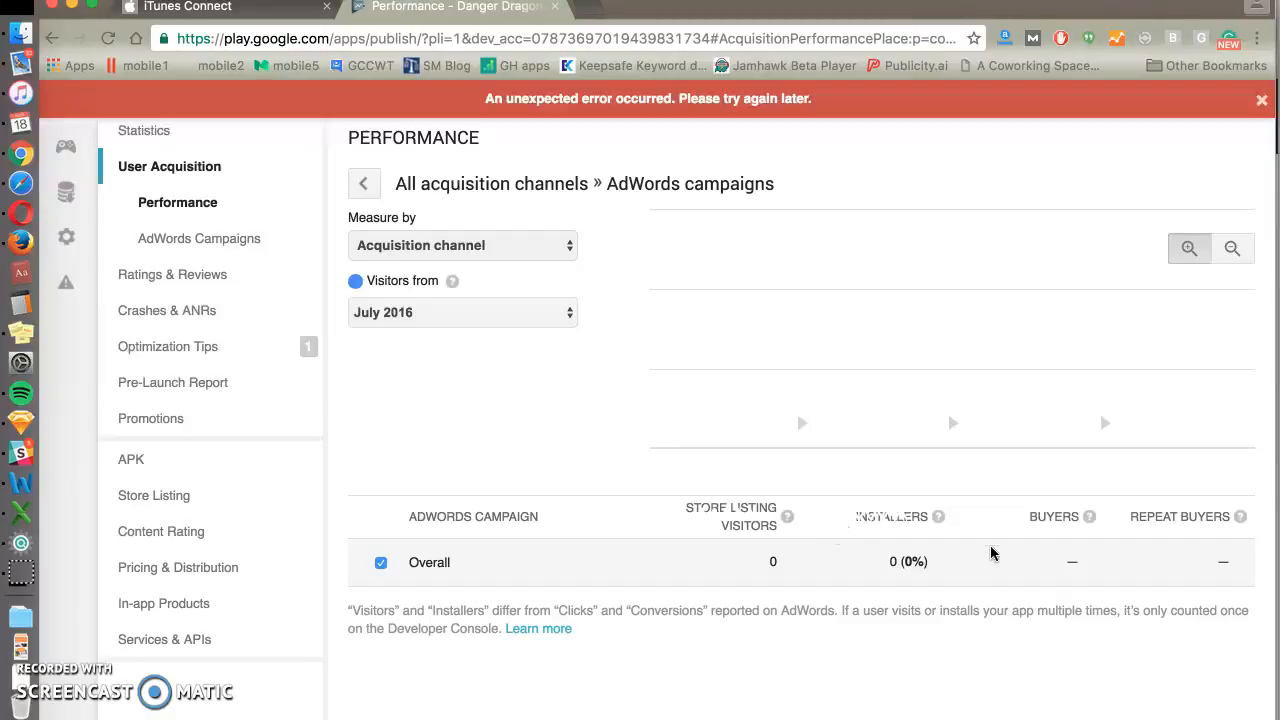
mouse_move(1013, 535)
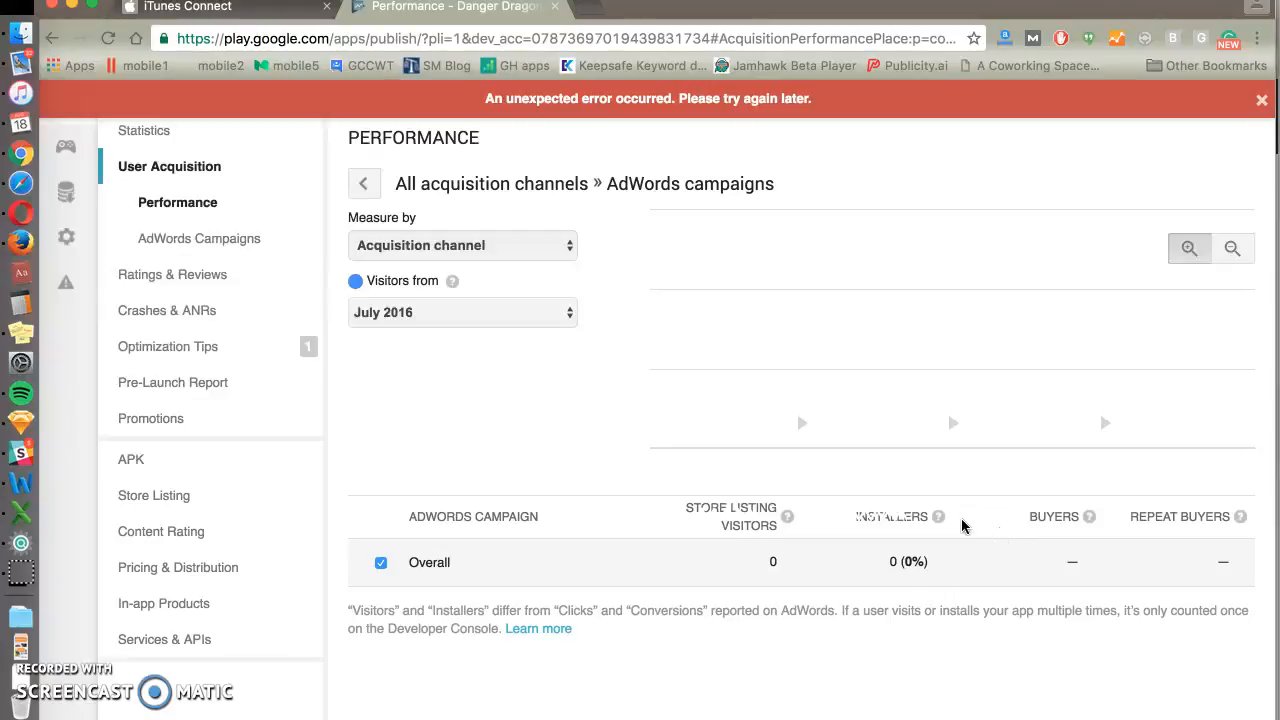
mouse_move(1095, 517)
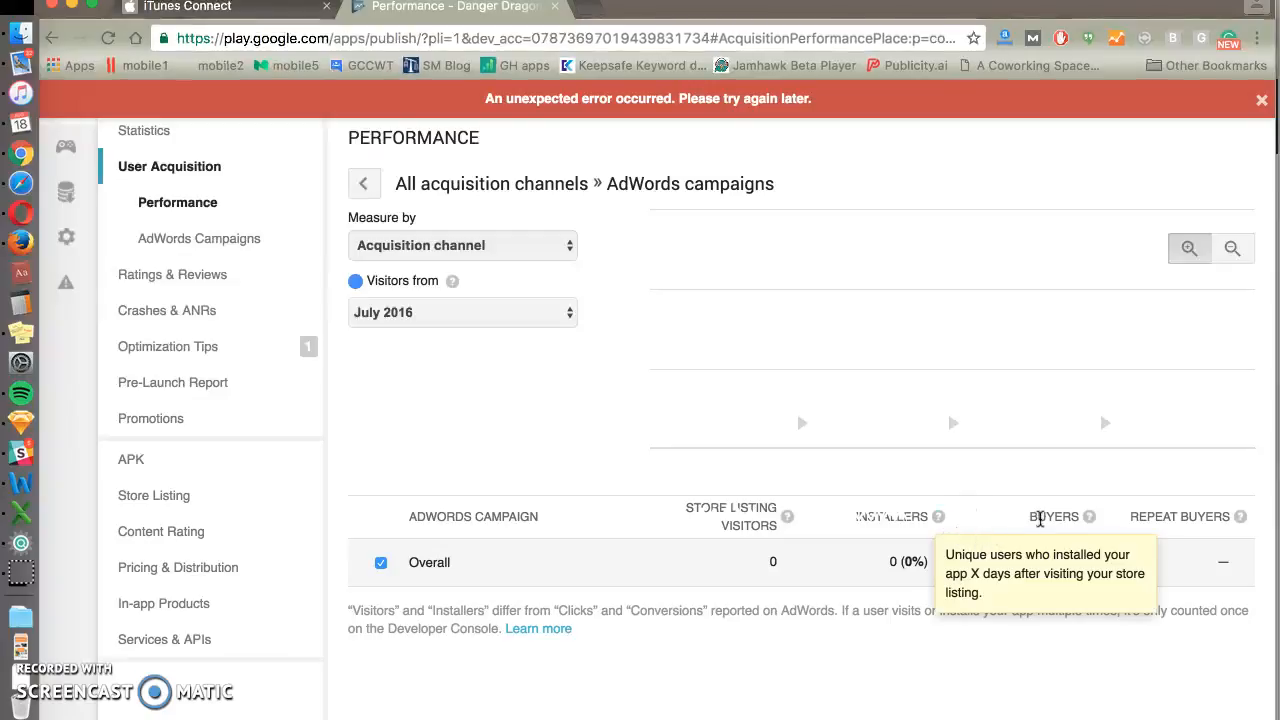
mouse_move(970, 521)
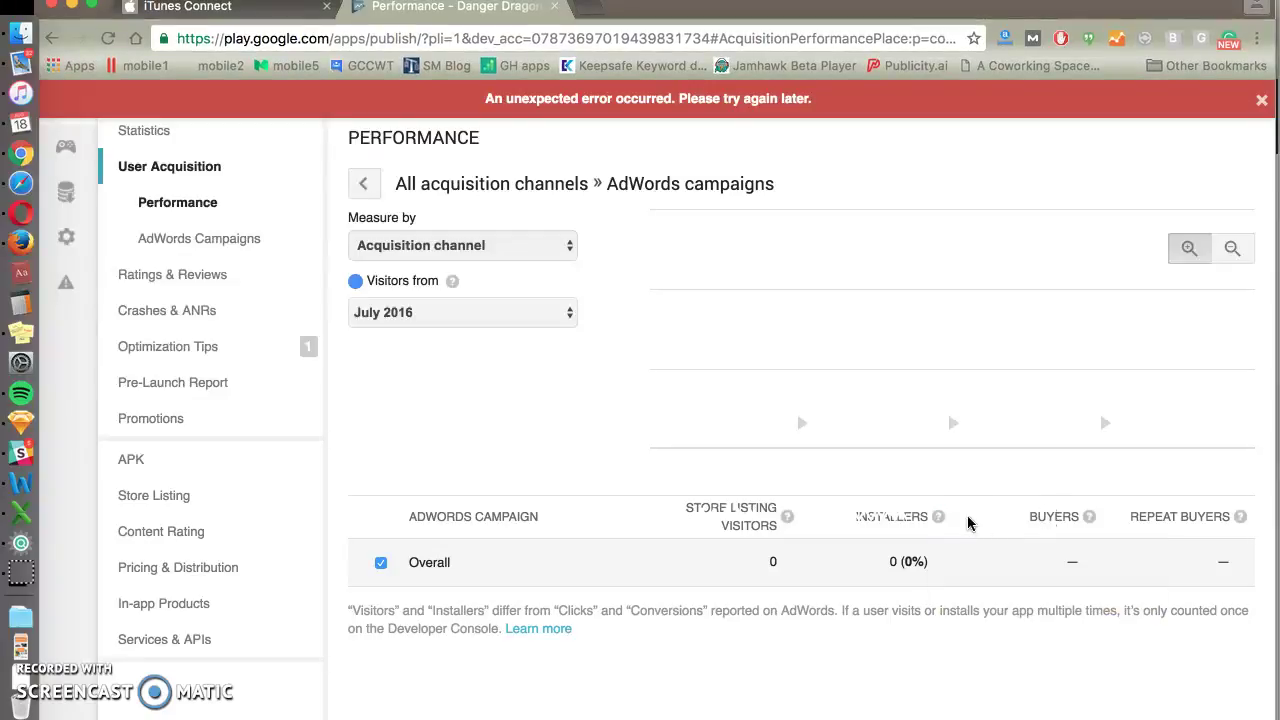
mouse_move(1018, 533)
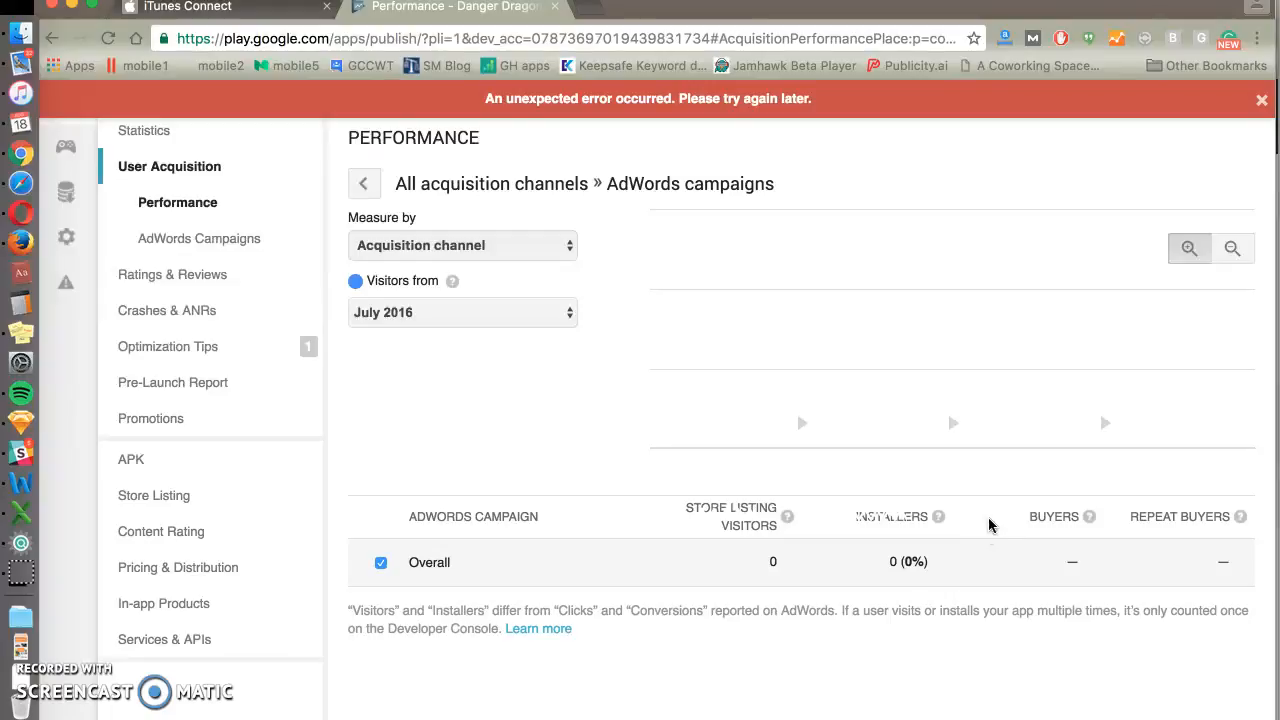
mouse_move(1039, 508)
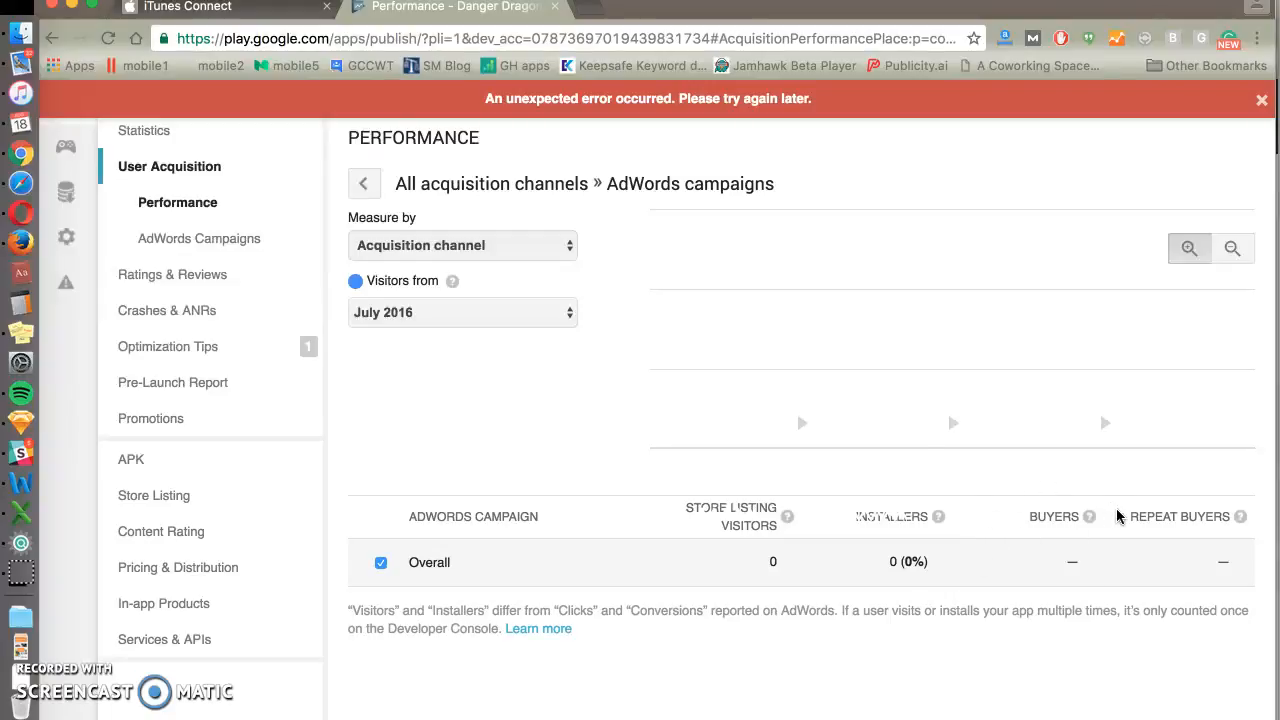
mouse_move(543, 461)
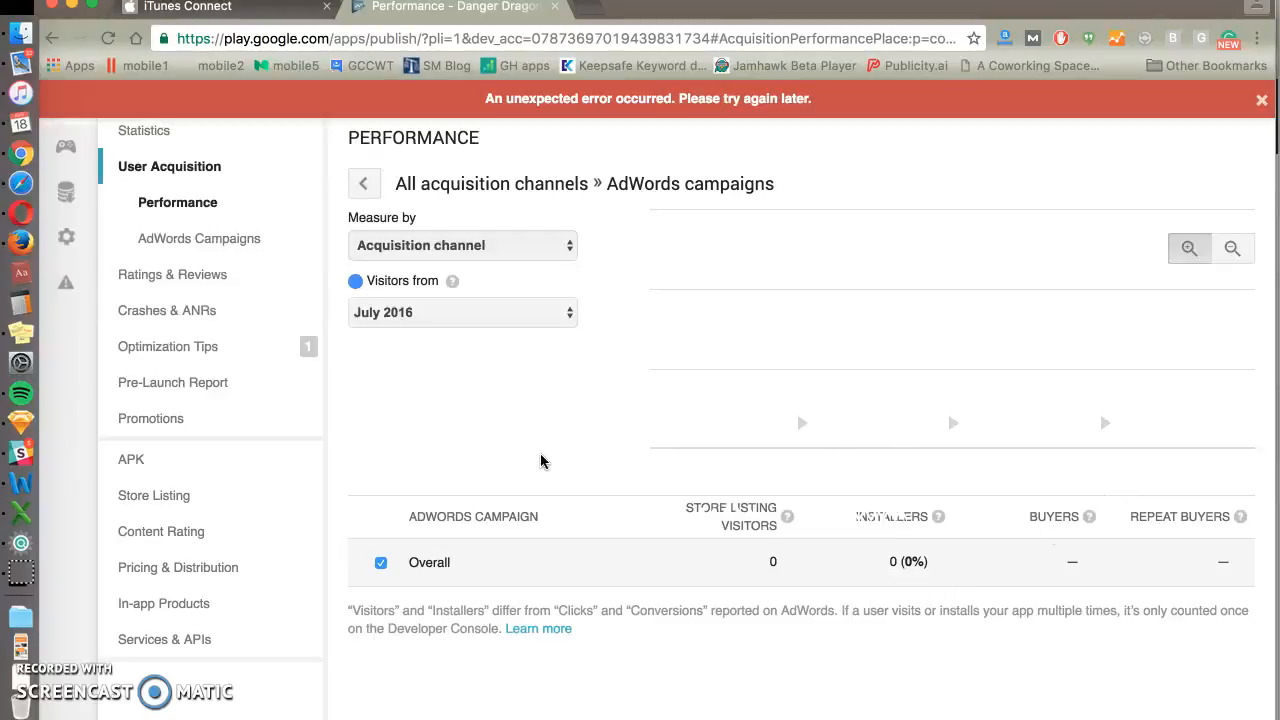
mouse_move(1120, 513)
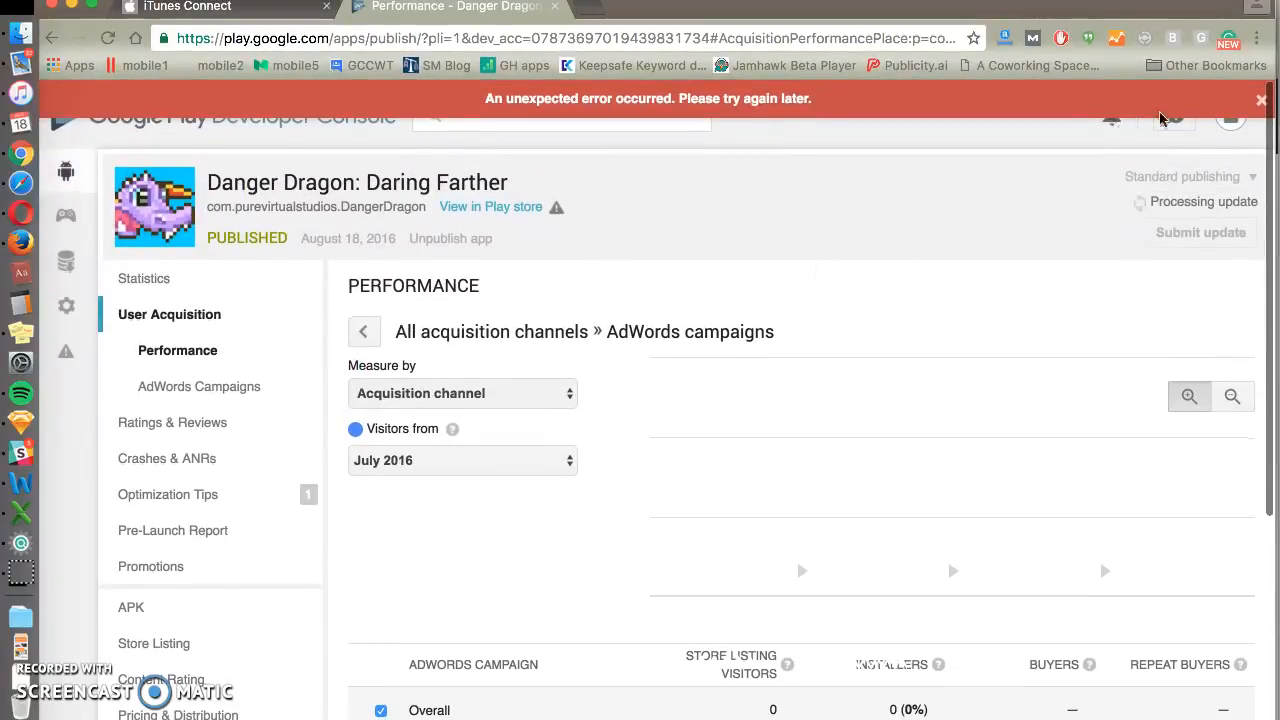
mouse_move(835, 275)
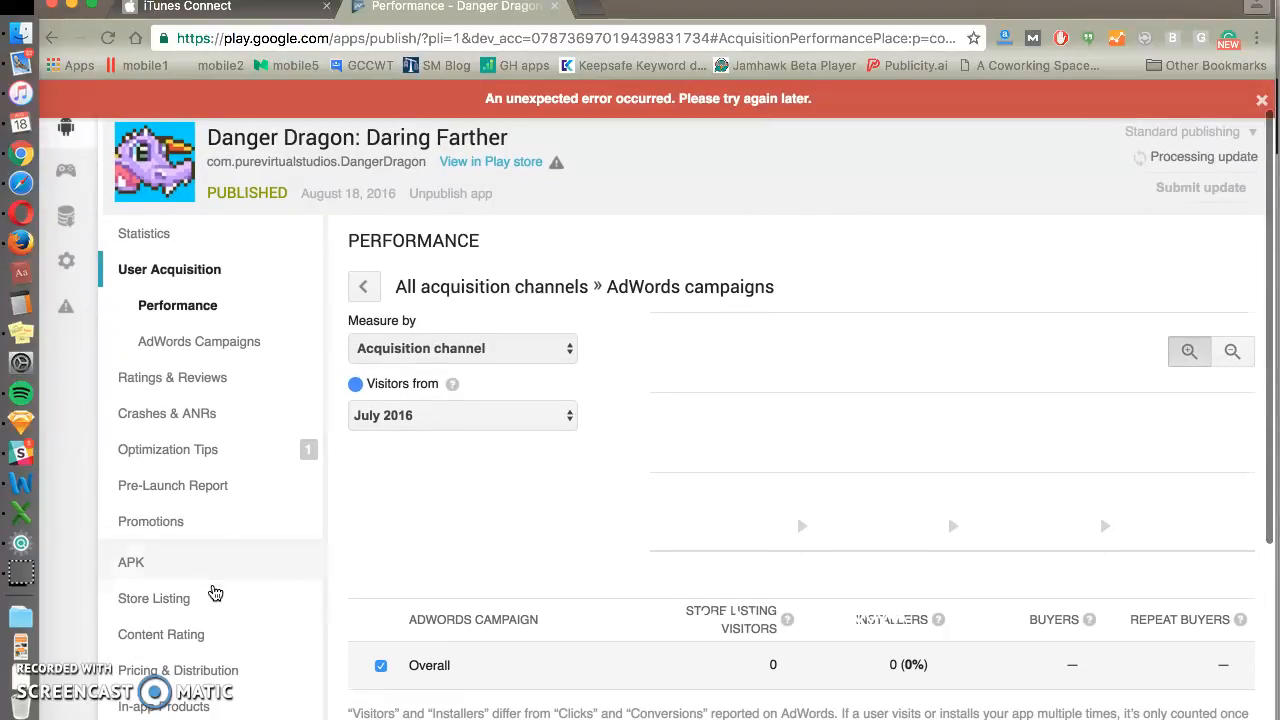
mouse_move(520, 517)
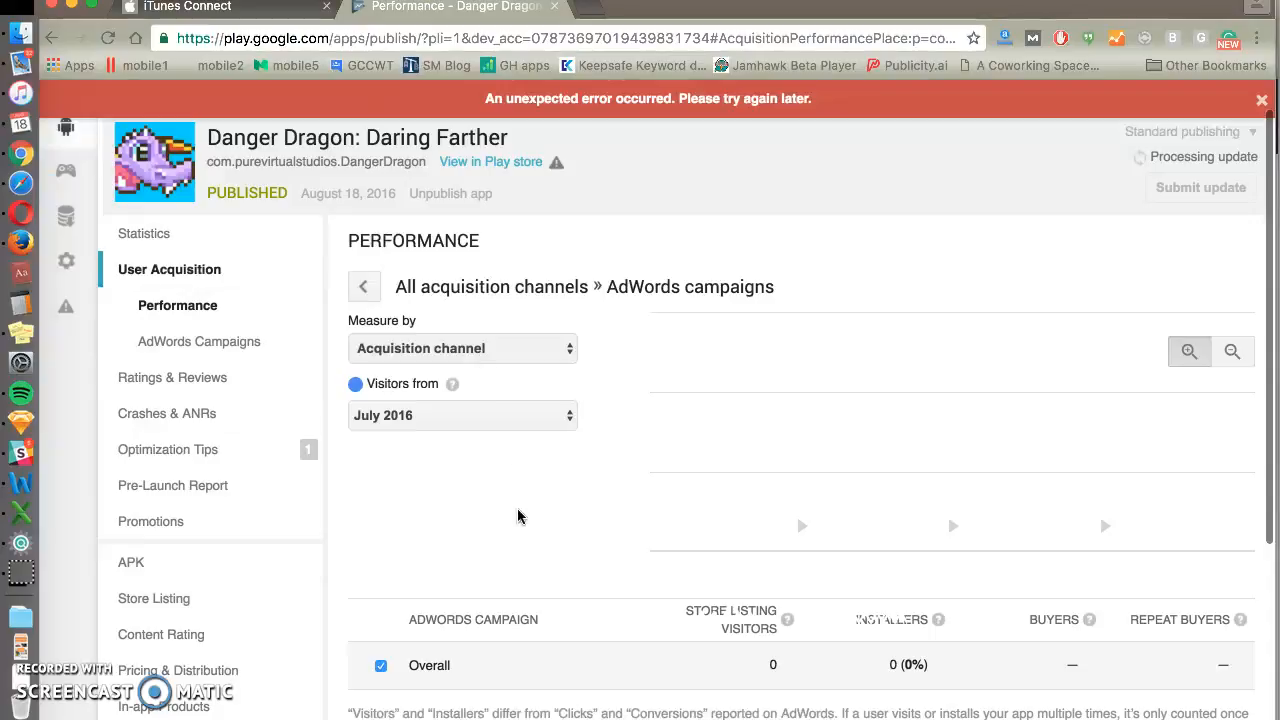